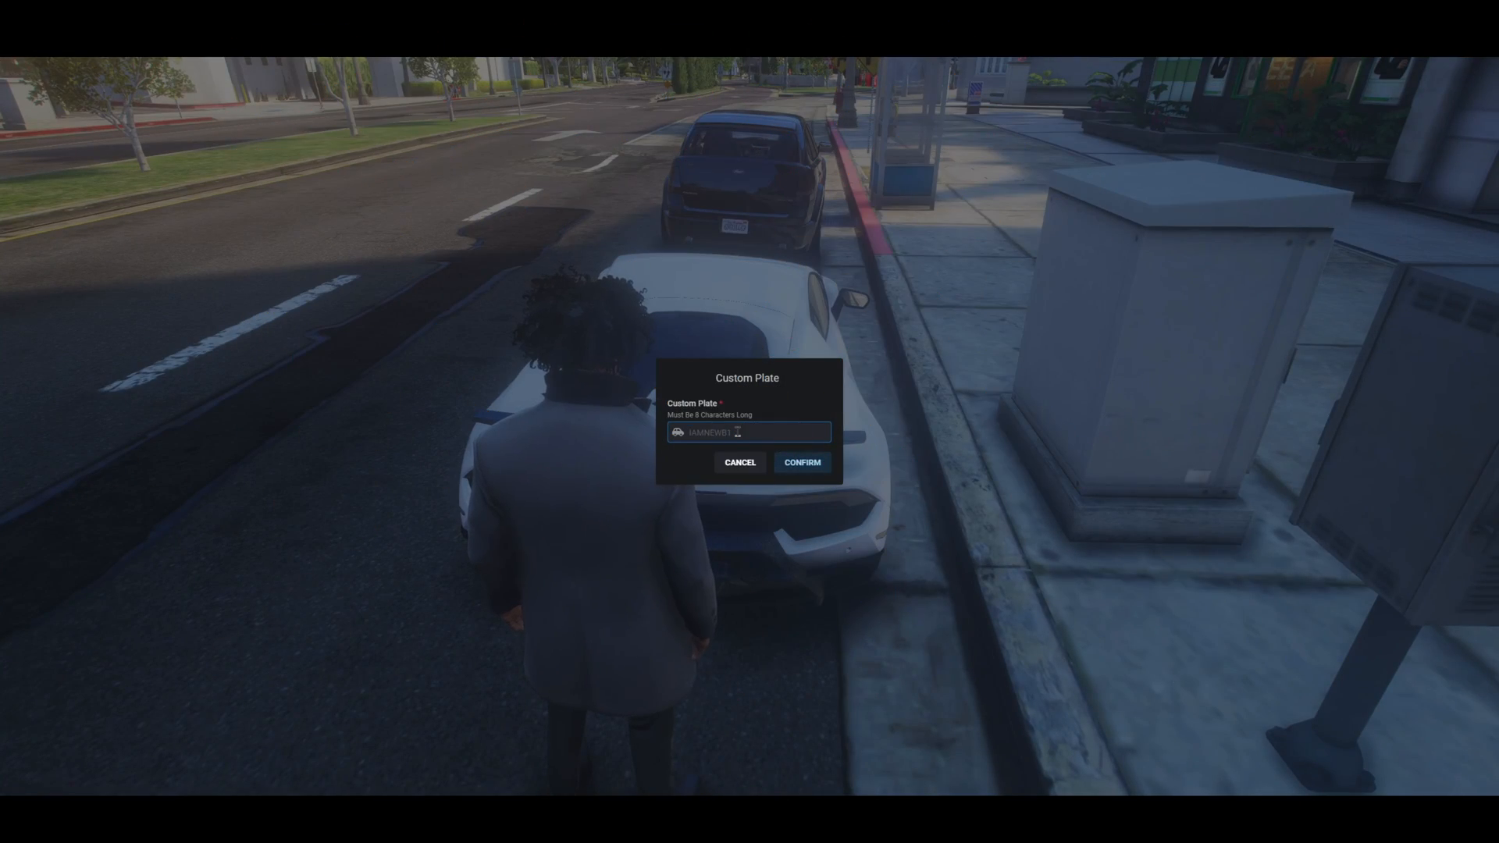
# Enter KAMARYN as the car's new custom plate text and confirm it.
pyautogui.write('KAMARYN')
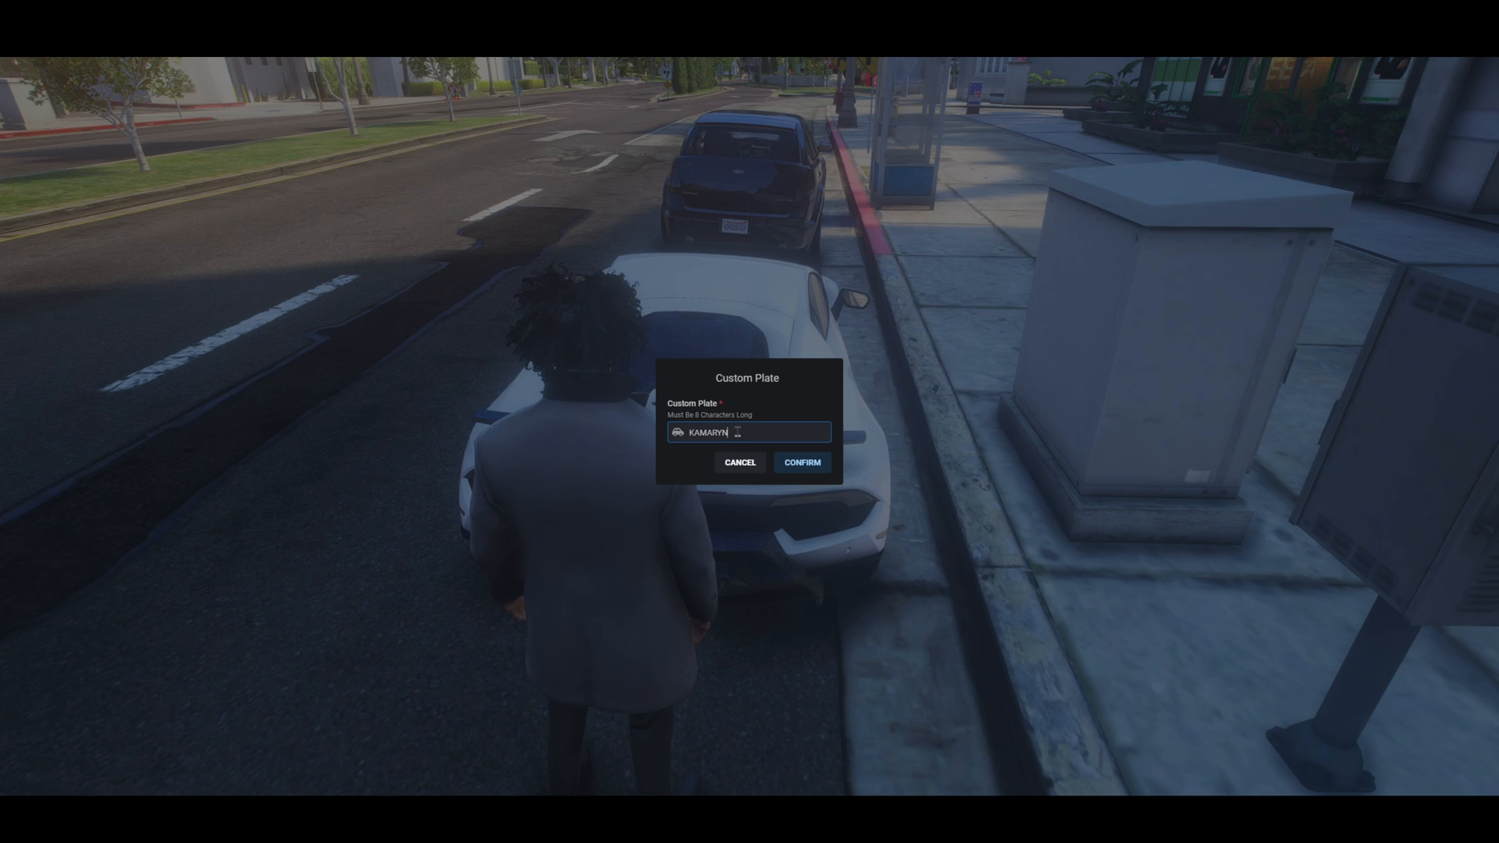
pyautogui.click(802, 462)
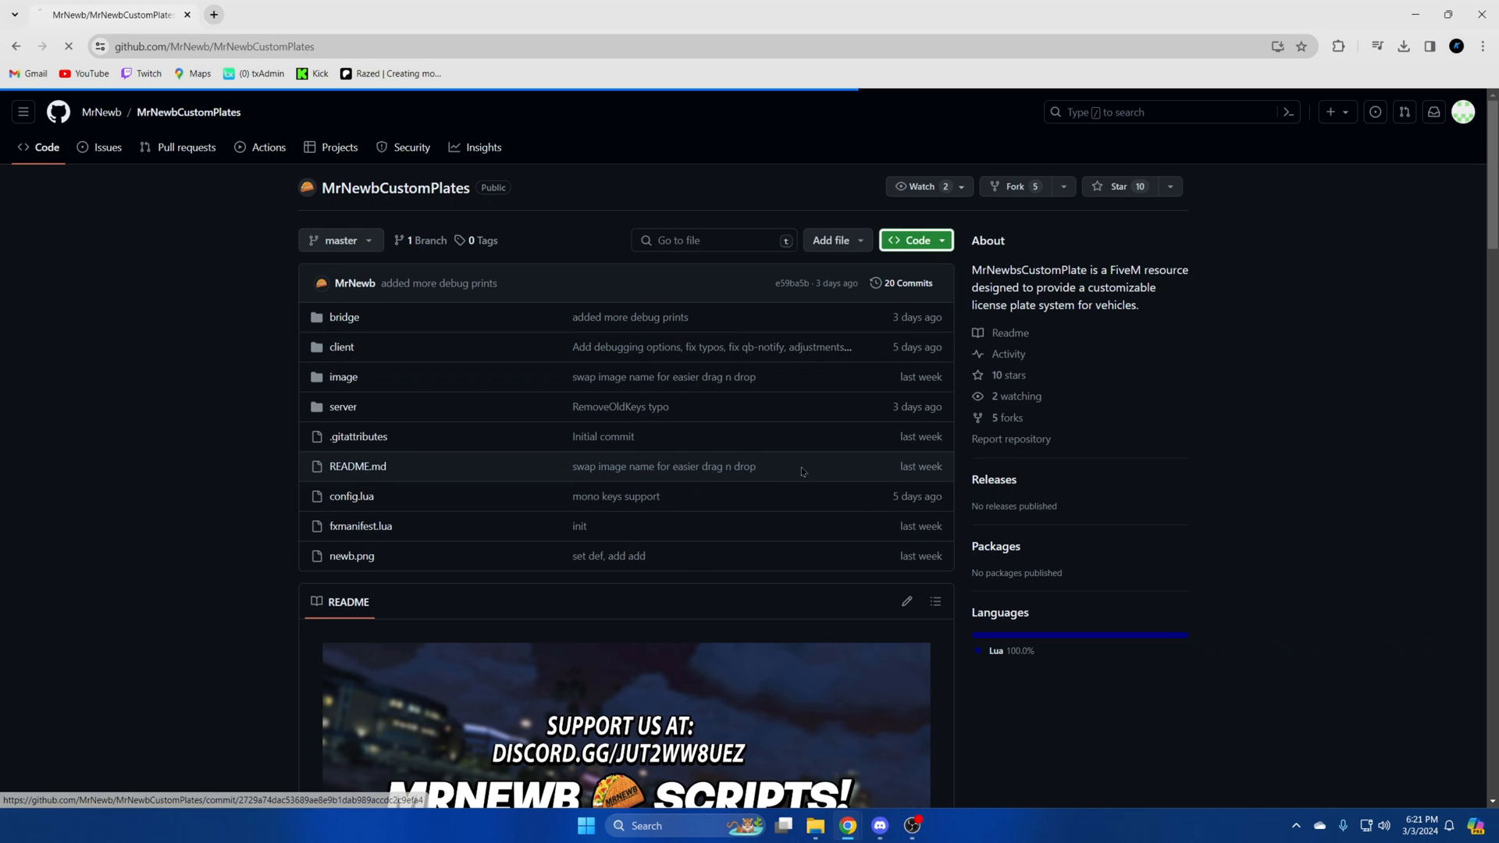
# Download the MrNewbCustomPlates repository ZIP, open it, and open server.cfg in an editor.
pyautogui.click(1405, 45)
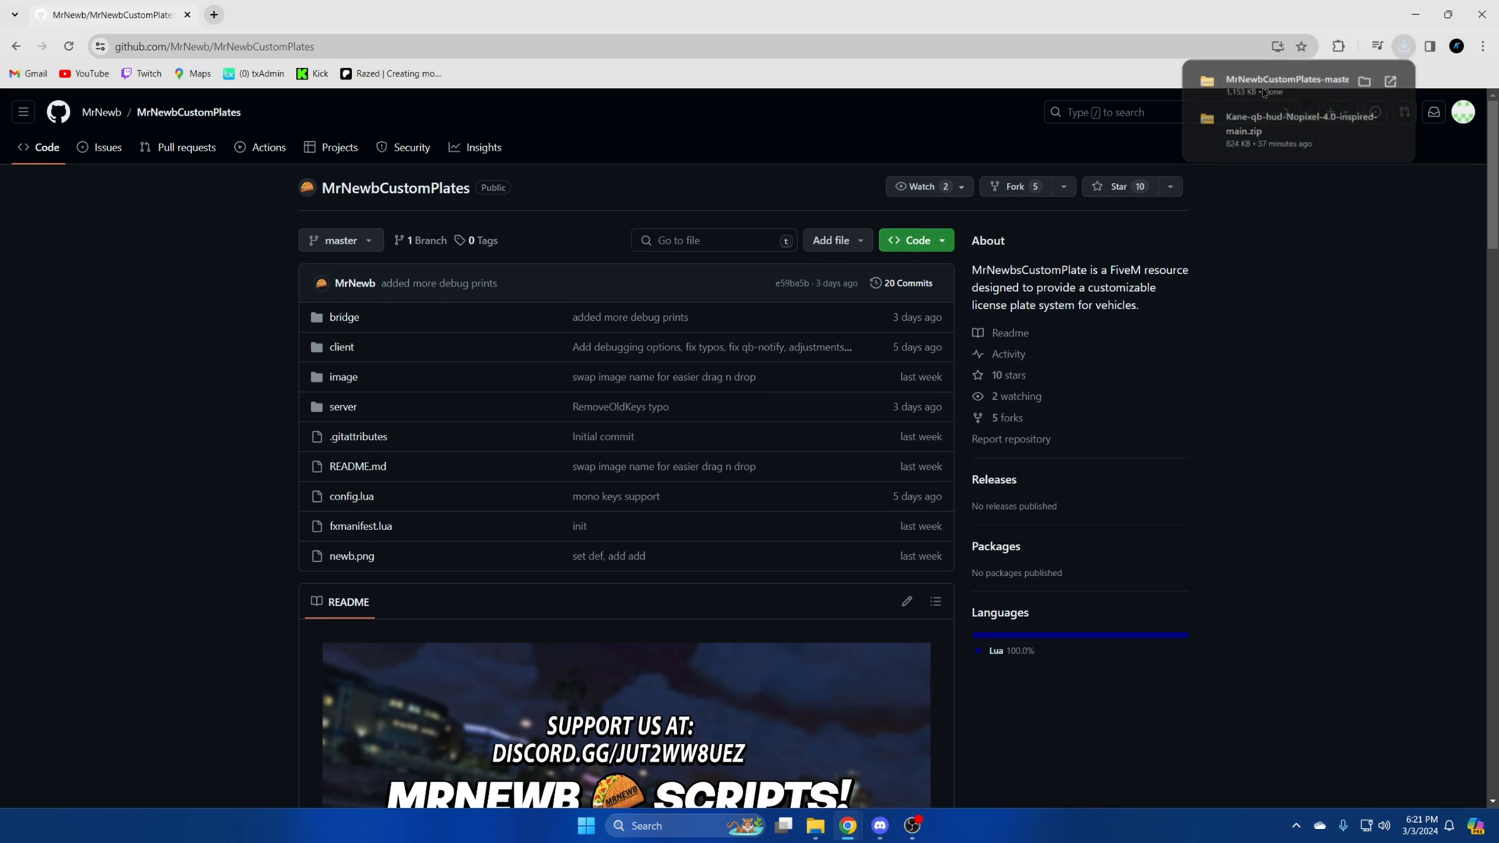
pyautogui.click(1279, 82)
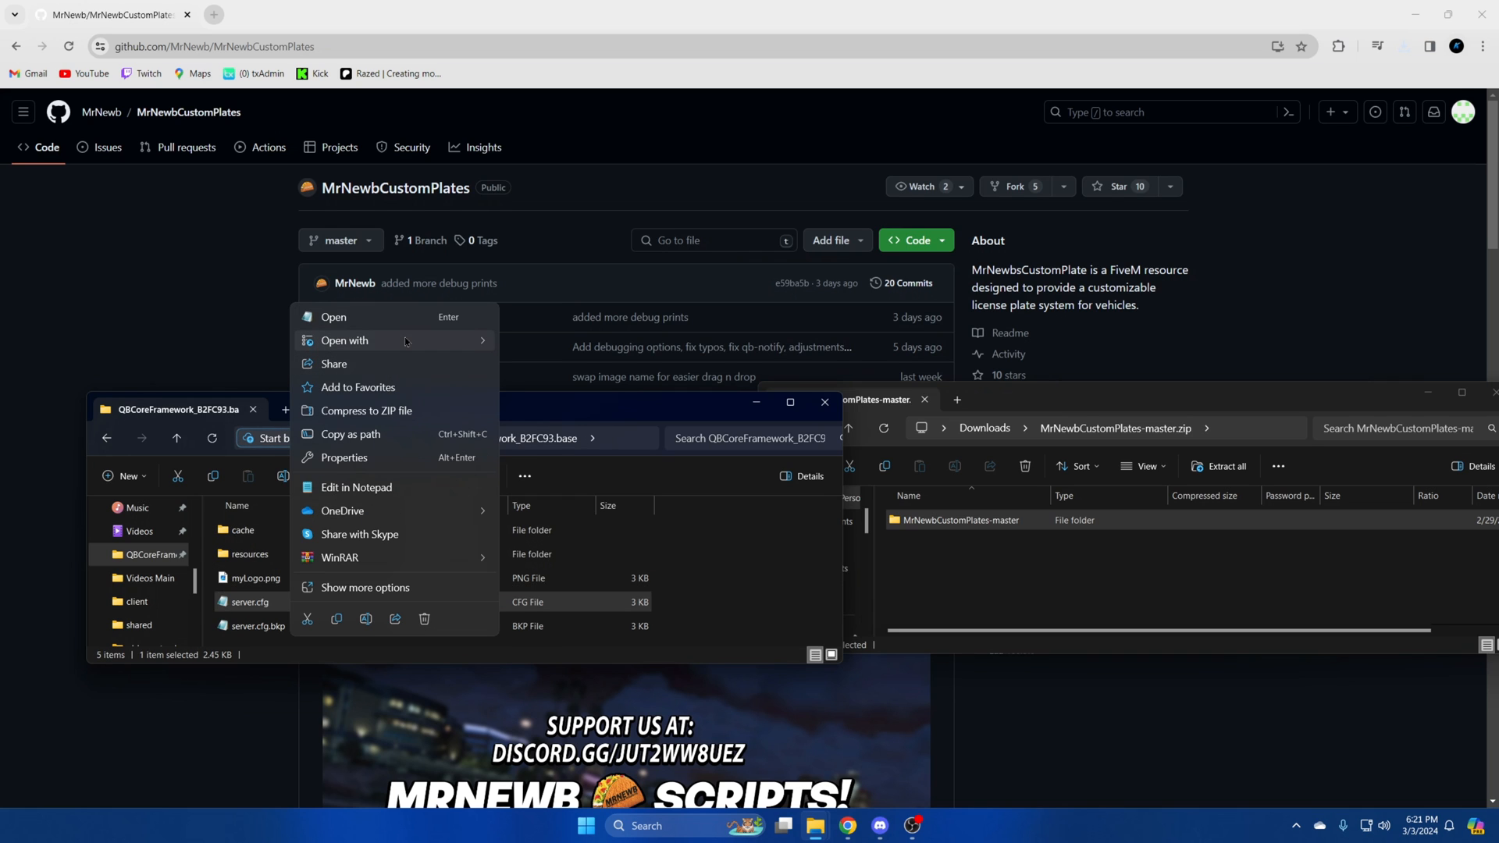
pyautogui.click(333, 317)
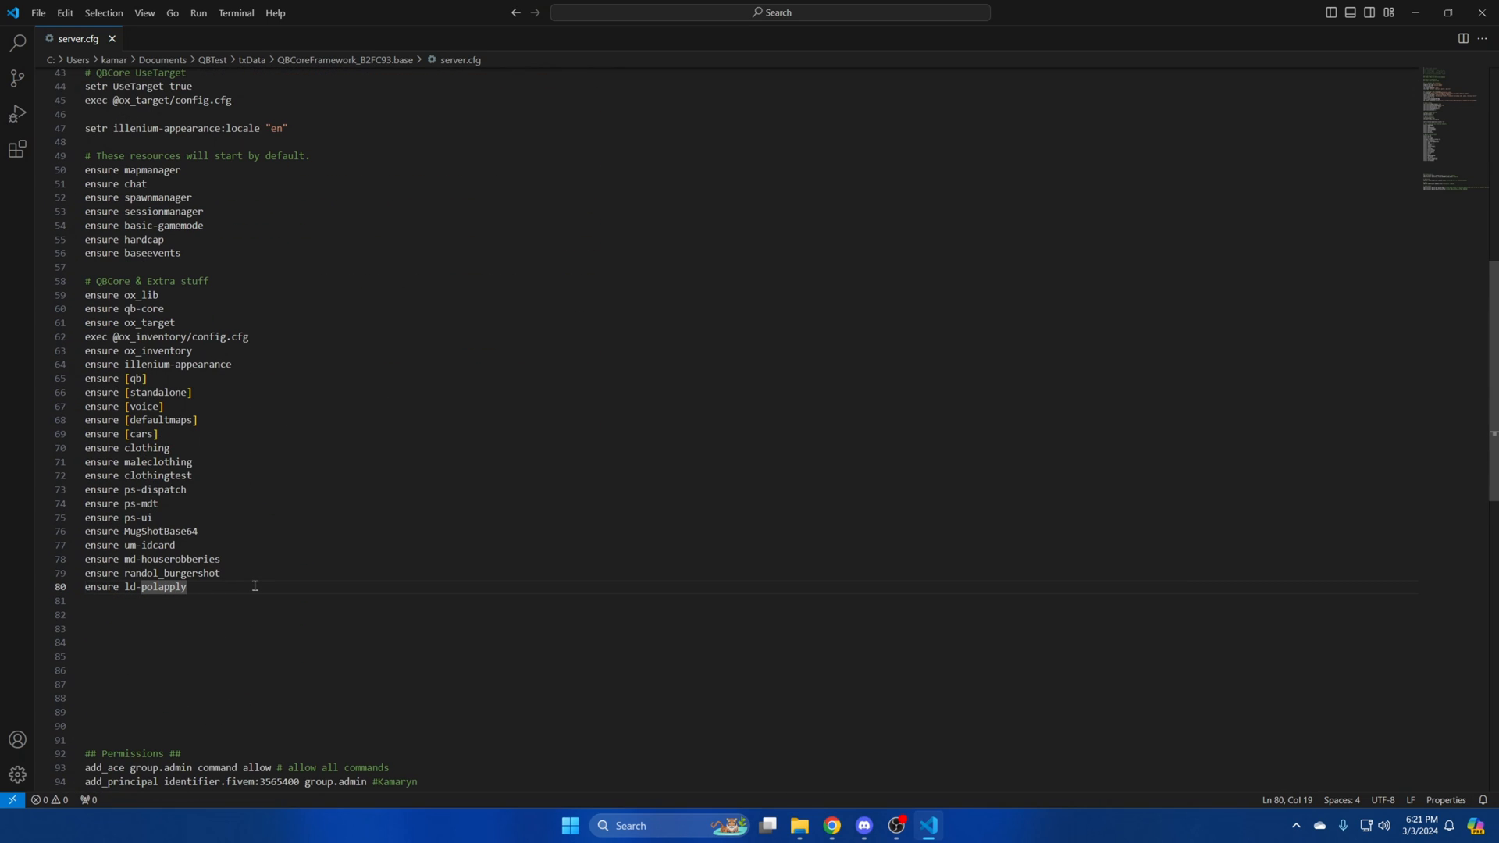
# Add the line 'ensure MrNewbCustomPlates' after ld-polapply in server.cfg and save.
pyautogui.write('ensure MrNewbCustomPlates')
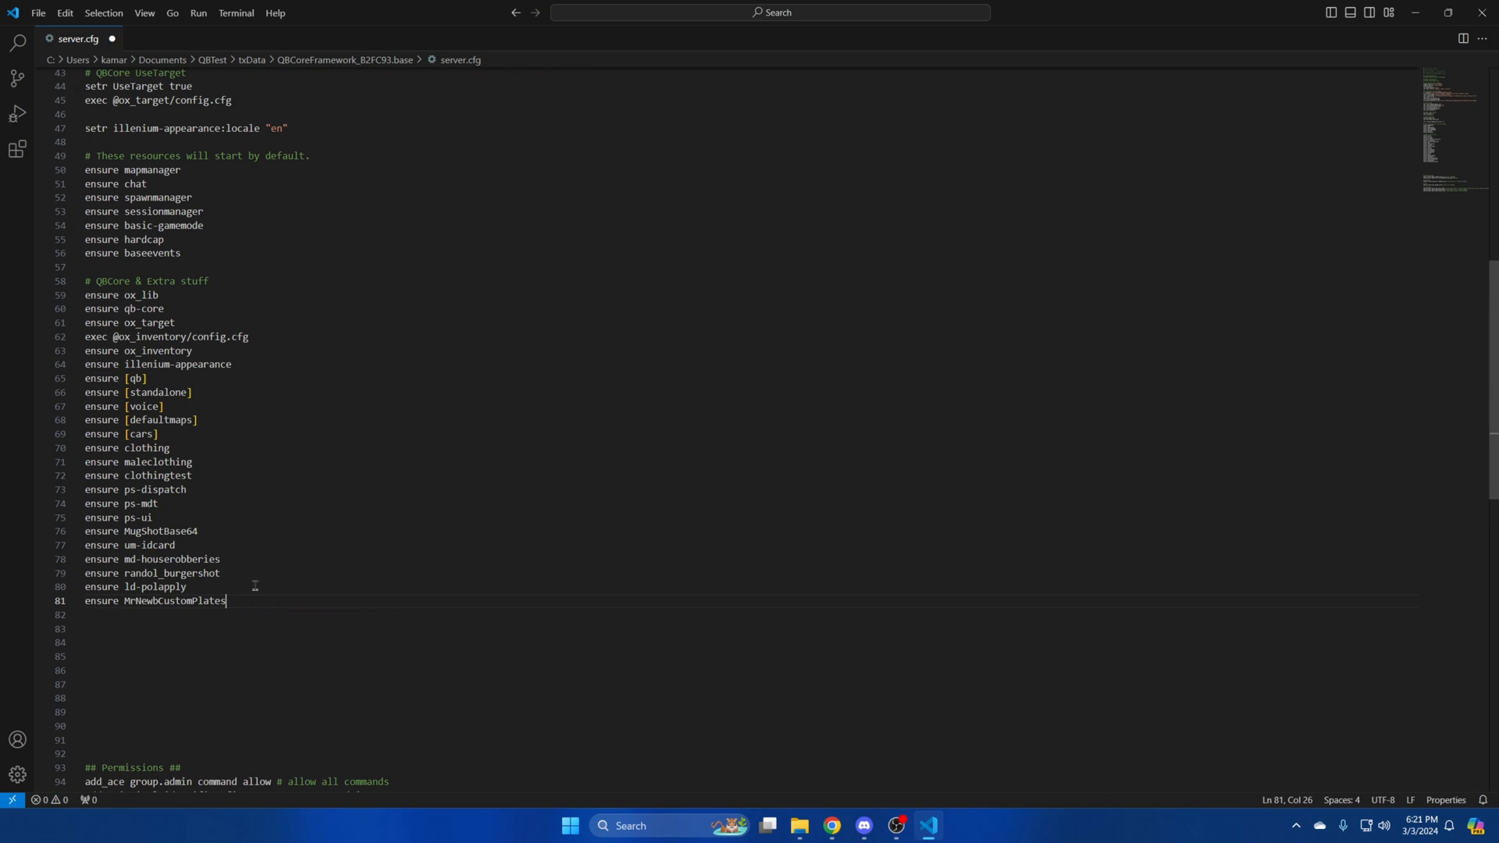
pyautogui.moveTo(250, 437)
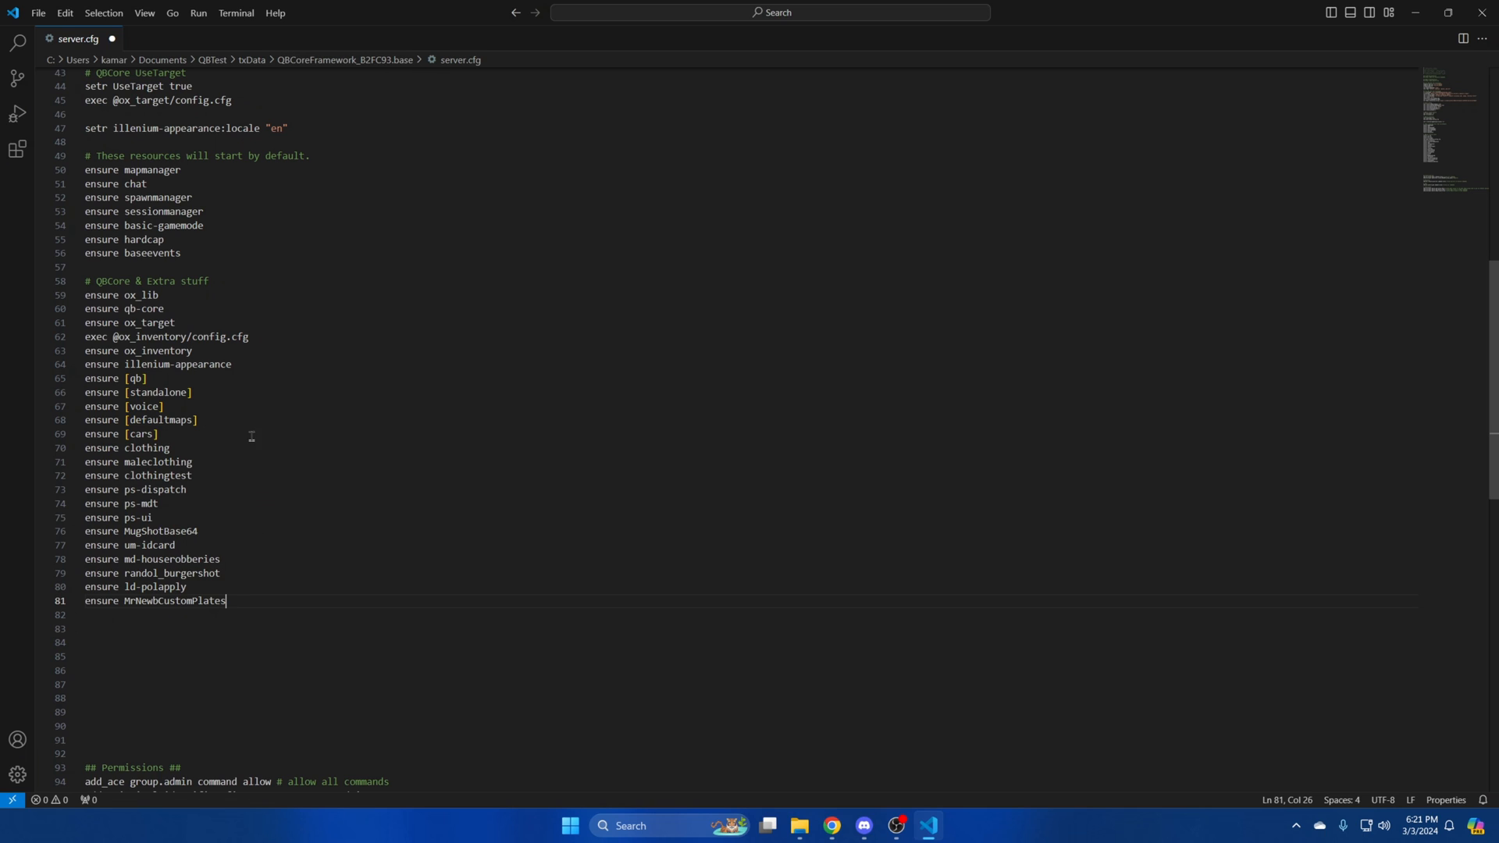
pyautogui.click(39, 13)
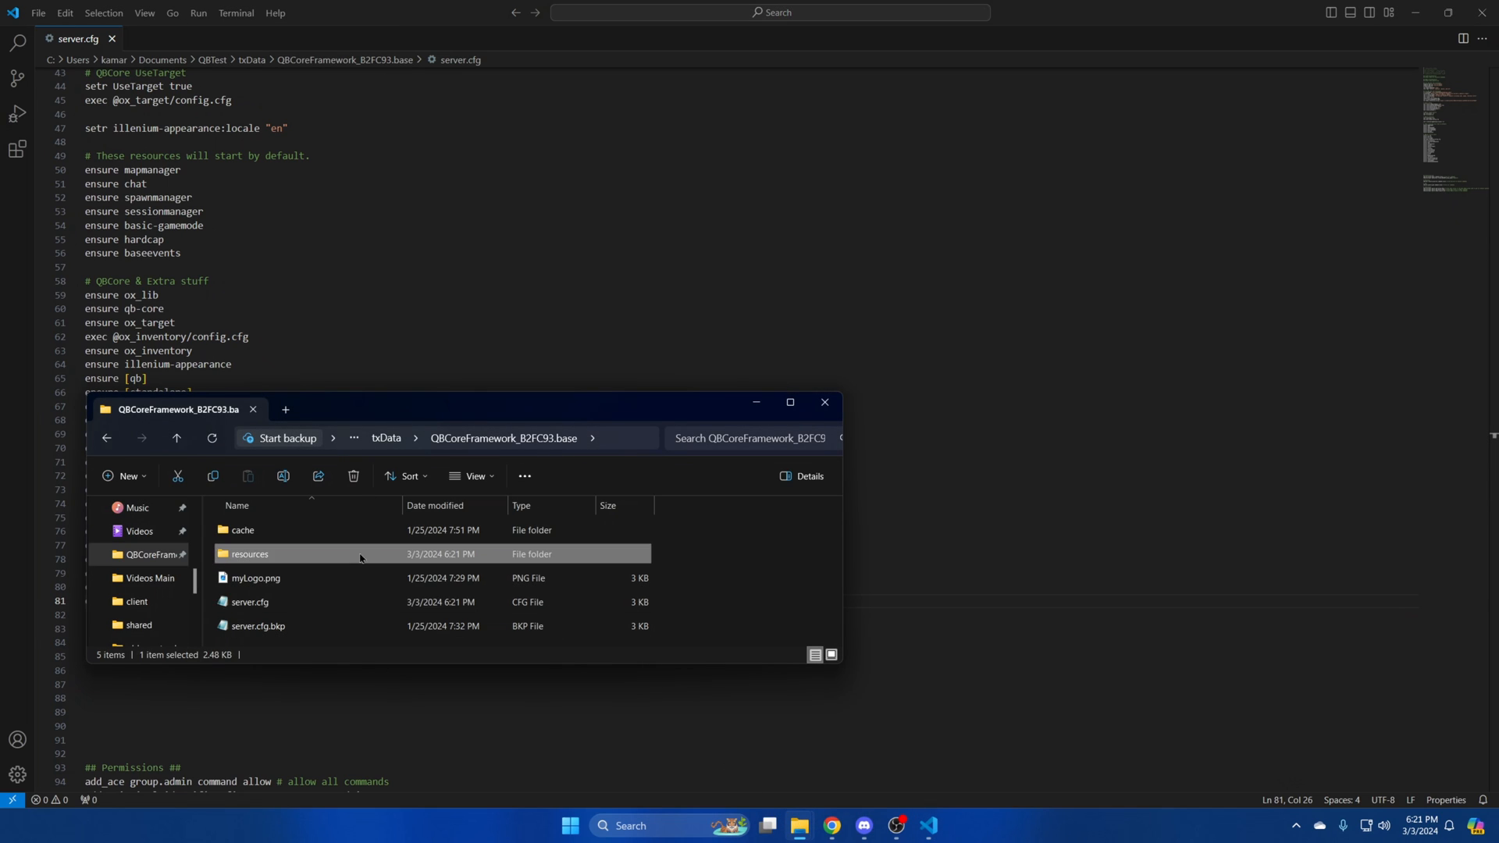
# Copy customizableplate.png from the MrNewbCustomPlates image folder.
pyautogui.doubleClick(250, 554)
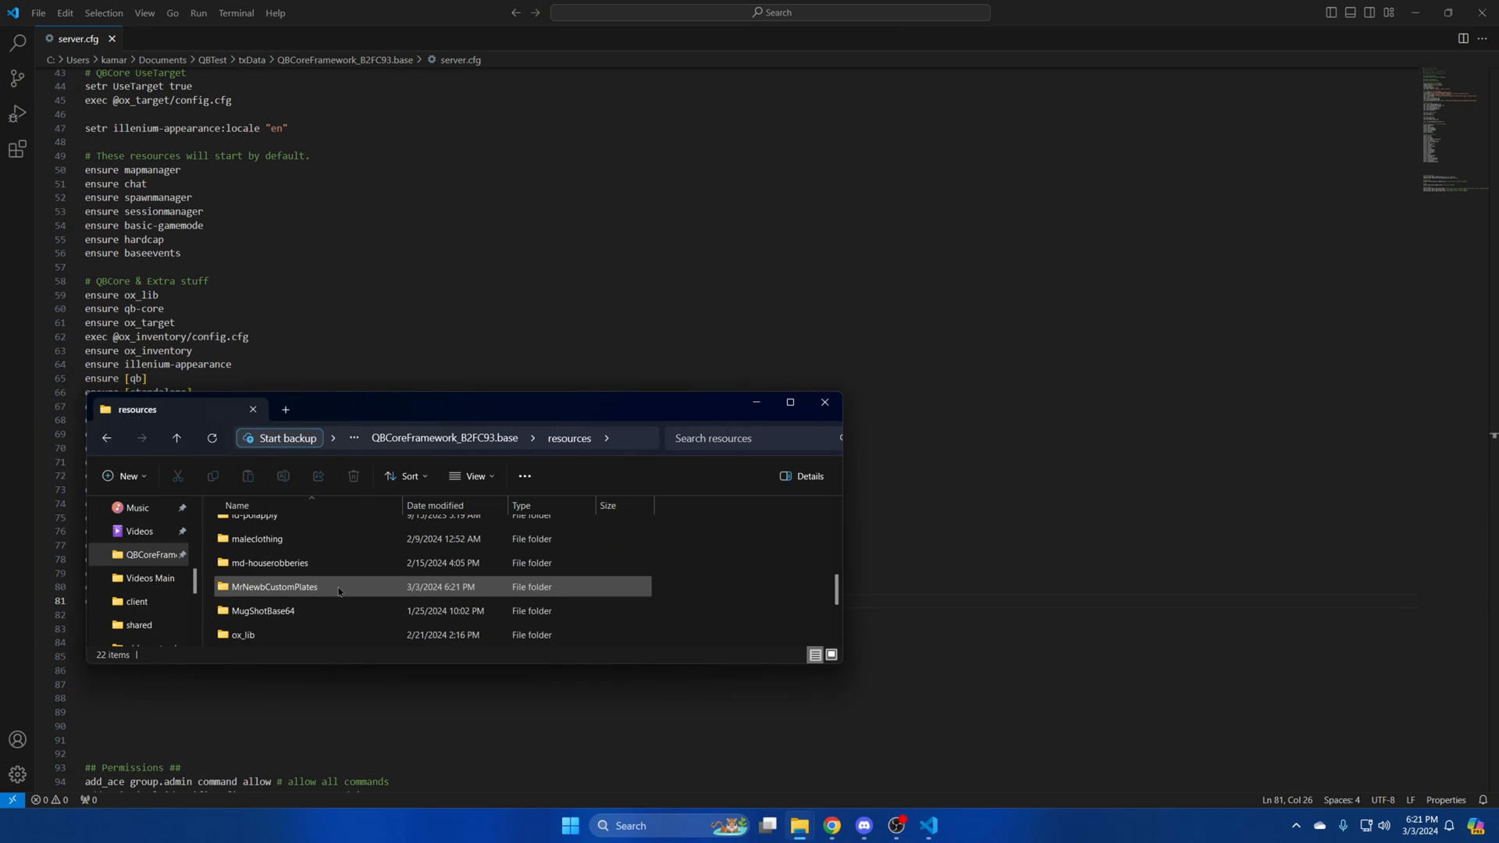
pyautogui.doubleClick(273, 587)
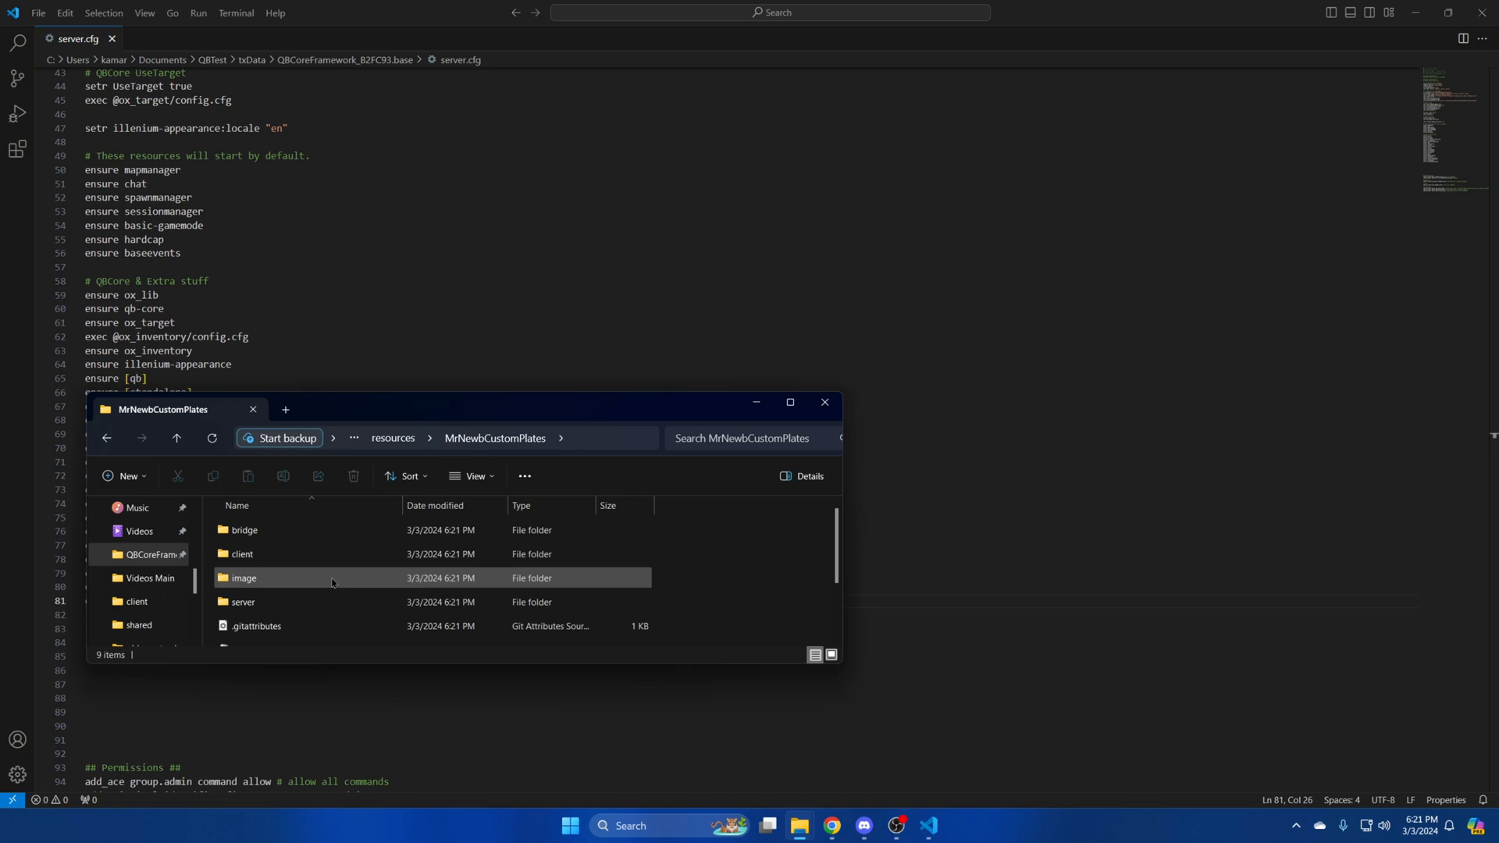
pyautogui.doubleClick(243, 577)
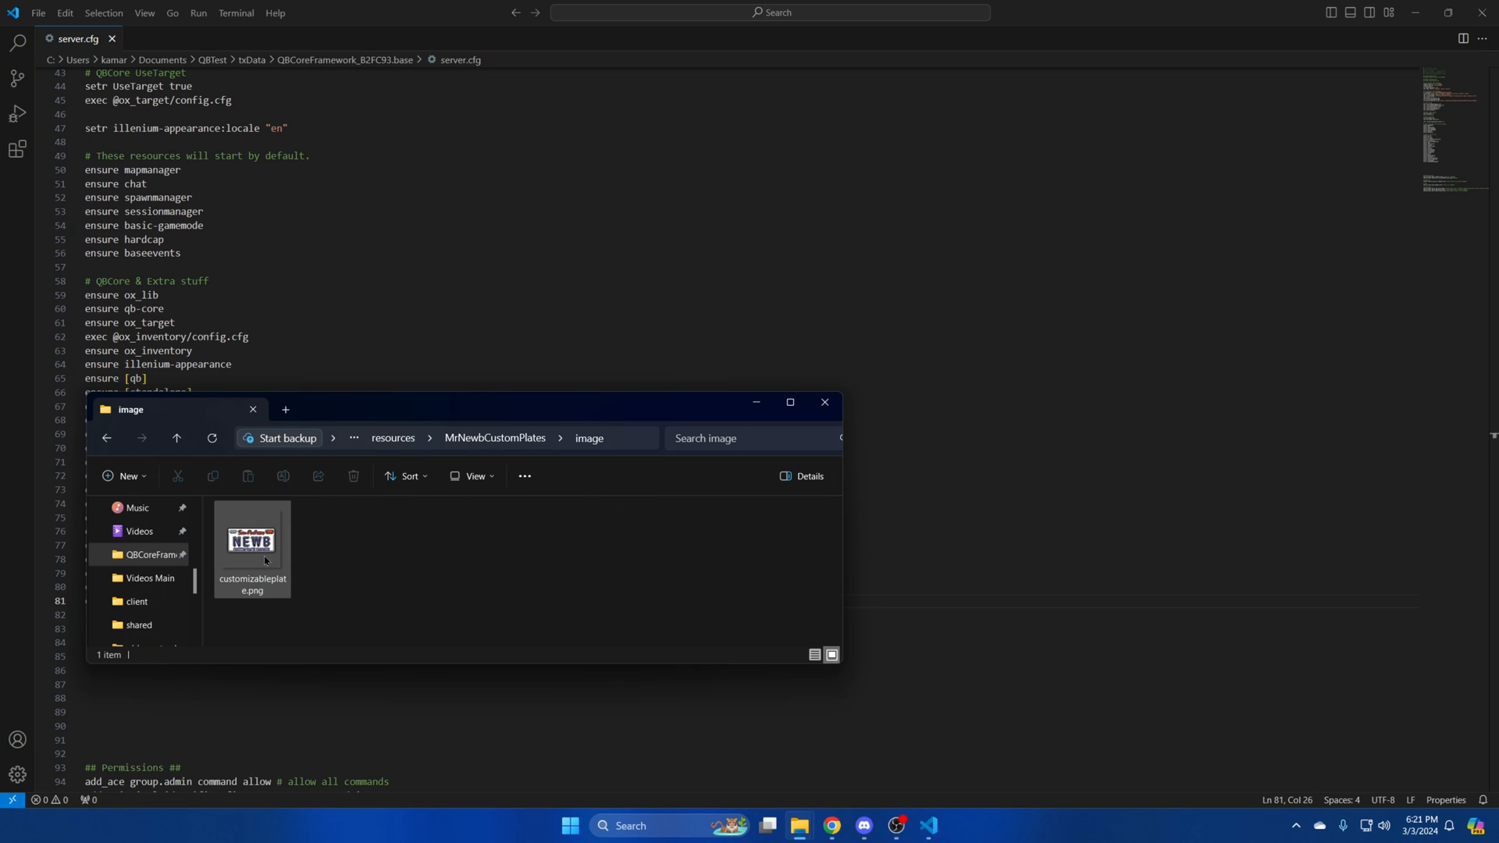
pyautogui.click(252, 544)
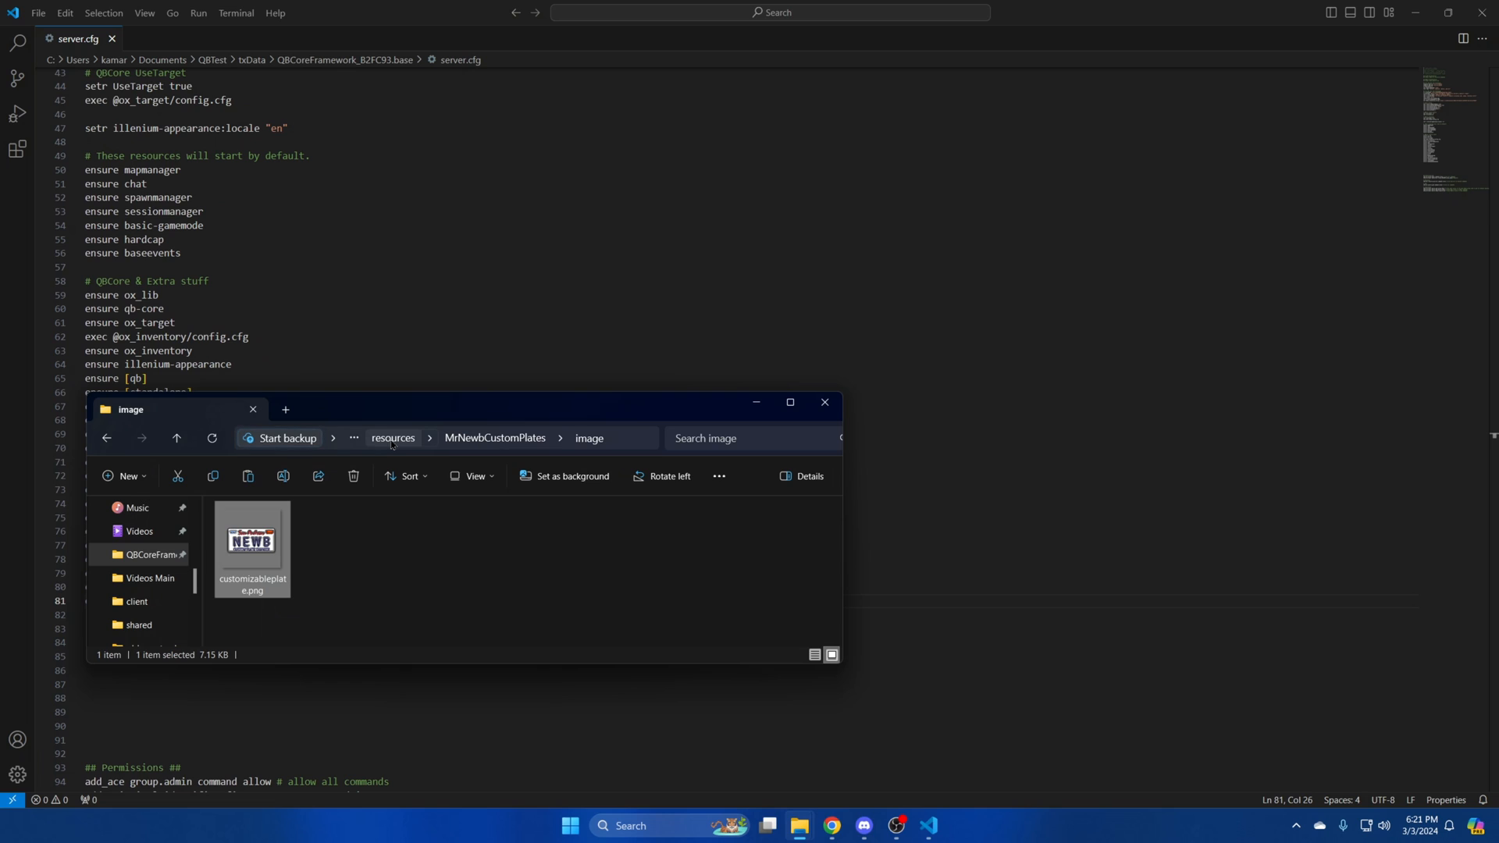
# Place the image in [qb] > qb-inventory > html > images.
pyautogui.click(393, 438)
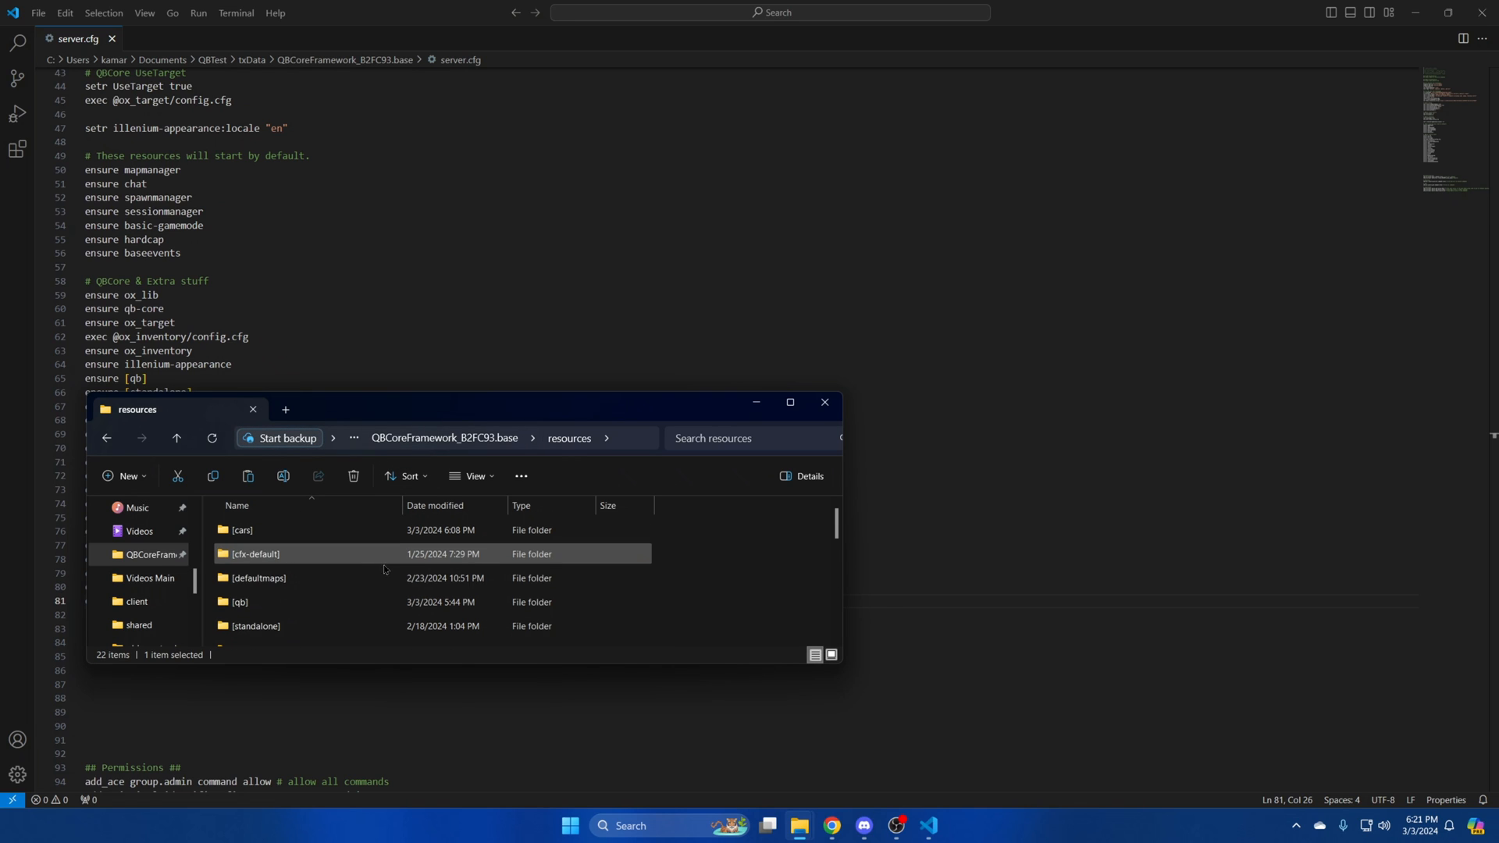
pyautogui.doubleClick(239, 602)
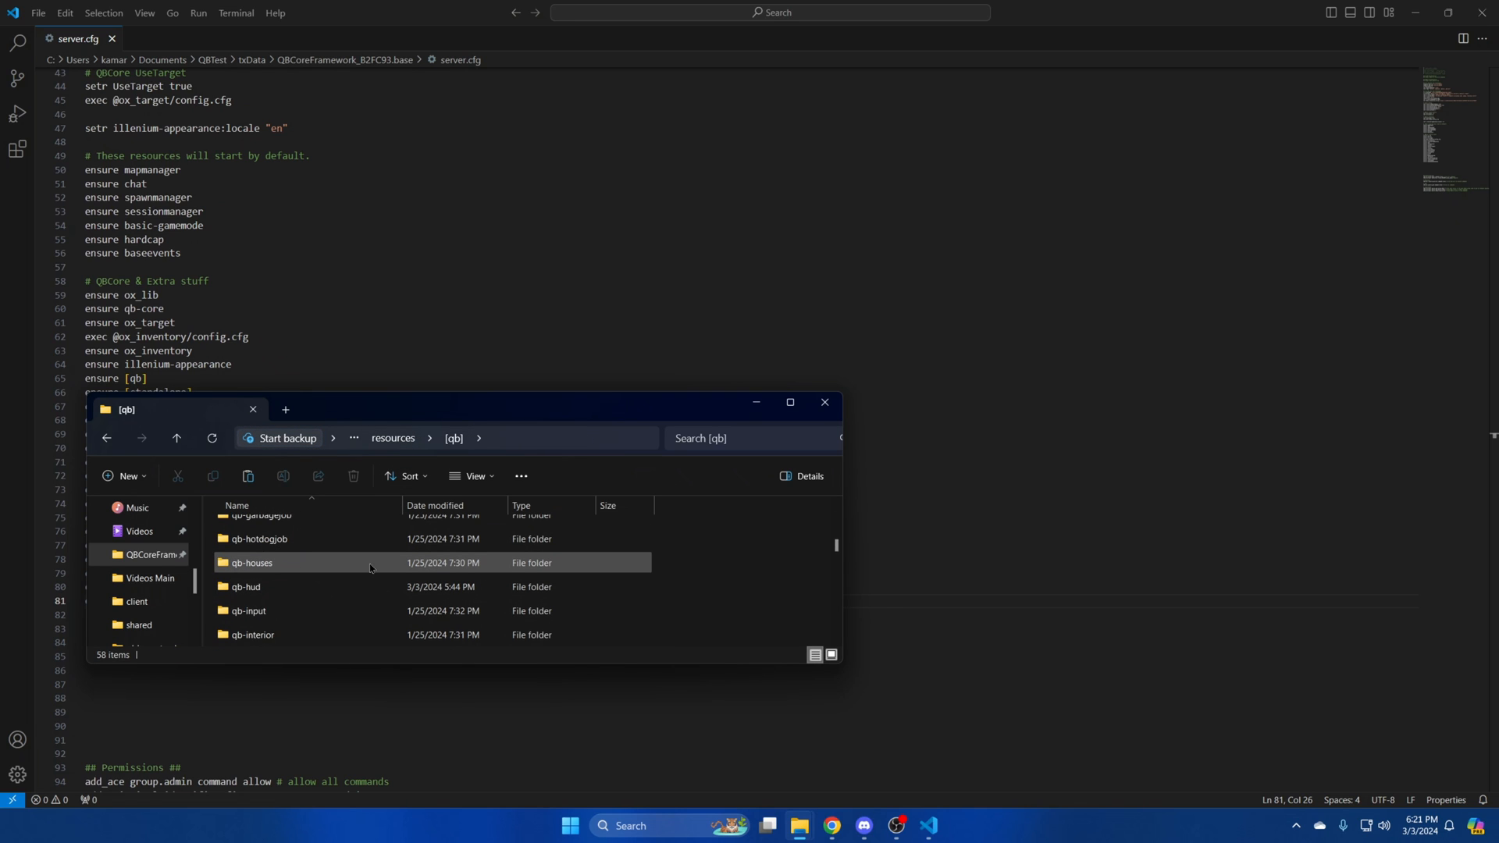
pyautogui.doubleClick(251, 562)
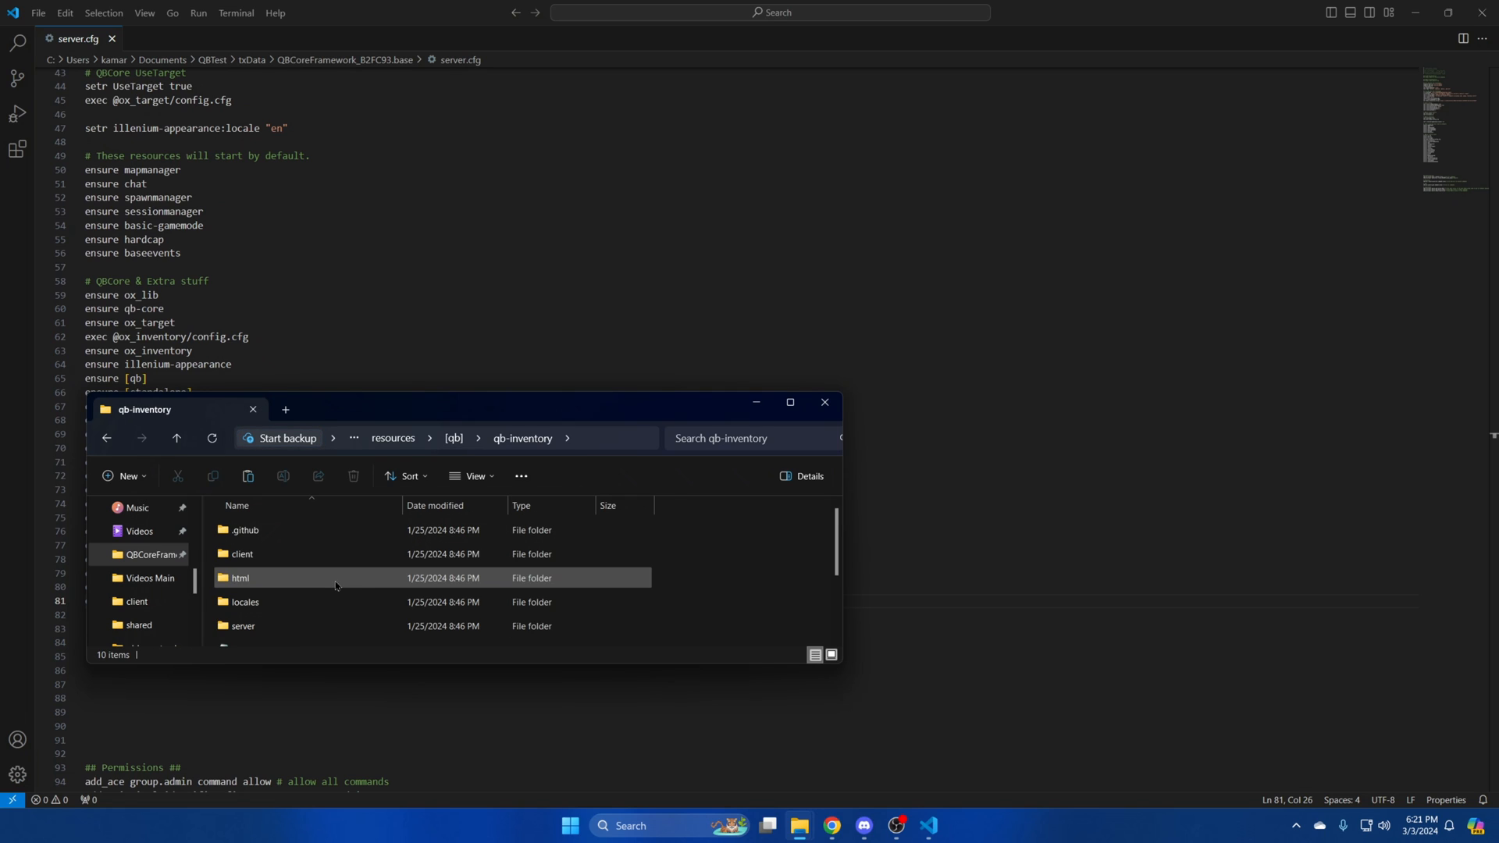
pyautogui.doubleClick(241, 578)
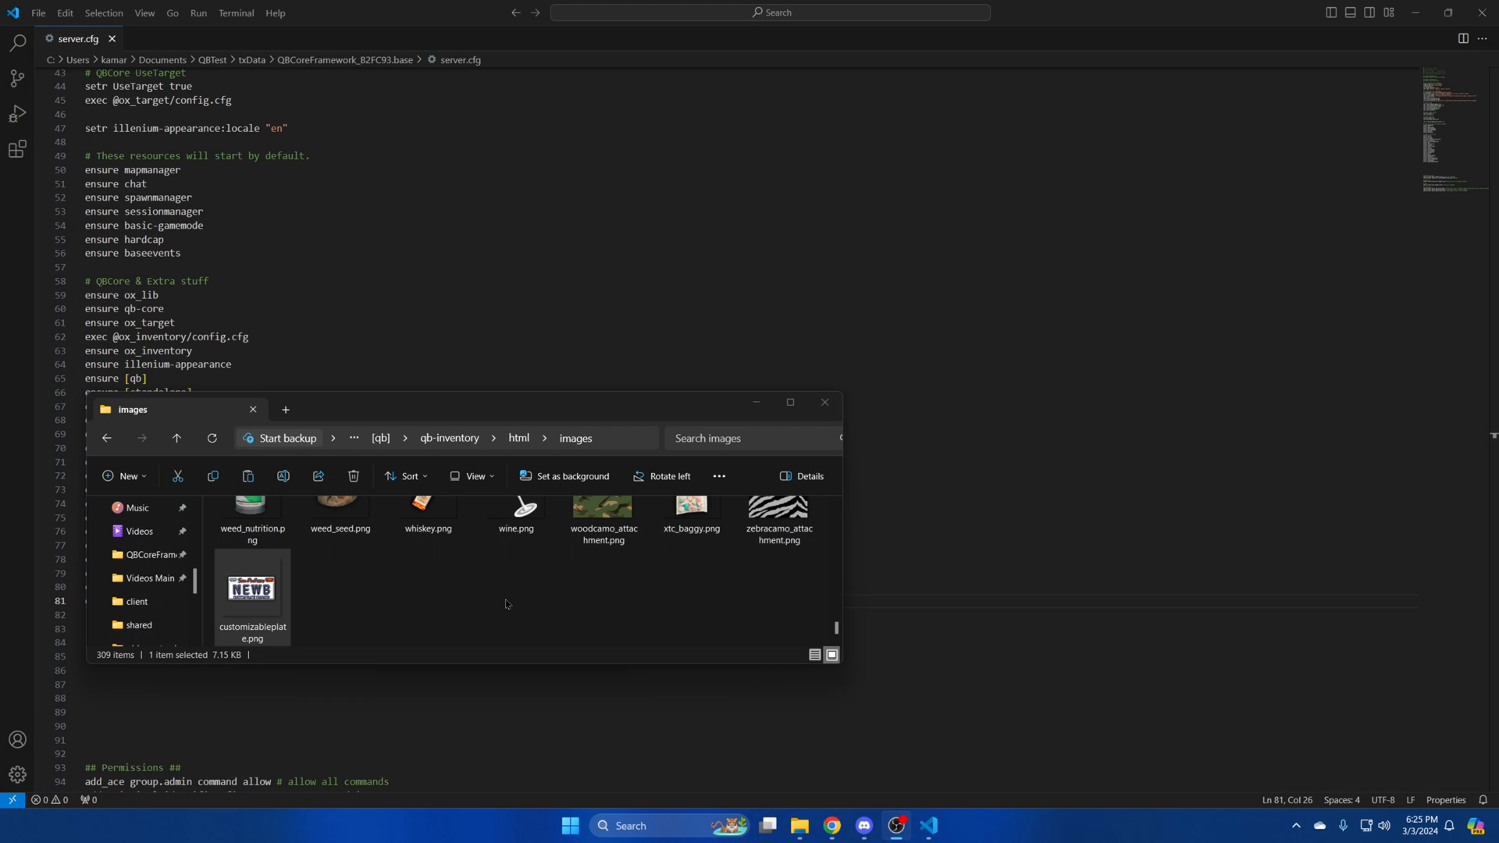
pyautogui.moveTo(830, 821)
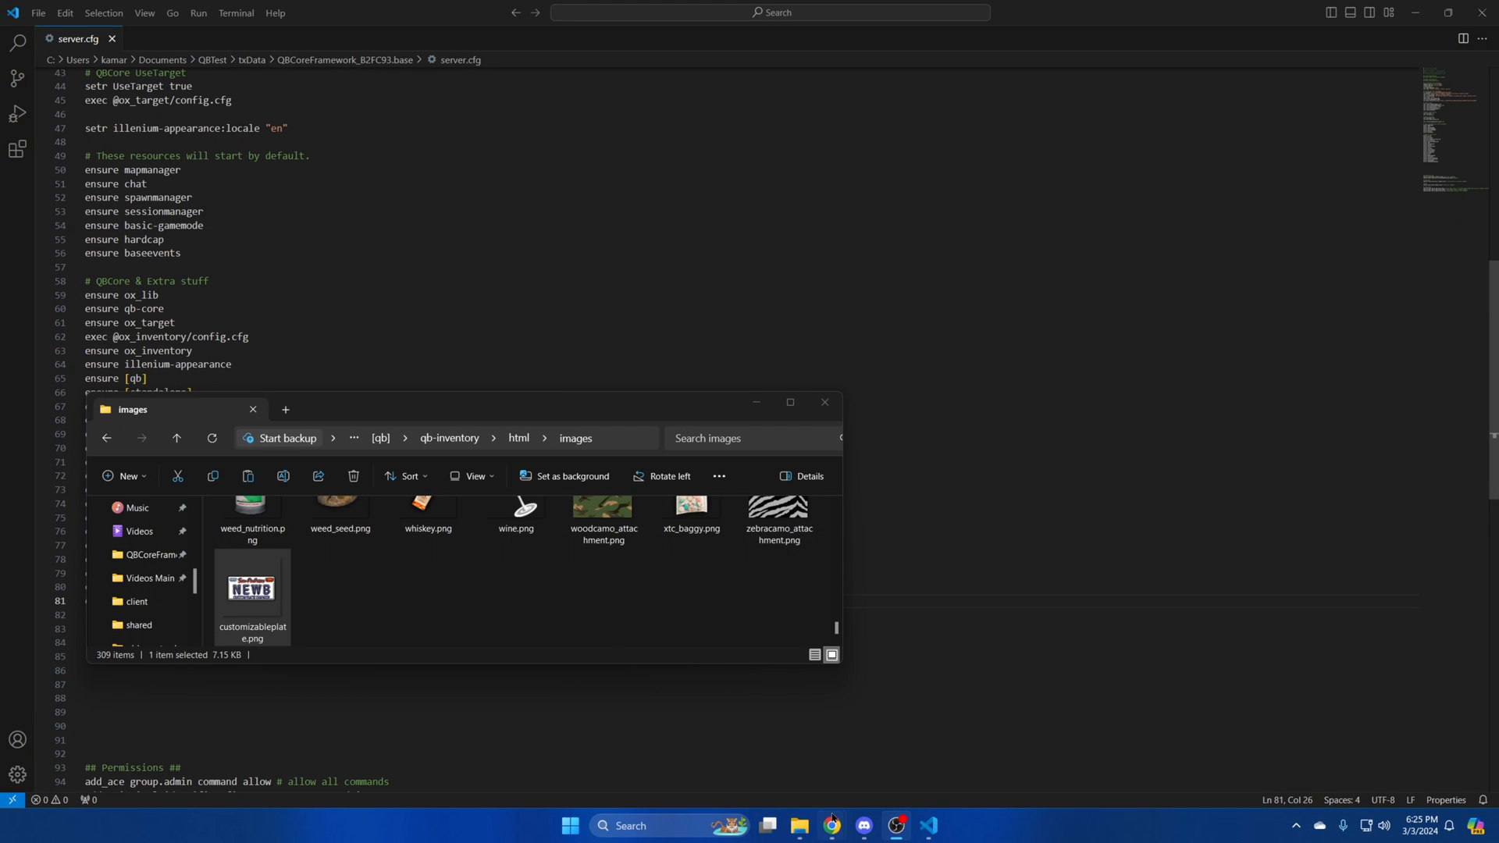
# Copy the qb-core customizableplate item configuration snippet from the GitHub README.
pyautogui.click(829, 825)
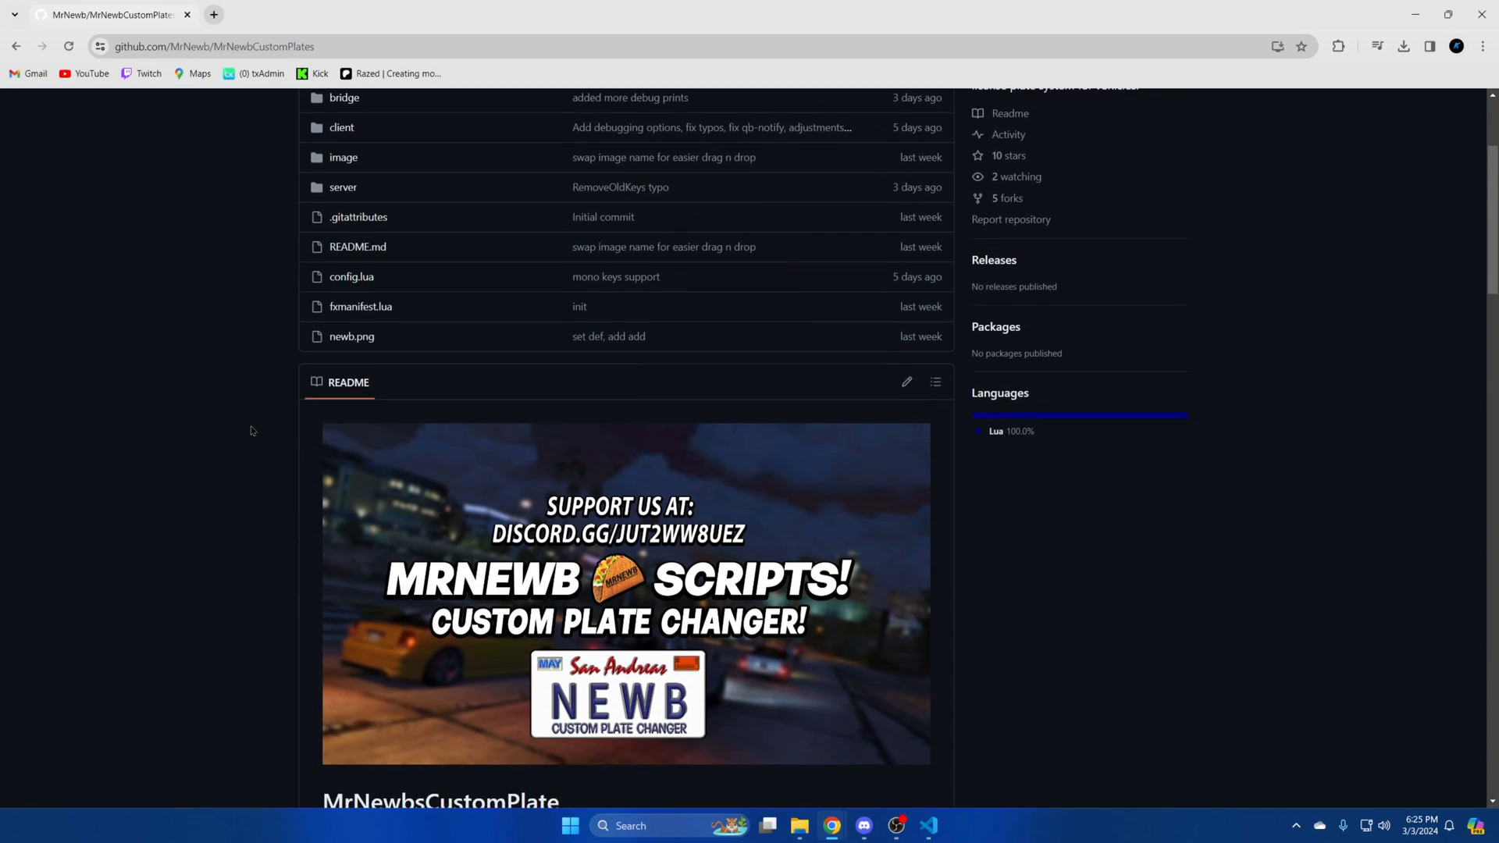
pyautogui.scroll(-3)
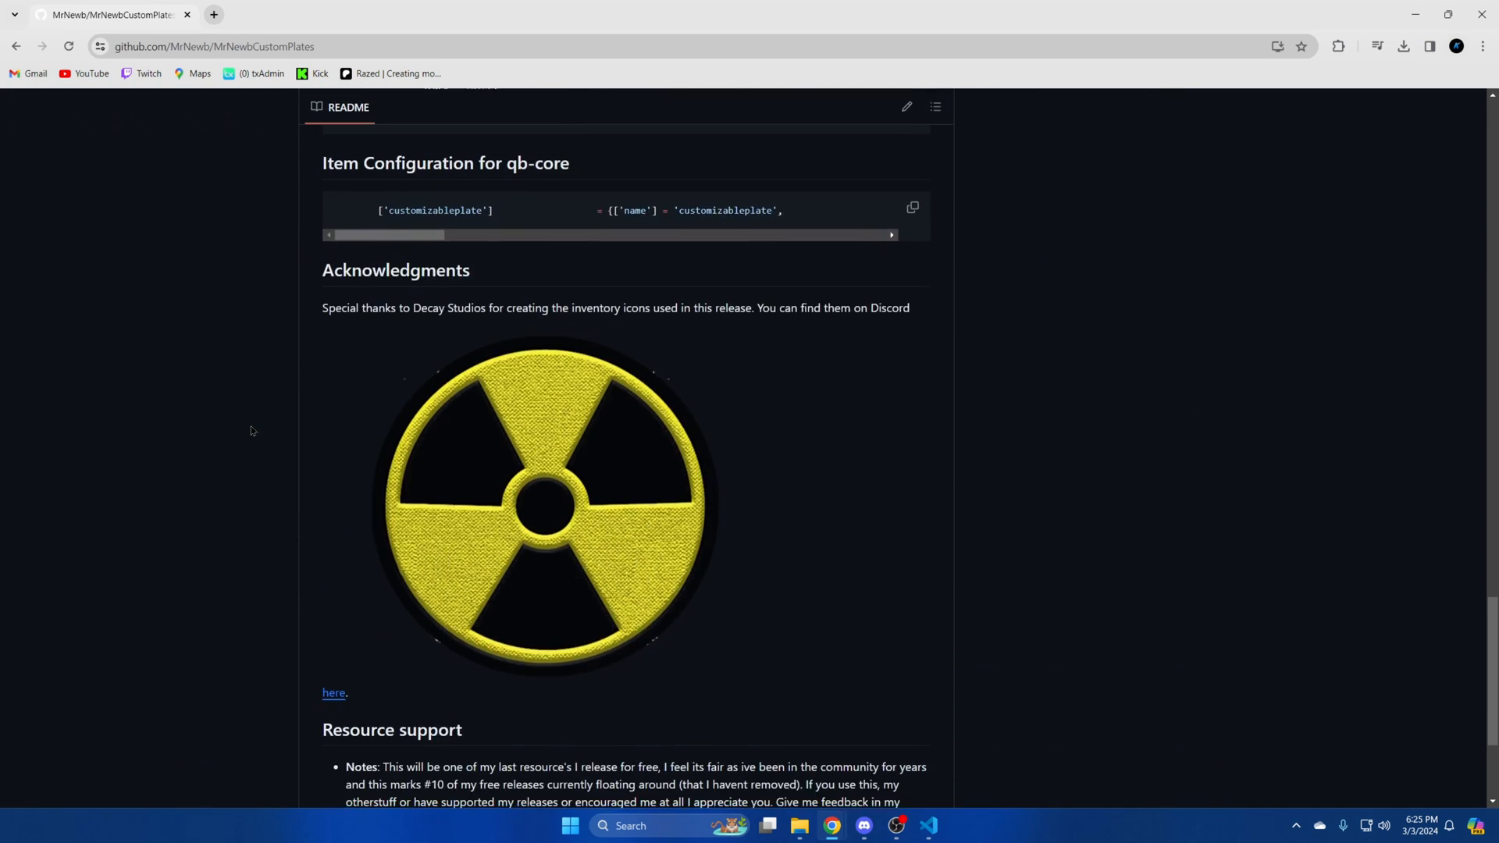
pyautogui.scroll(3)
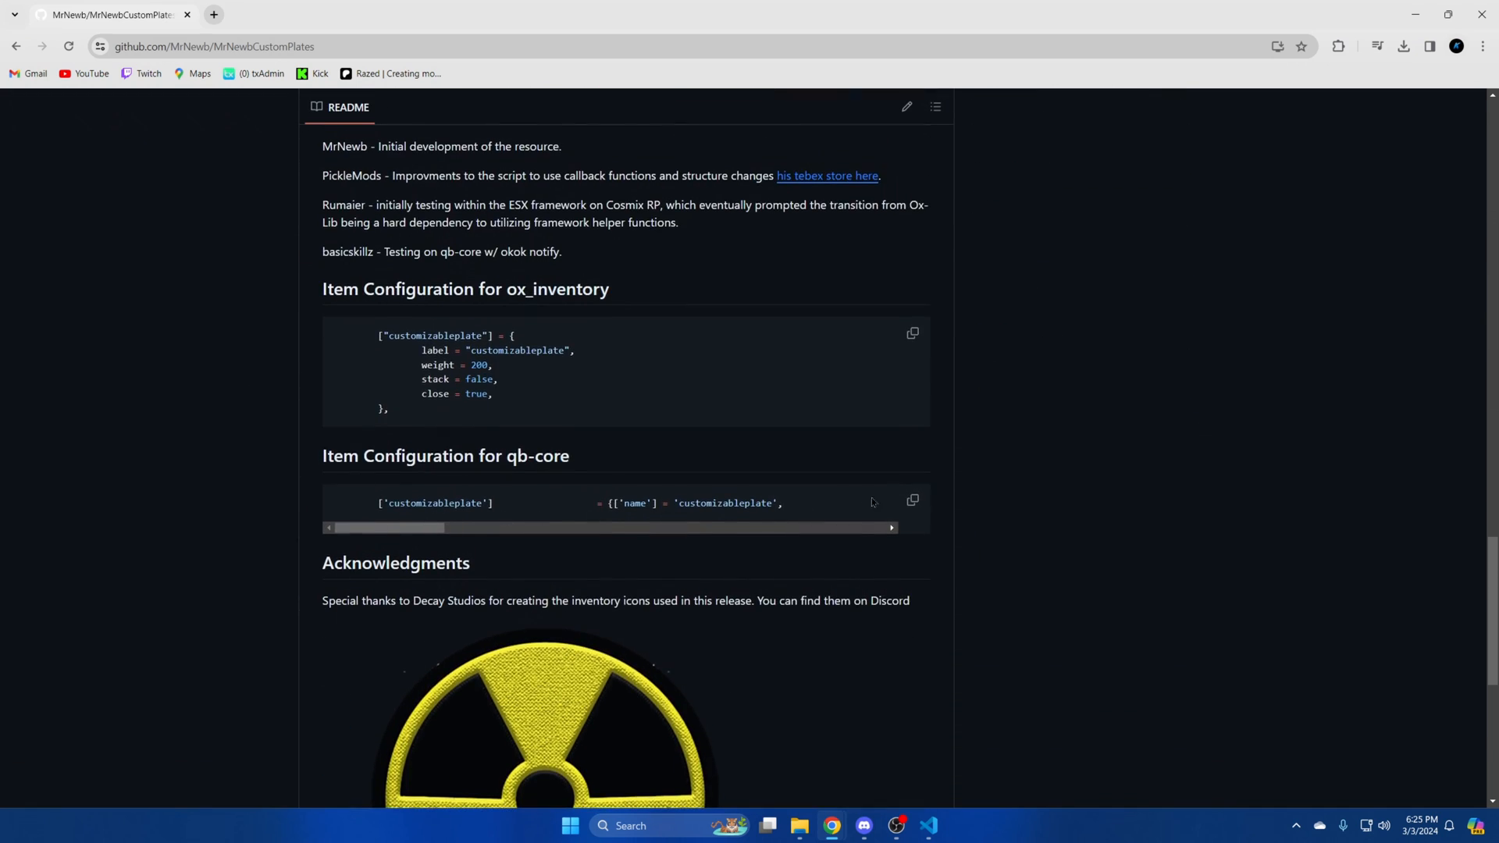
pyautogui.click(913, 500)
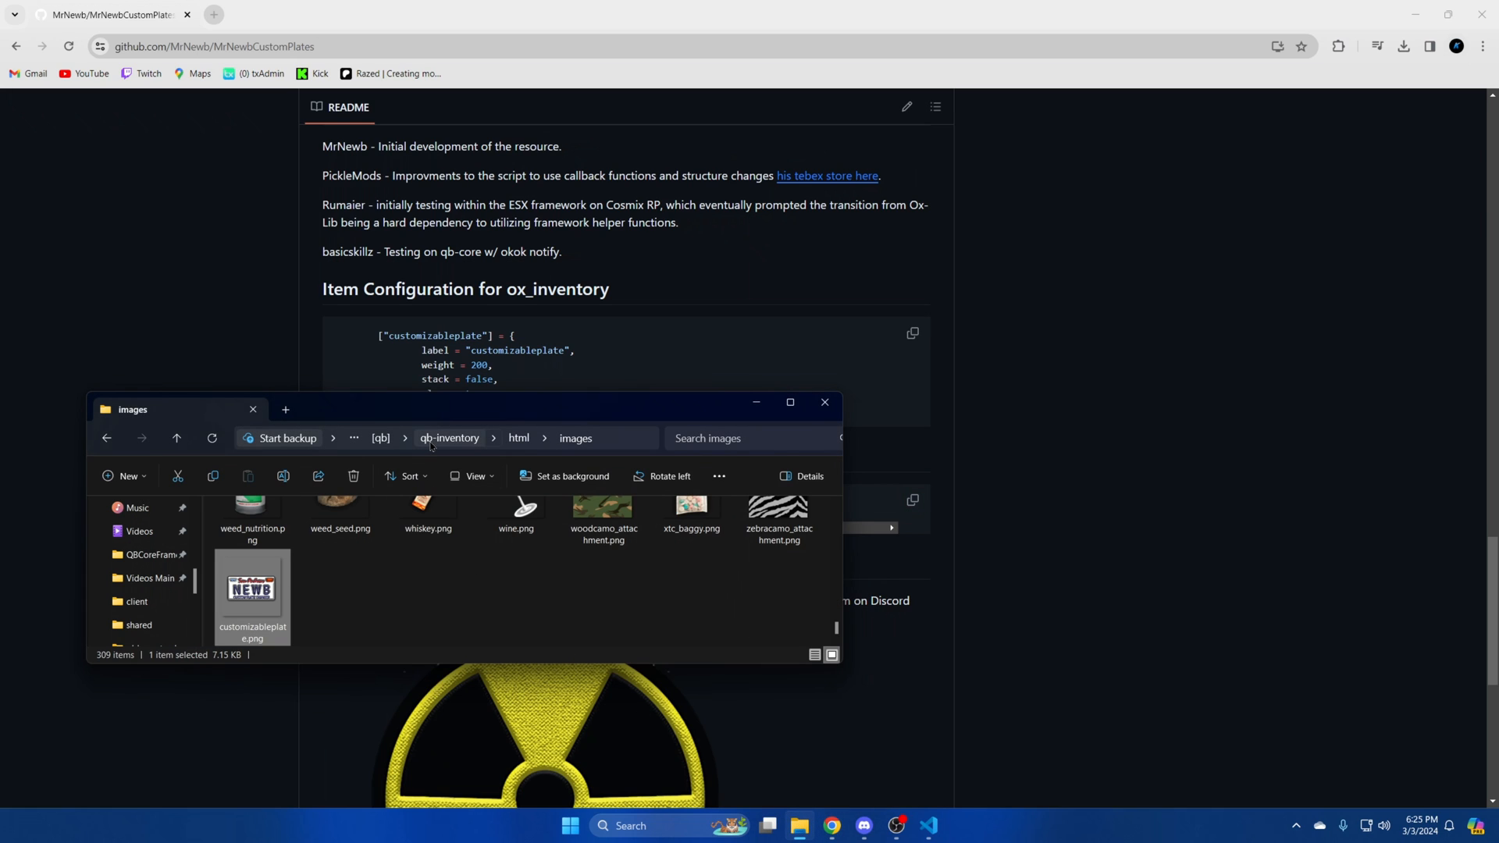
# Open [qb] > qb-core > shared > items.lua with VS Code.
pyautogui.click(380, 438)
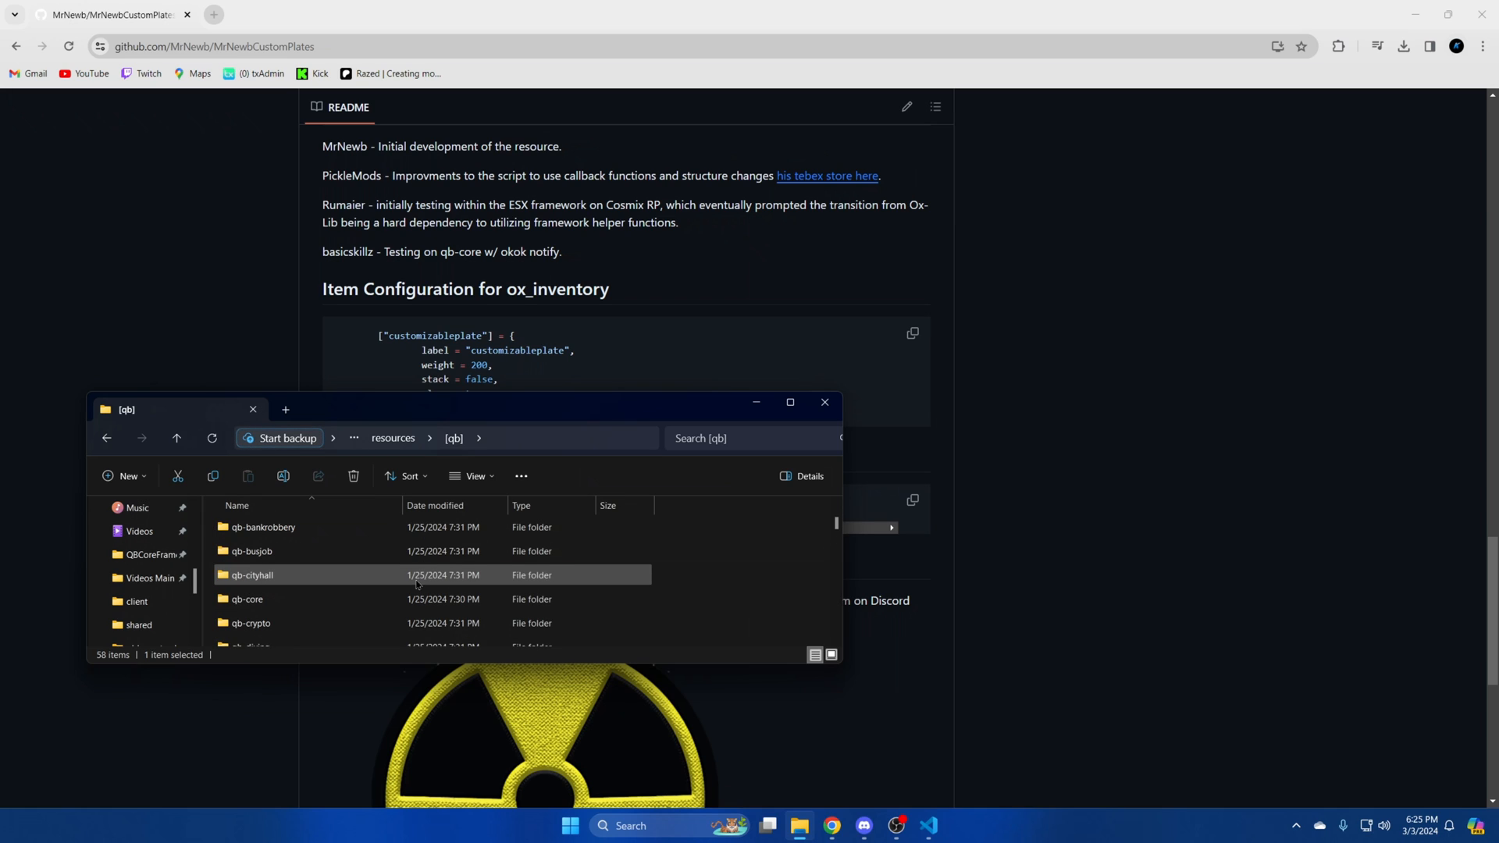
pyautogui.doubleClick(248, 599)
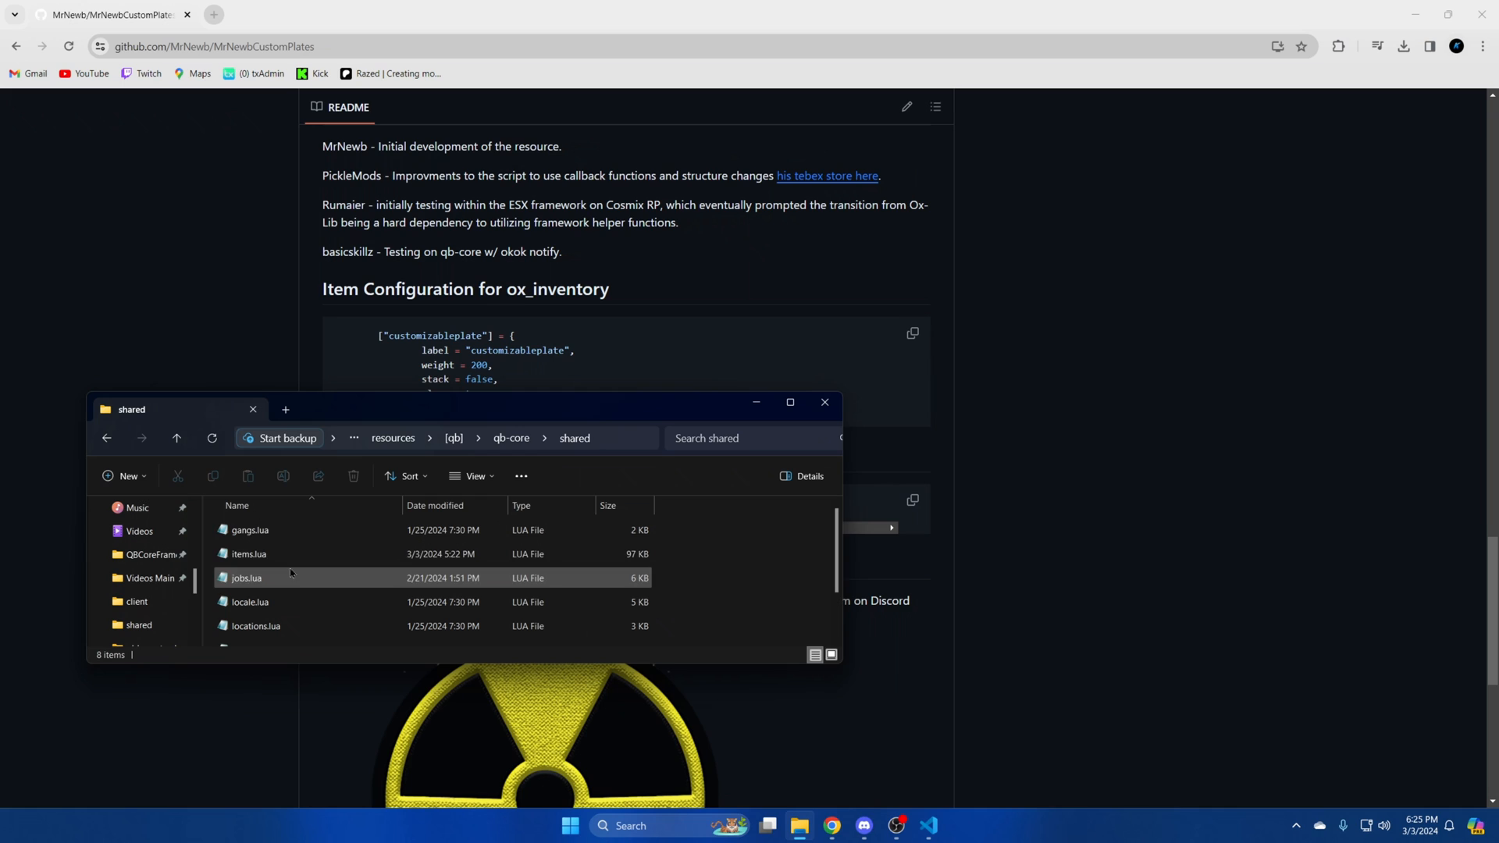
pyautogui.rightClick(249, 554)
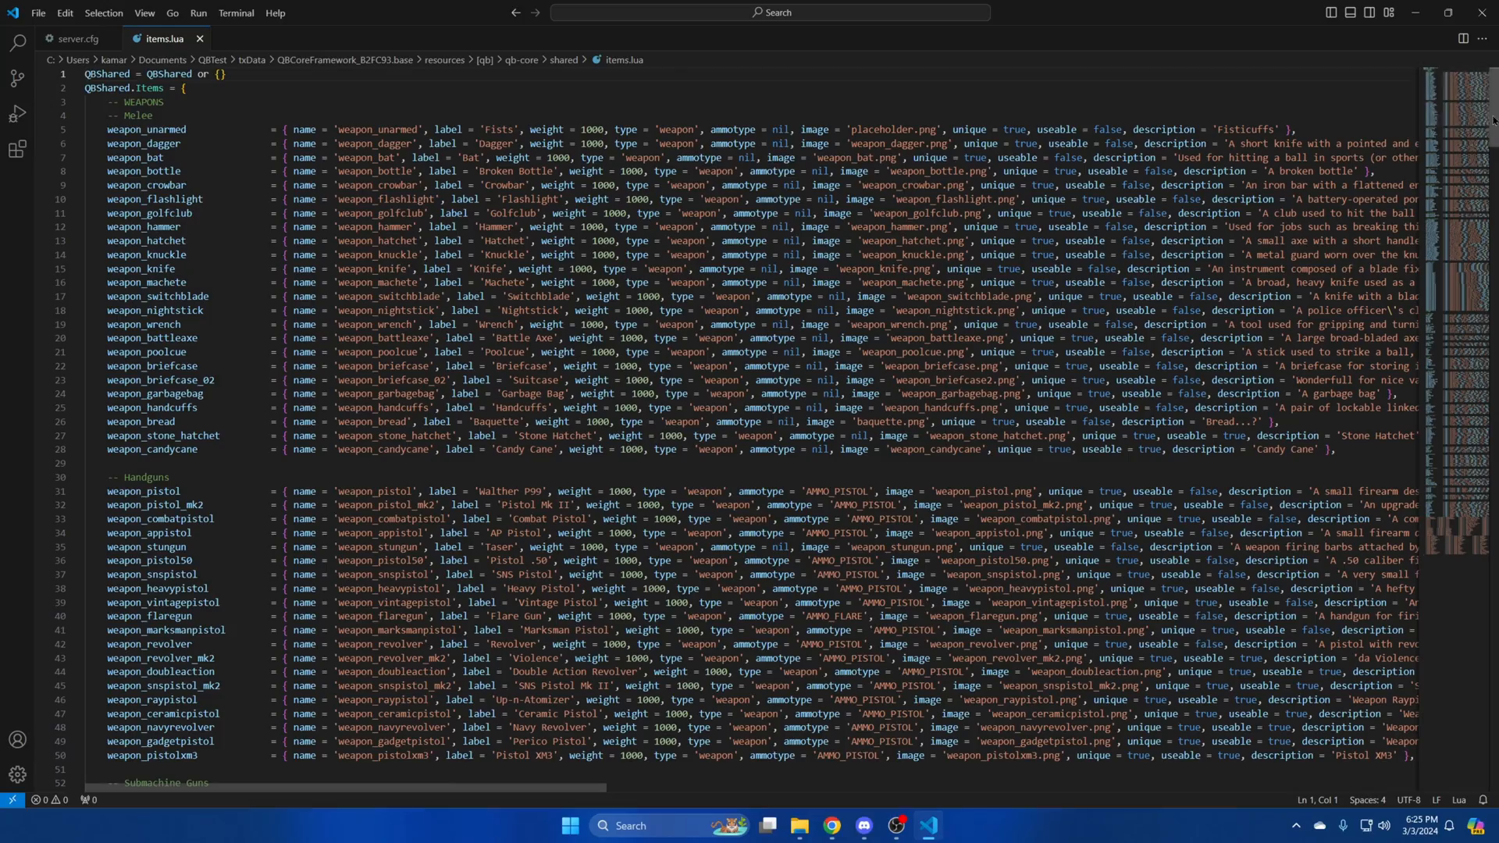
# Paste the customizableplate Custom Plate entry at the end of QBShared.Items.
pyautogui.scroll(-3)
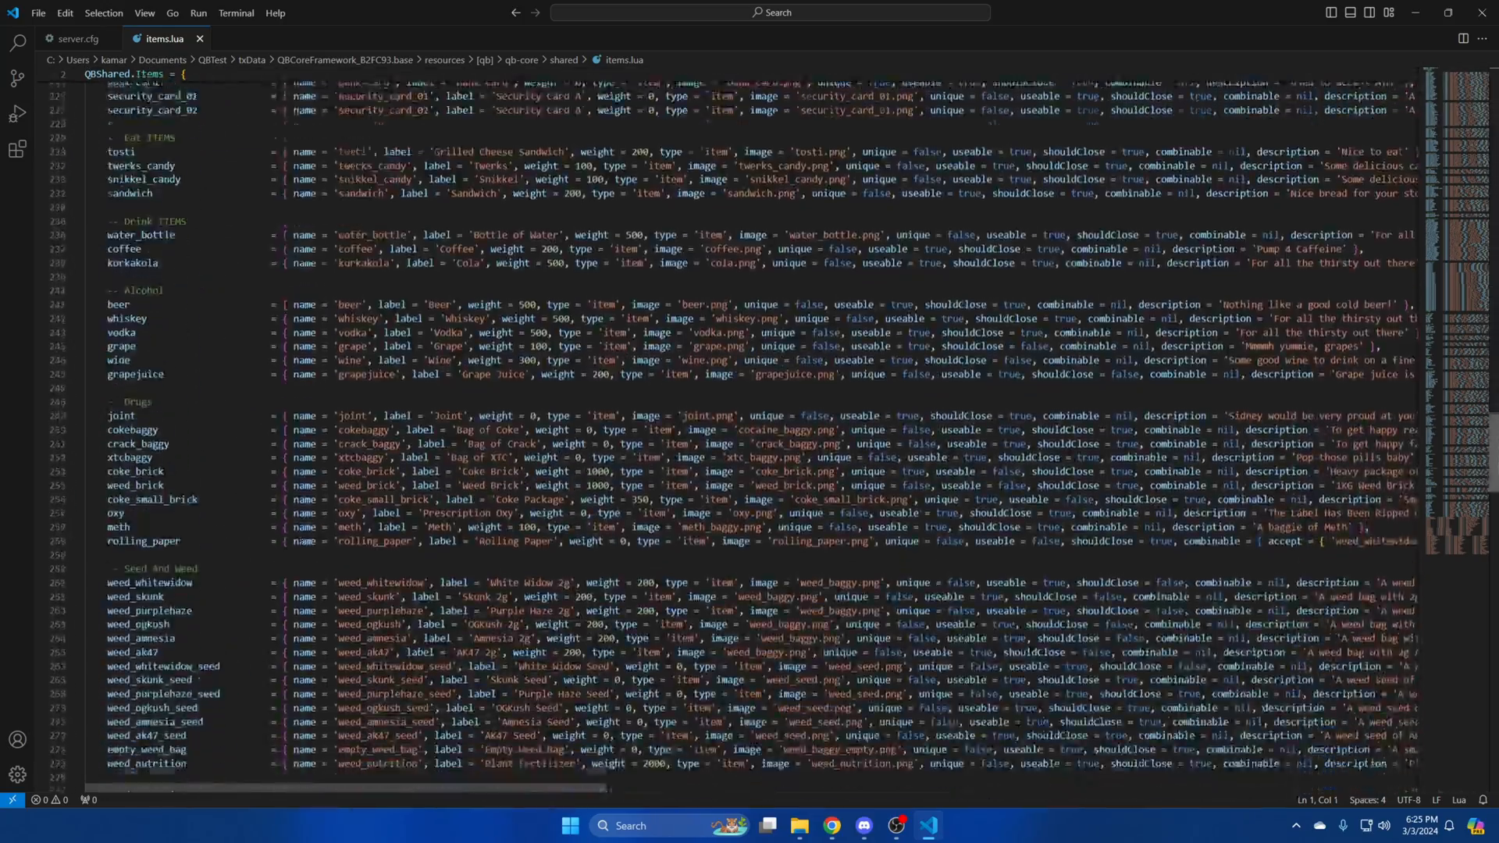
pyautogui.scroll(-3)
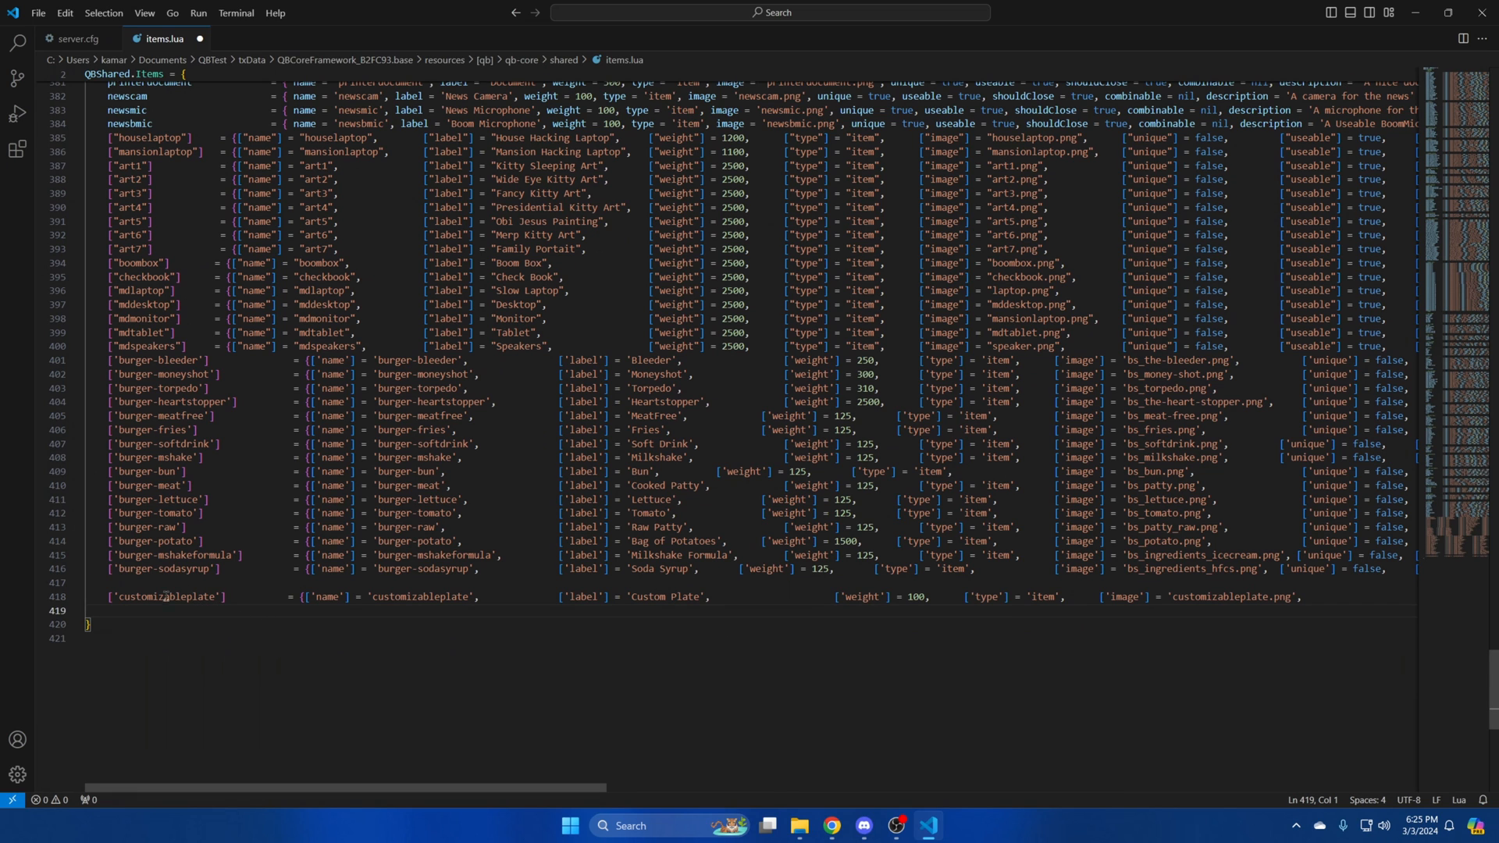
pyautogui.hscroll(3)
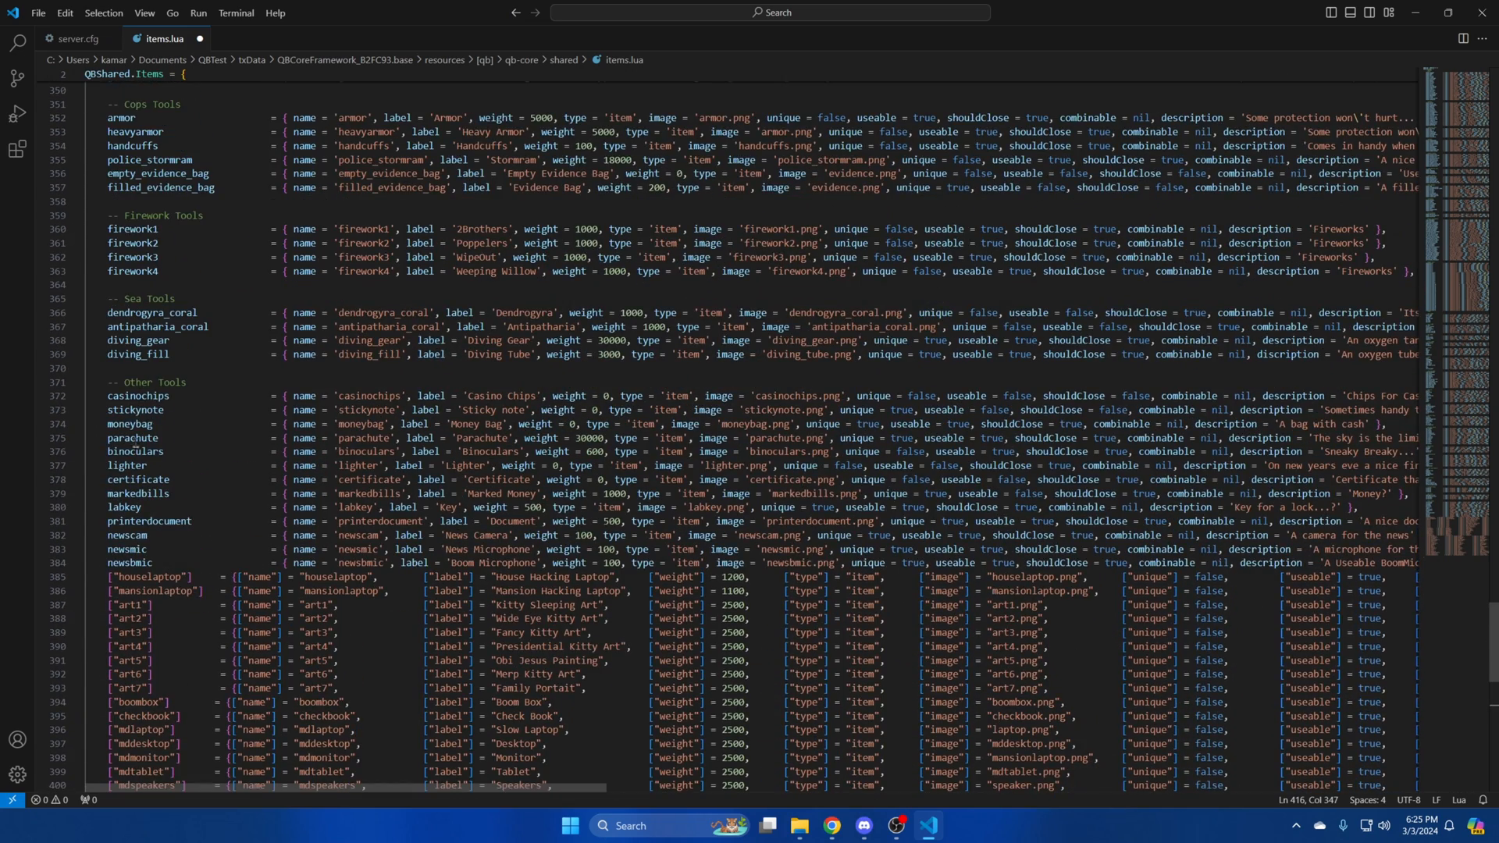
pyautogui.click(38, 13)
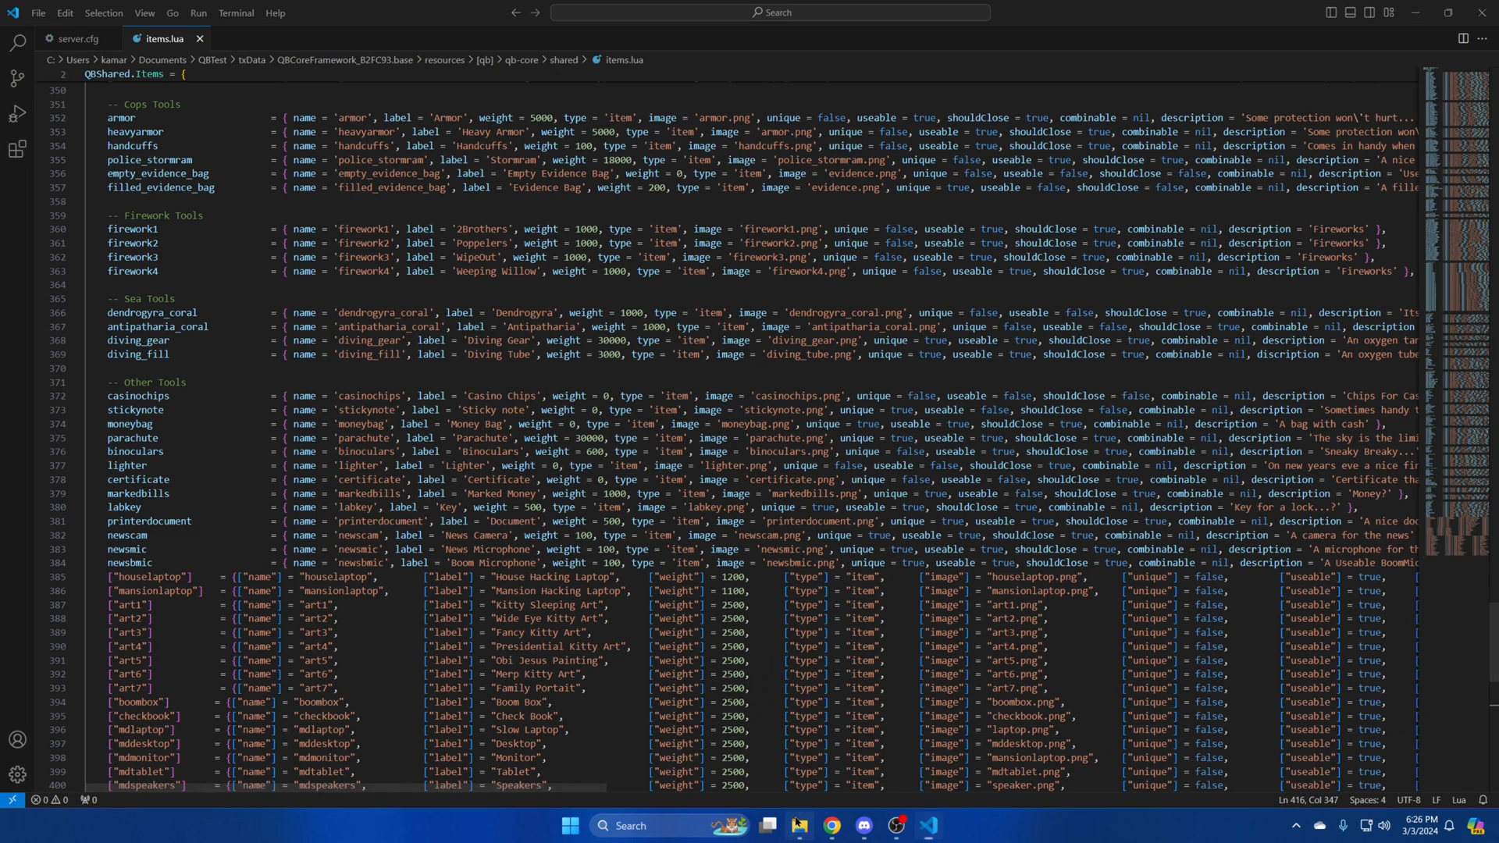
# Open MrNewbCustomPlates' config.lua with VS Code from the resources folder.
pyautogui.click(799, 833)
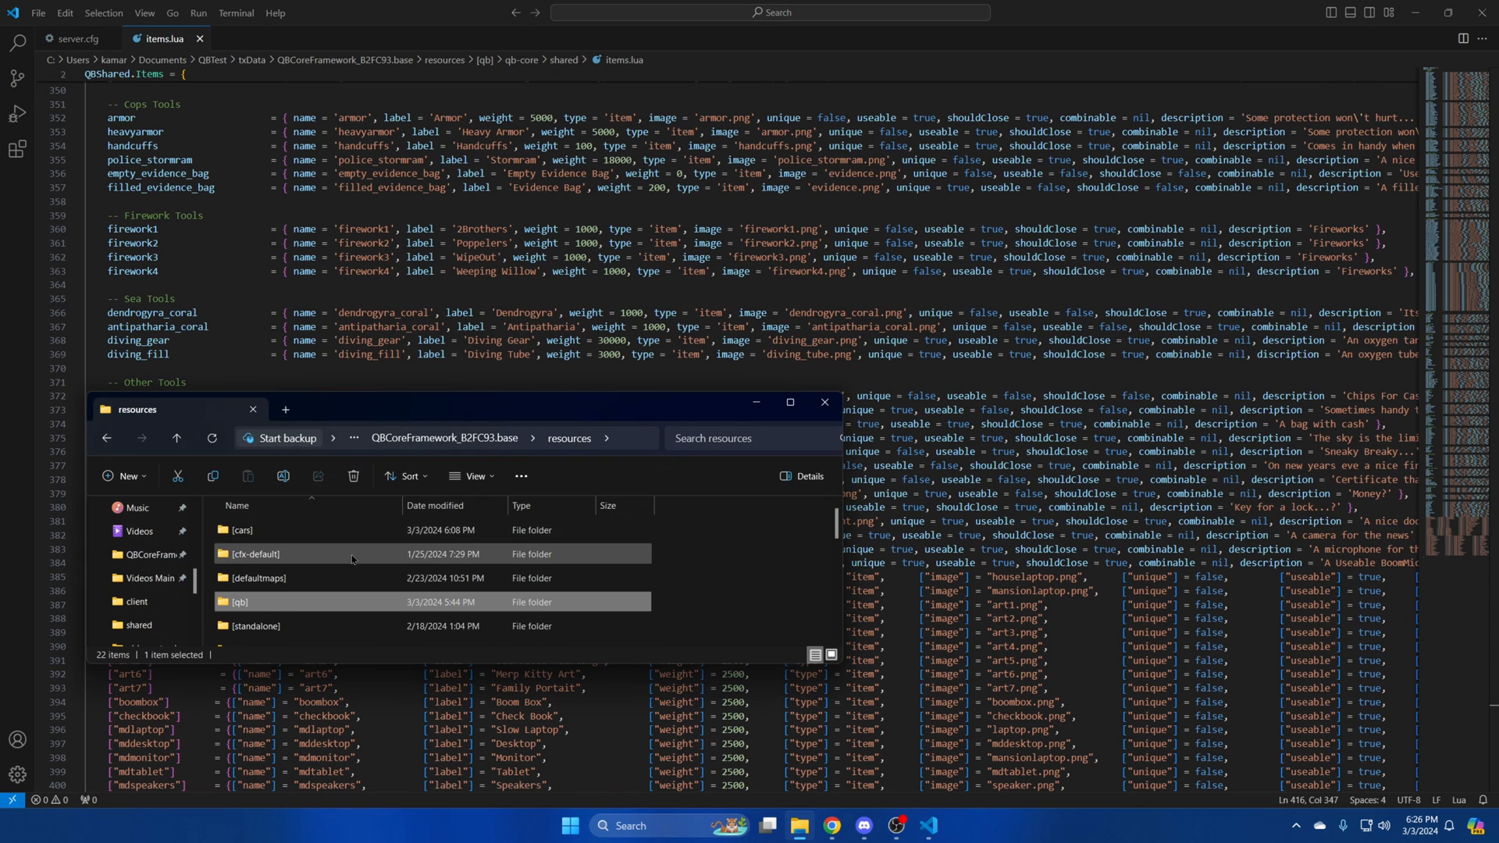
pyautogui.scroll(-3)
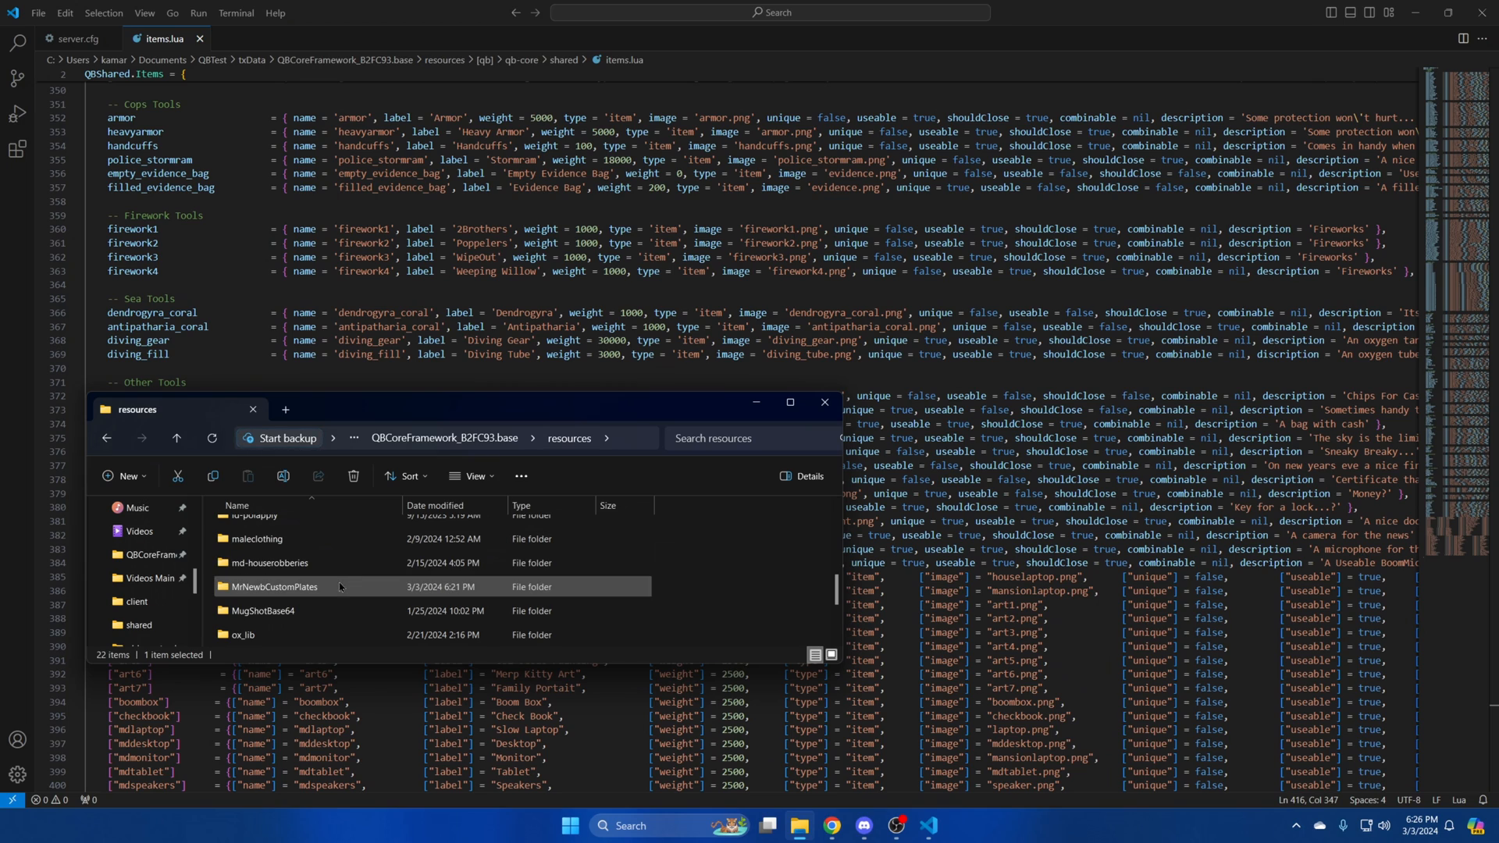
pyautogui.doubleClick(276, 586)
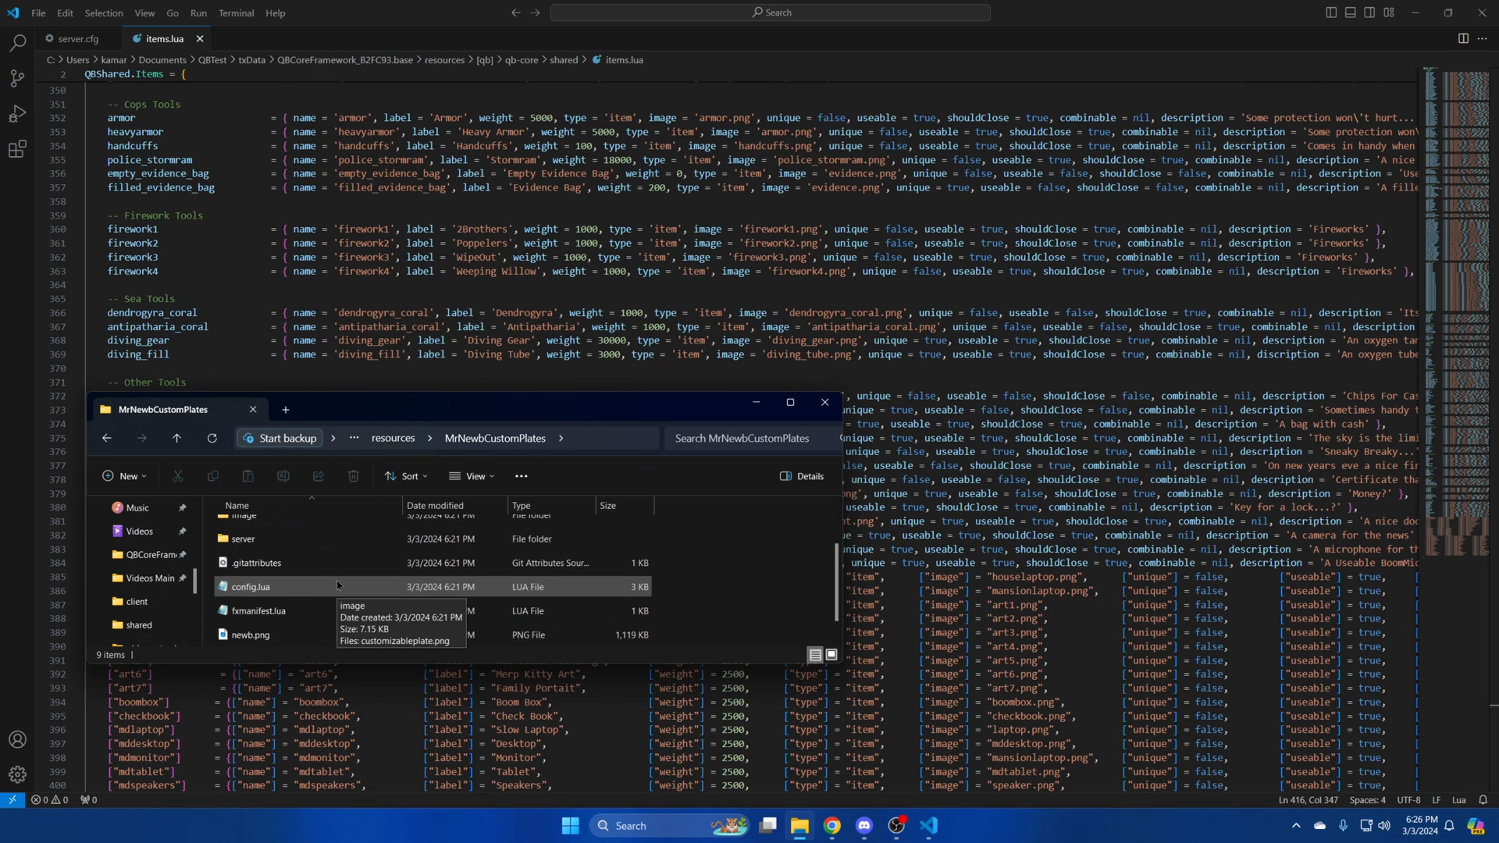
pyautogui.rightClick(250, 586)
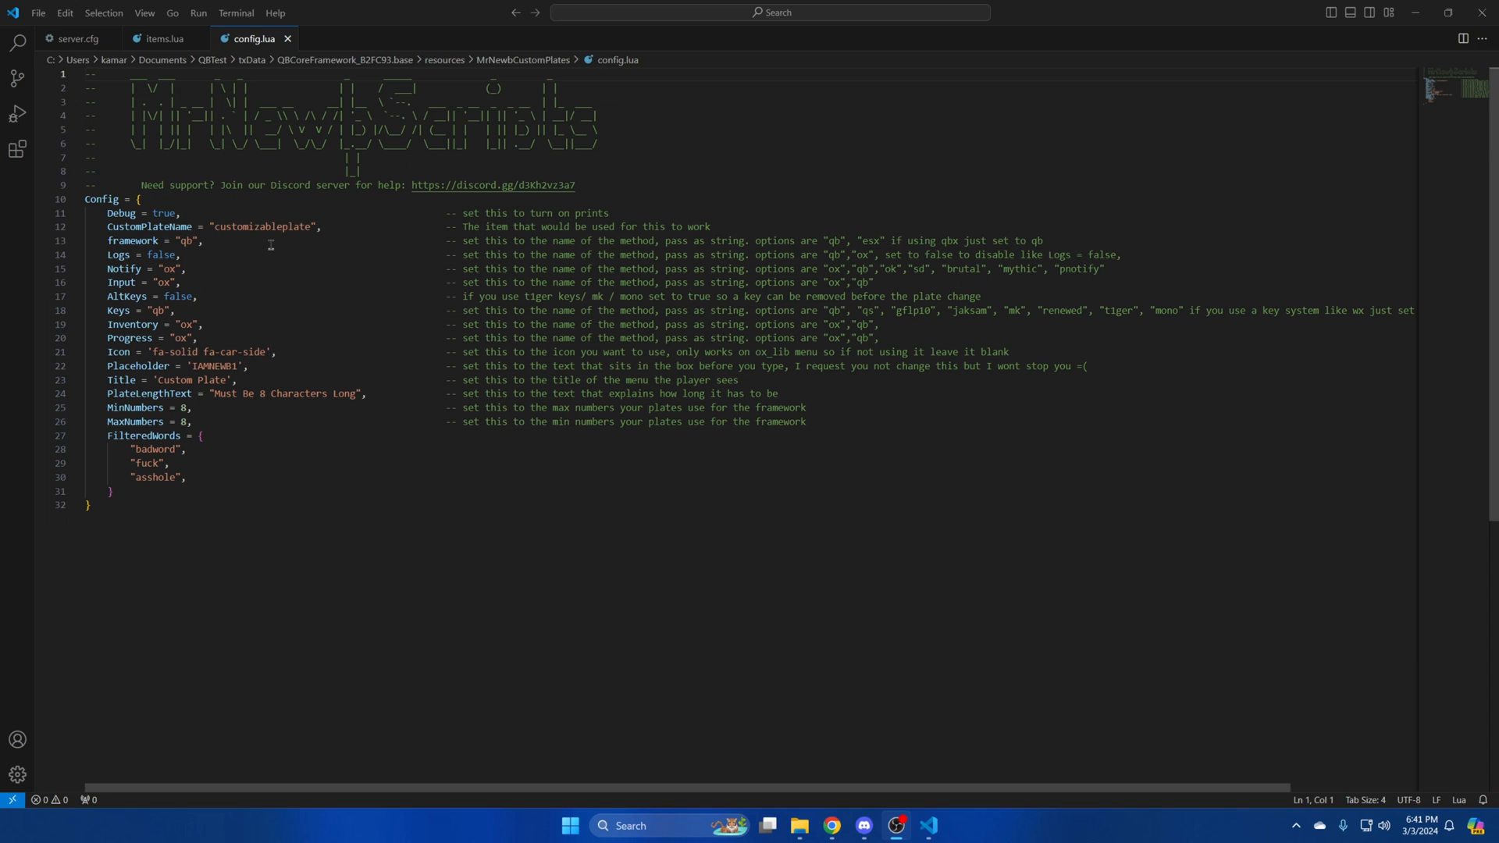
pyautogui.moveTo(240, 252)
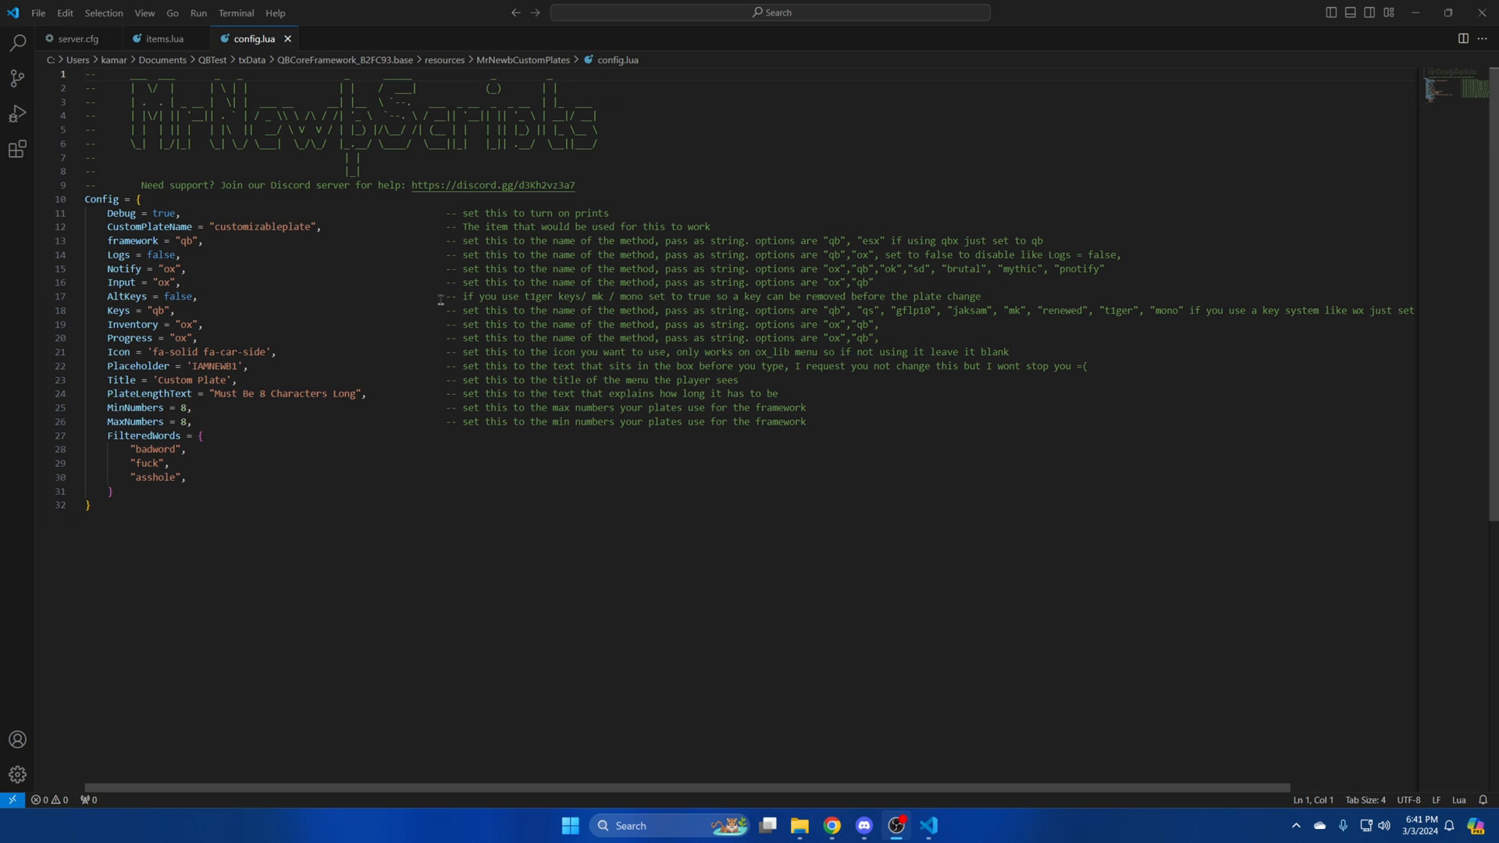
pyautogui.moveTo(299, 300)
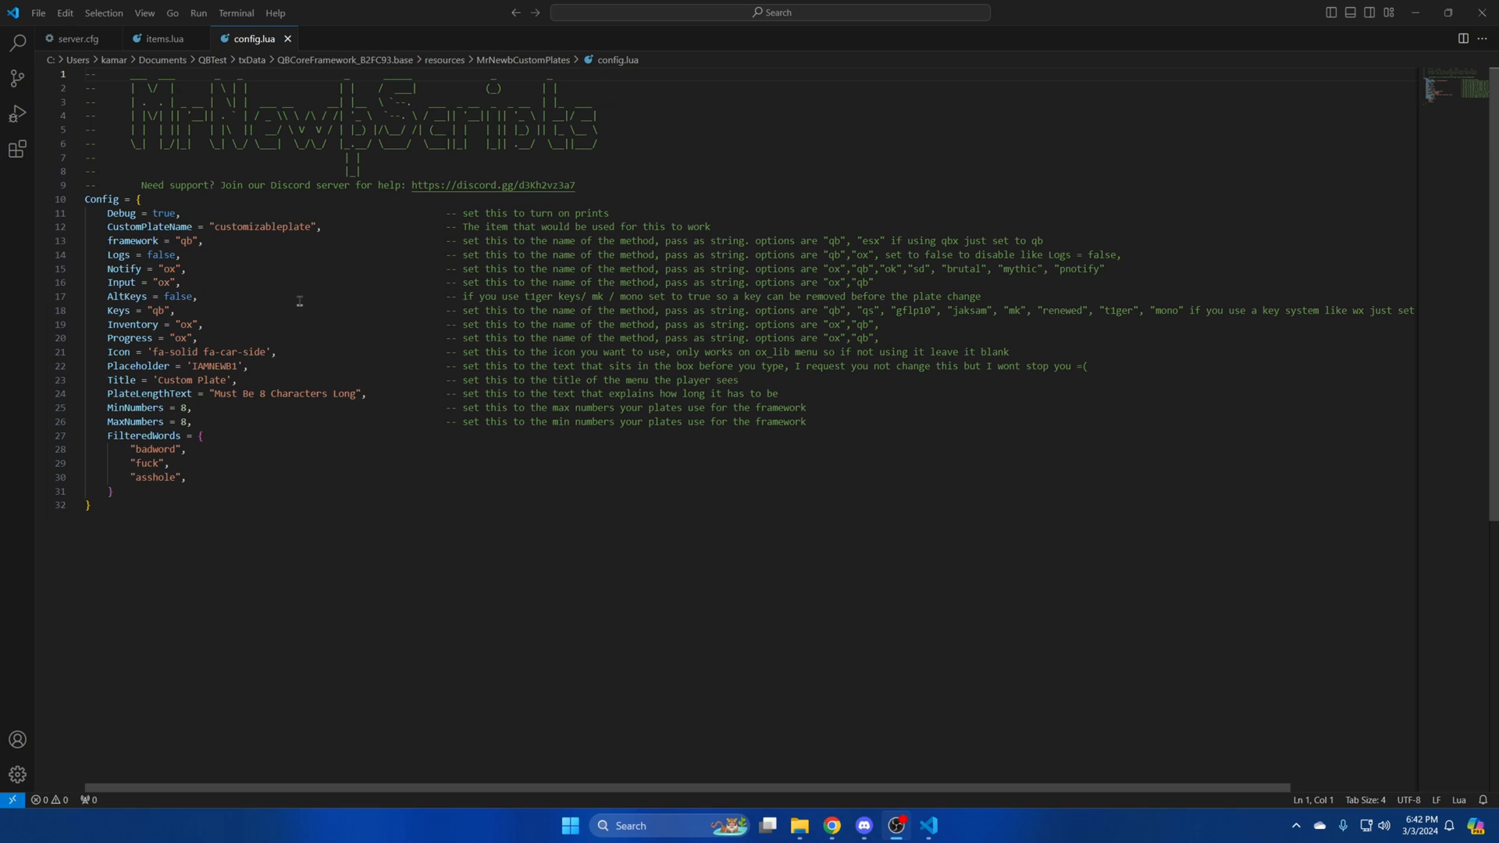
pyautogui.moveTo(240, 287)
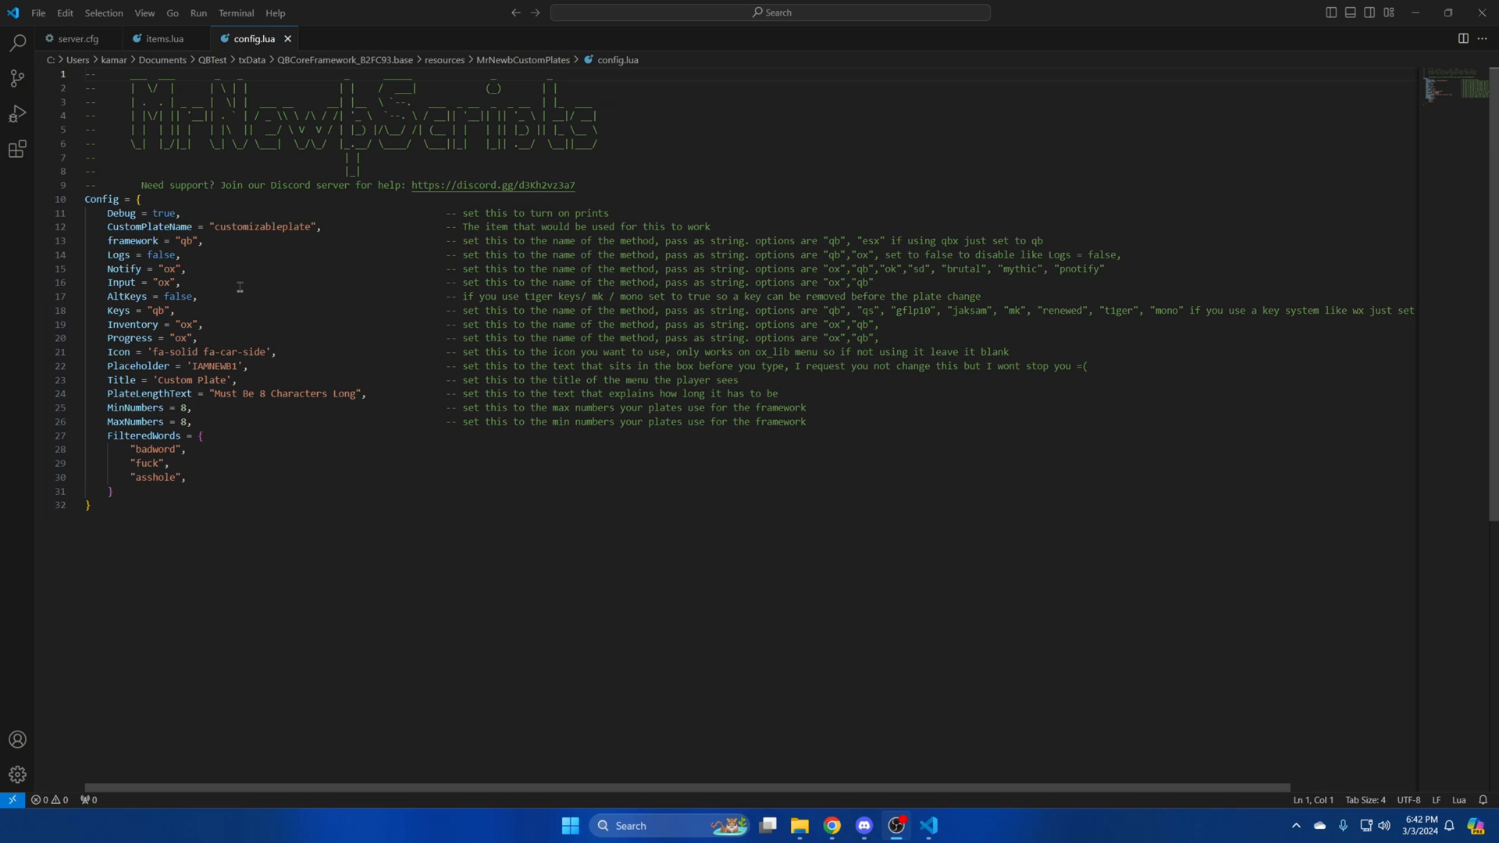
pyautogui.moveTo(315, 297)
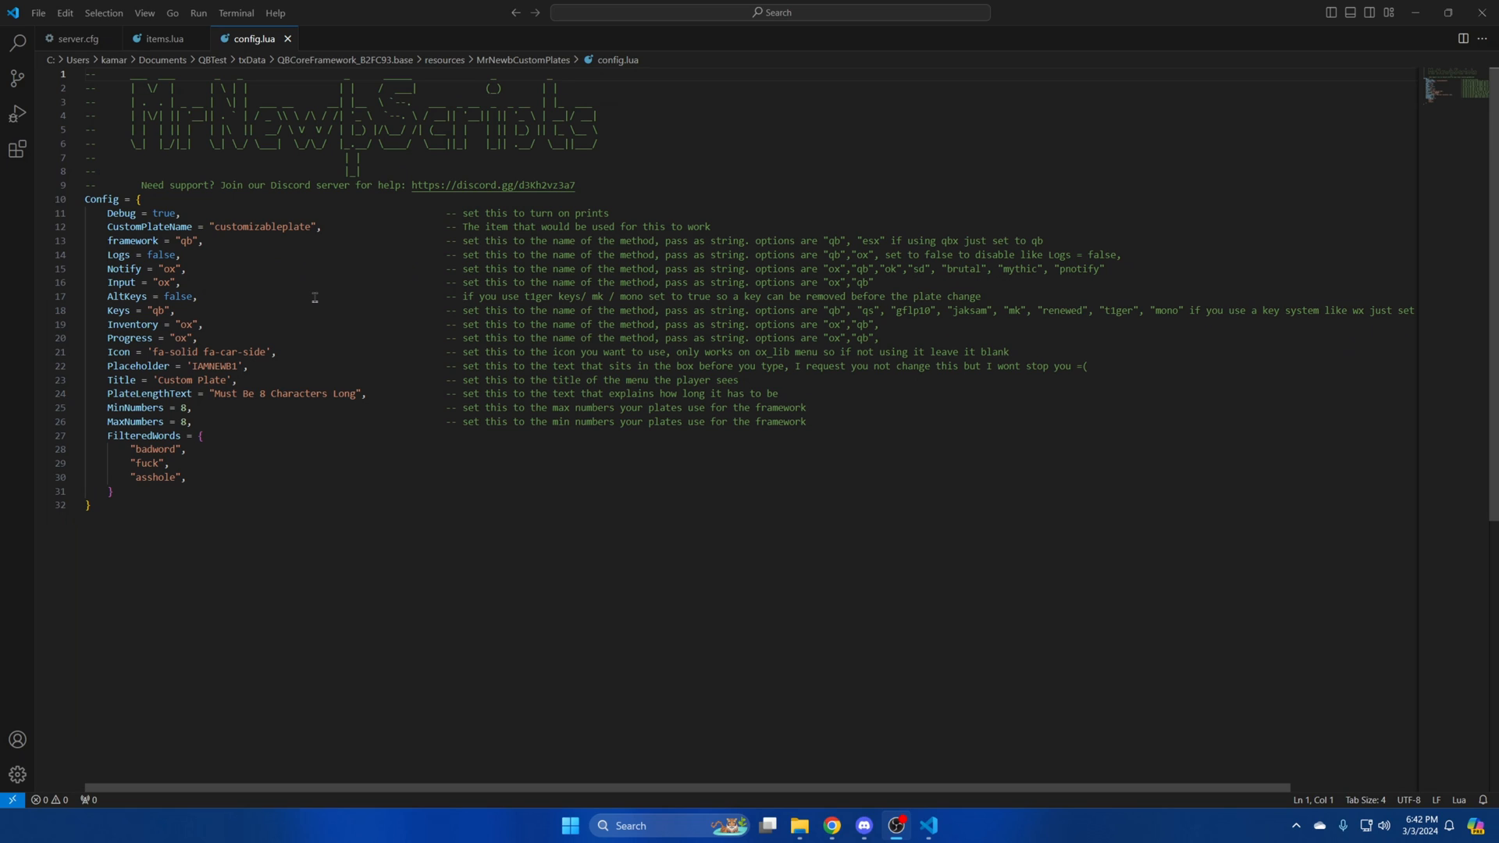
pyautogui.moveTo(320, 297)
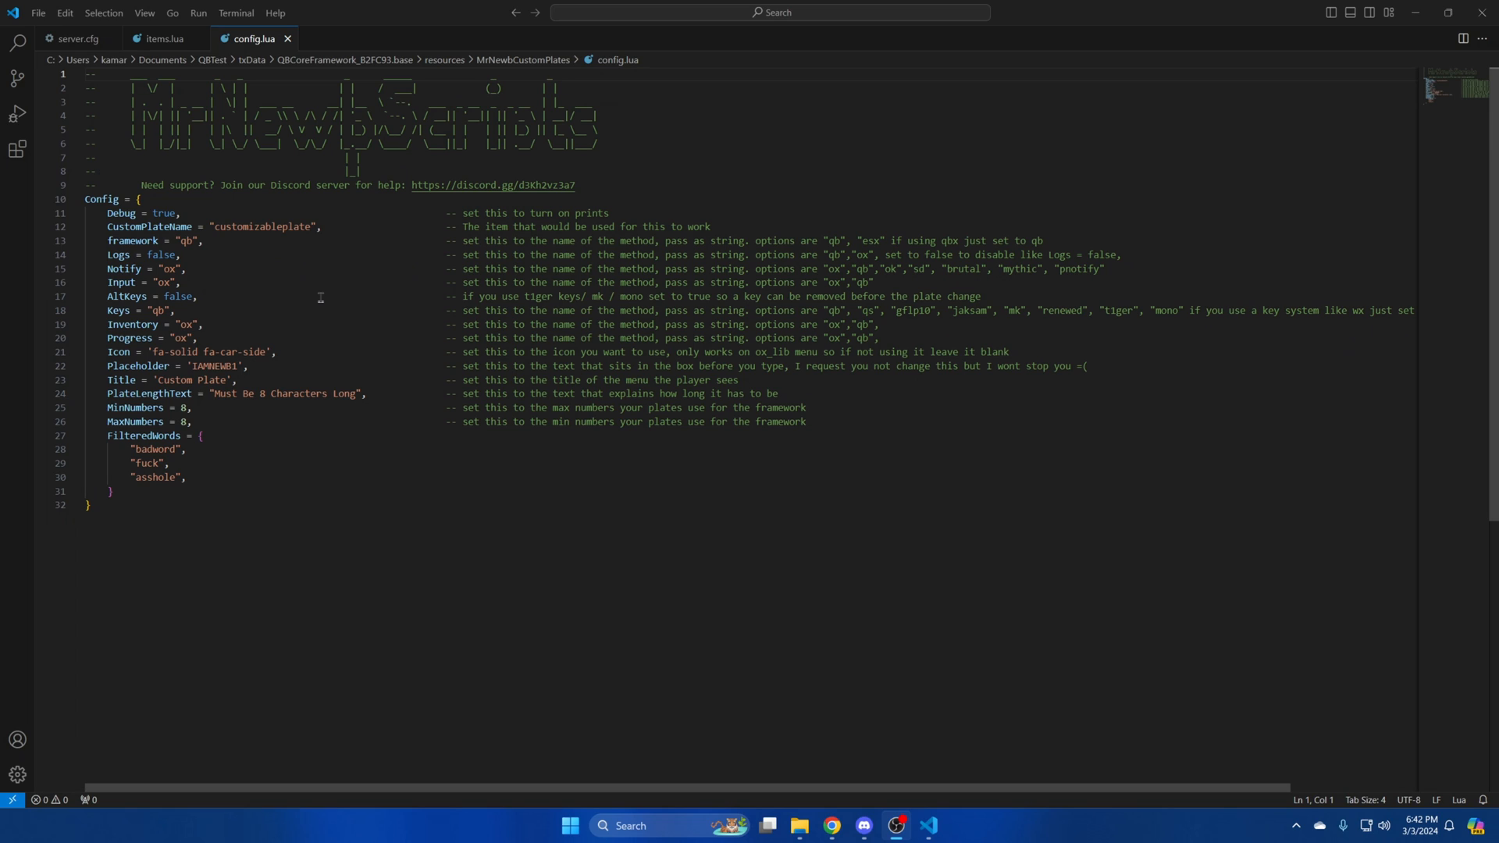
pyautogui.moveTo(572, 308)
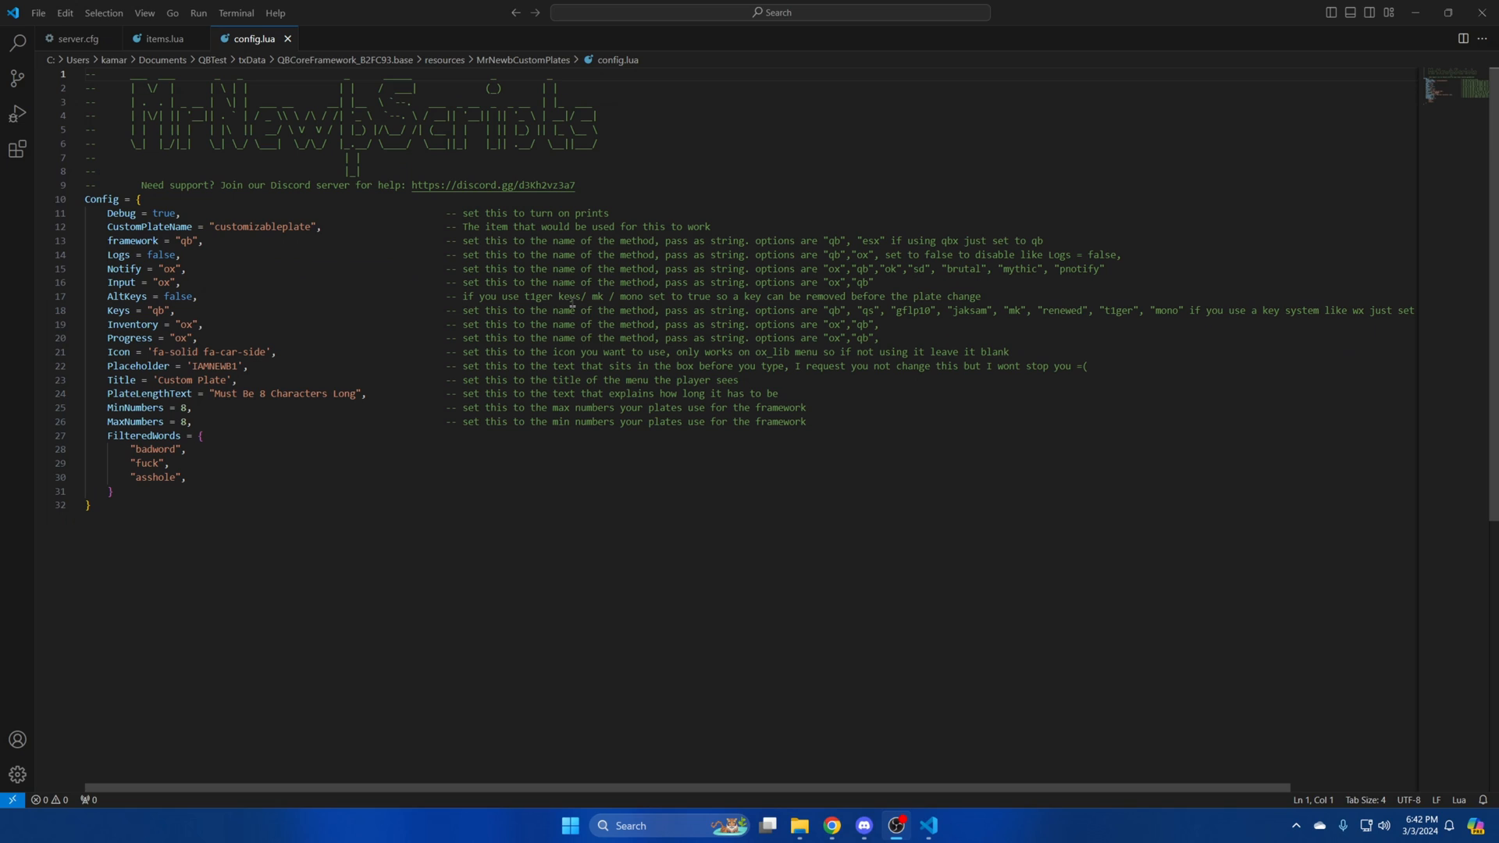
pyautogui.moveTo(240, 311)
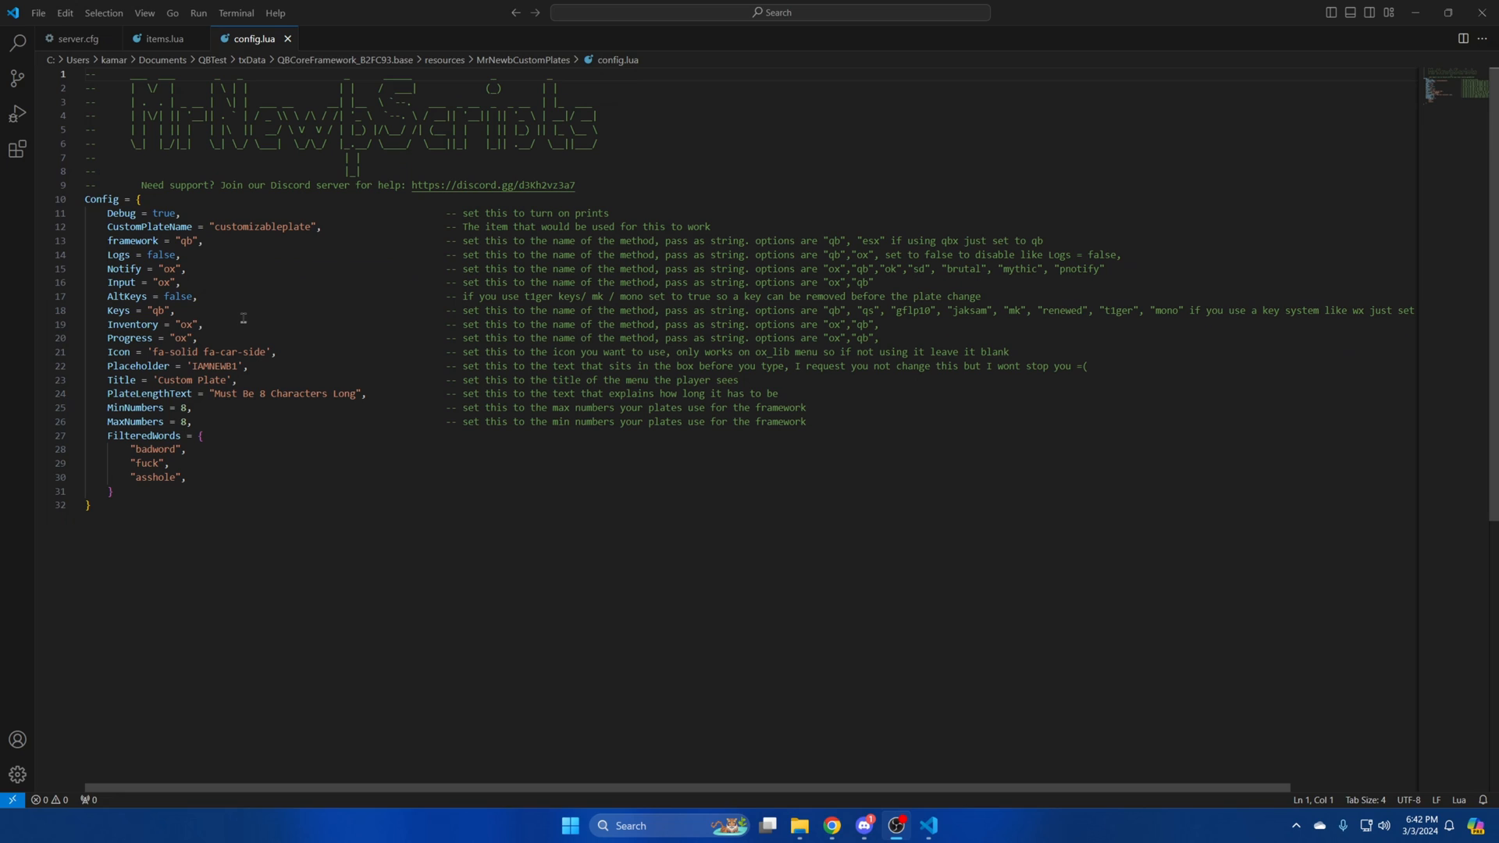
pyautogui.moveTo(173, 324)
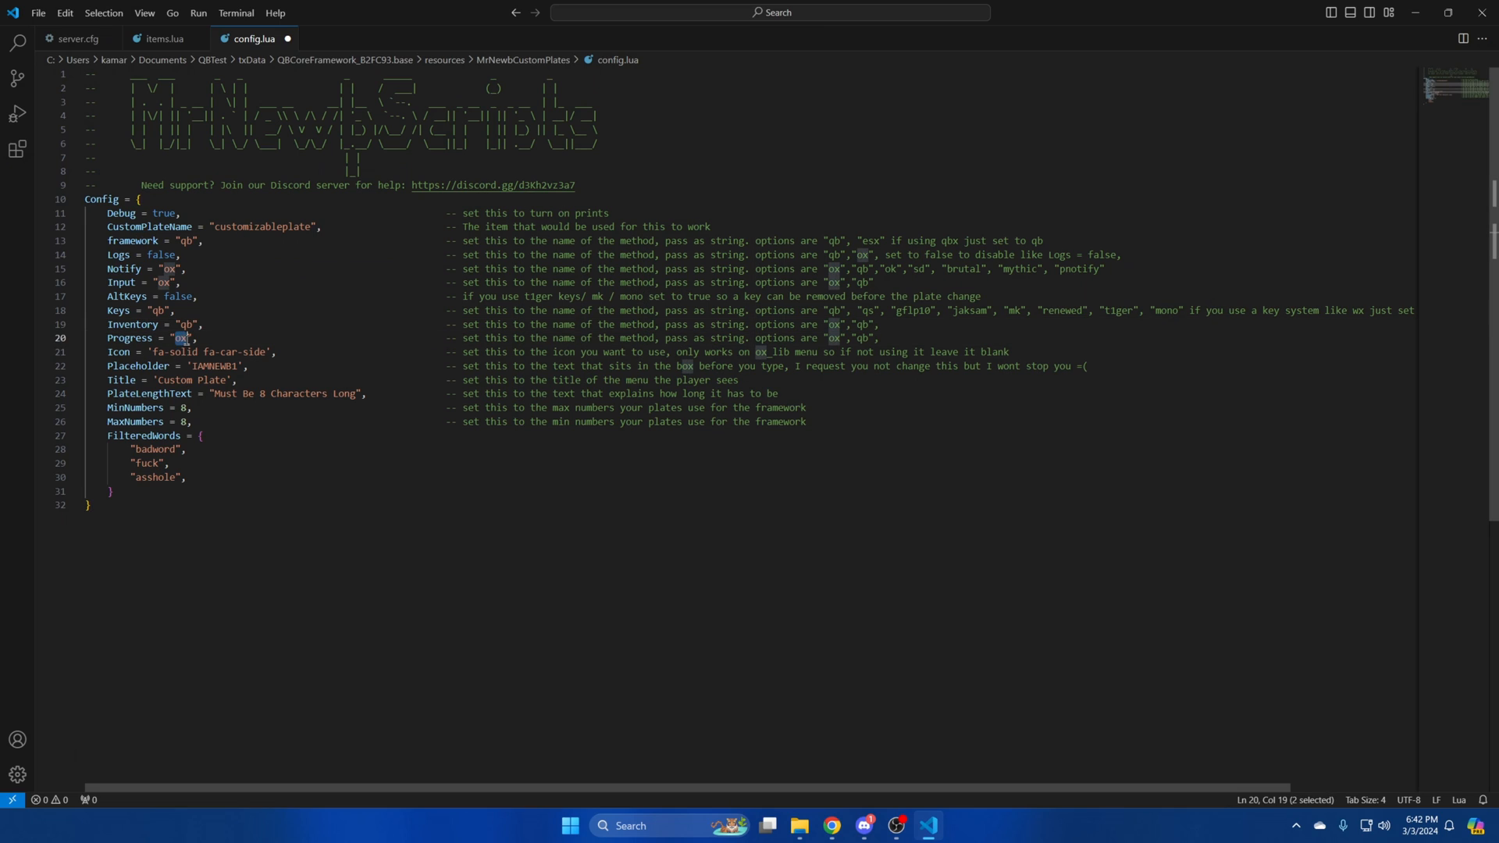
# Replace the ox Inventory value in config.lua with qb.
pyautogui.write('qb')
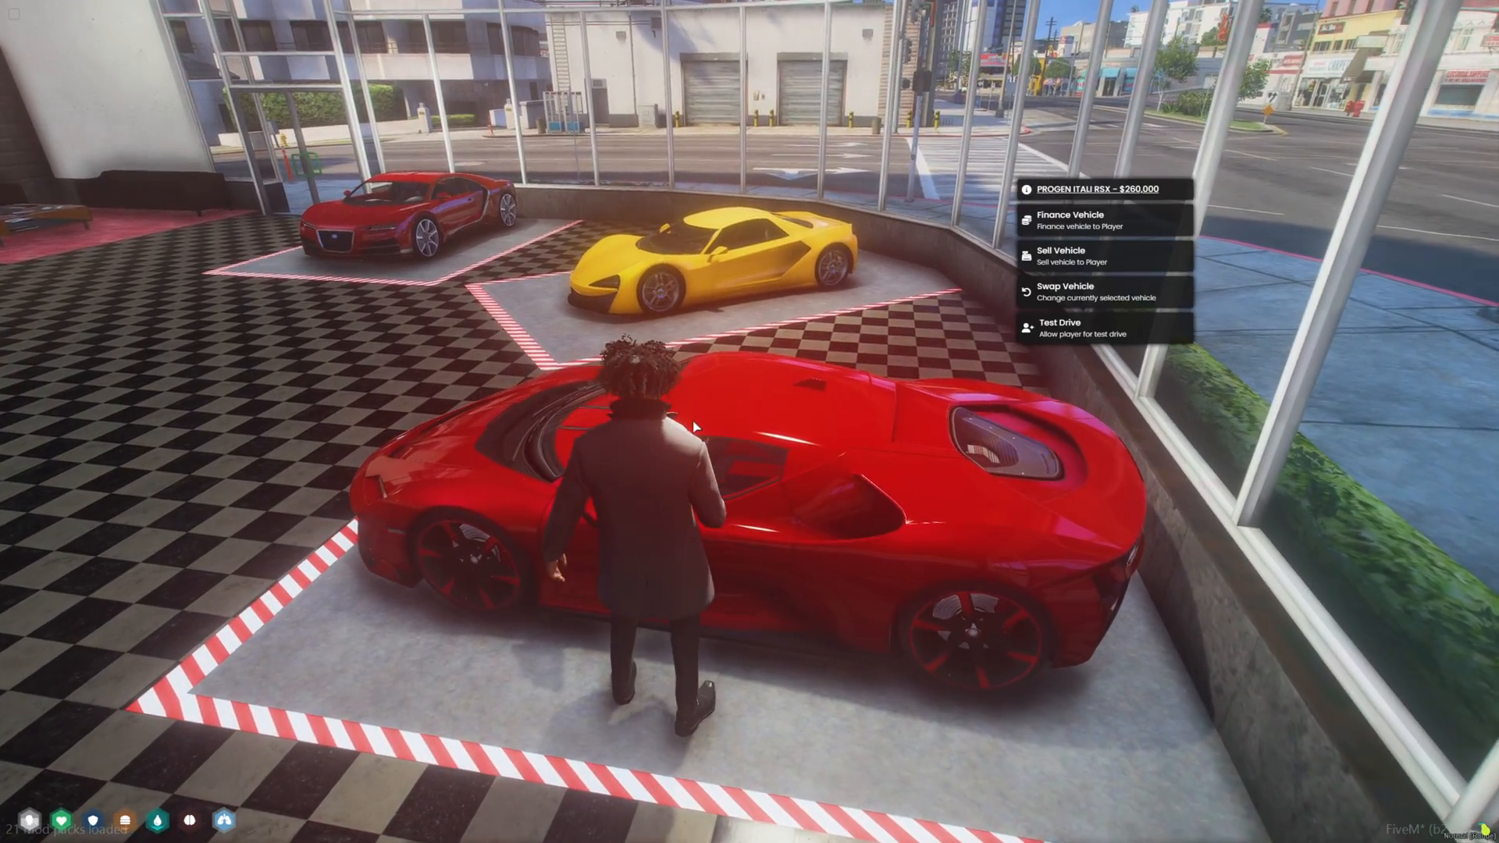
# Swap the showroom car to the Huracan, complete its sale, and drive it out.
pyautogui.click(1068, 291)
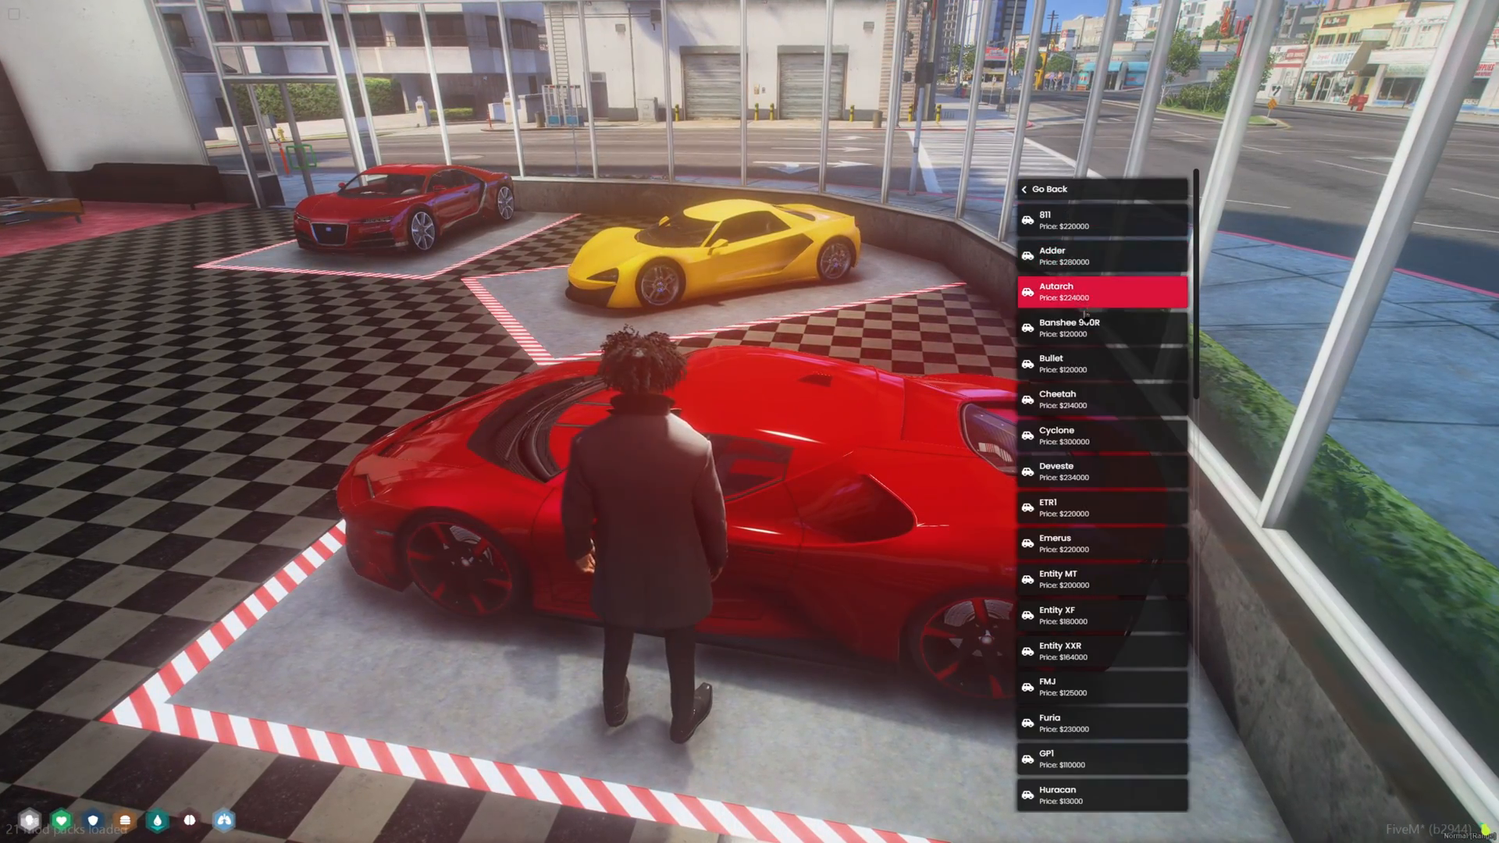
pyautogui.scroll(-3)
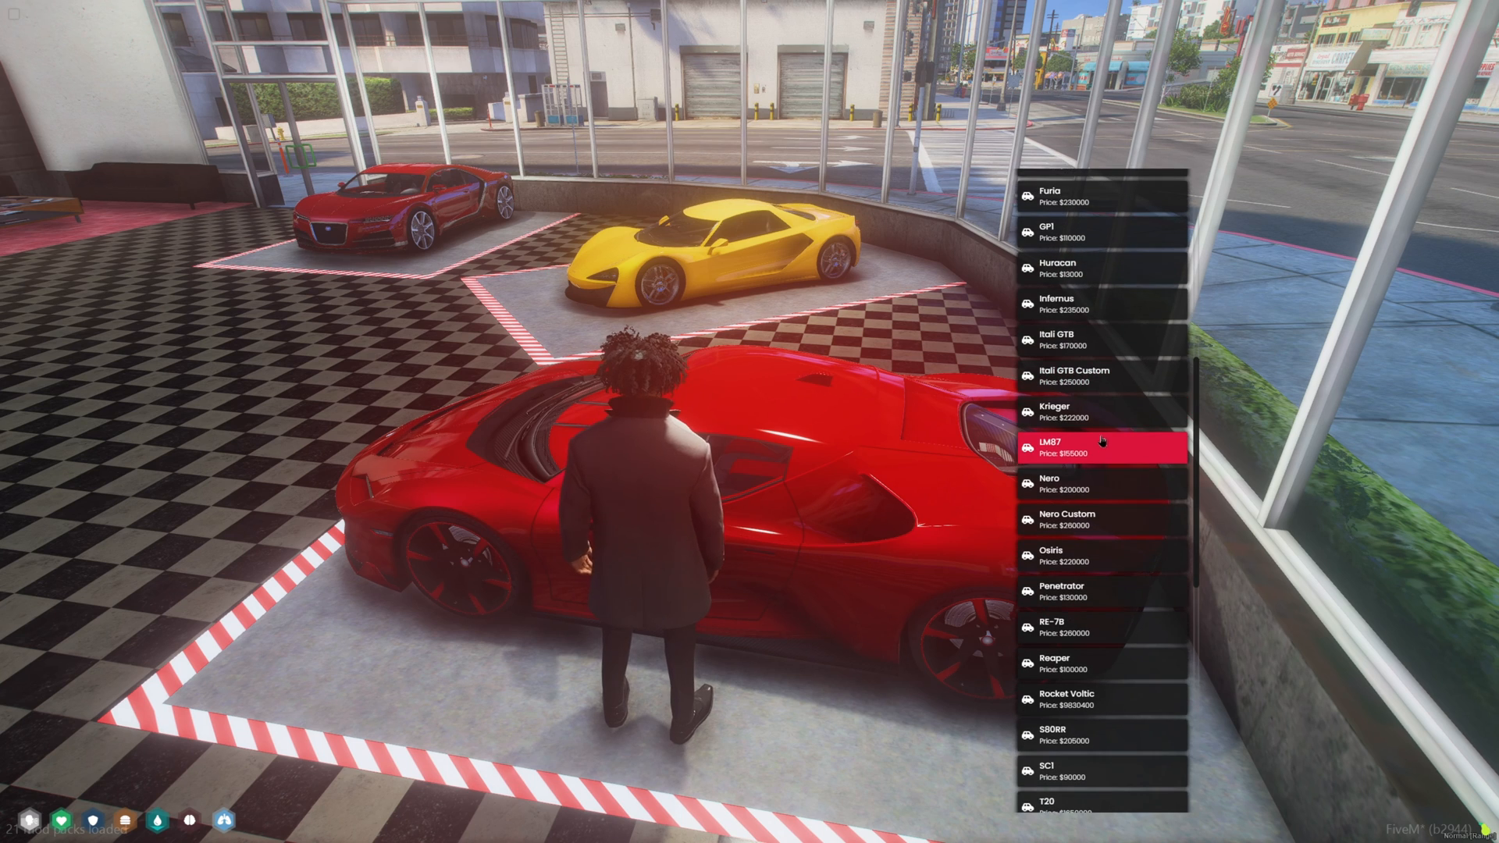
pyautogui.scroll(-3)
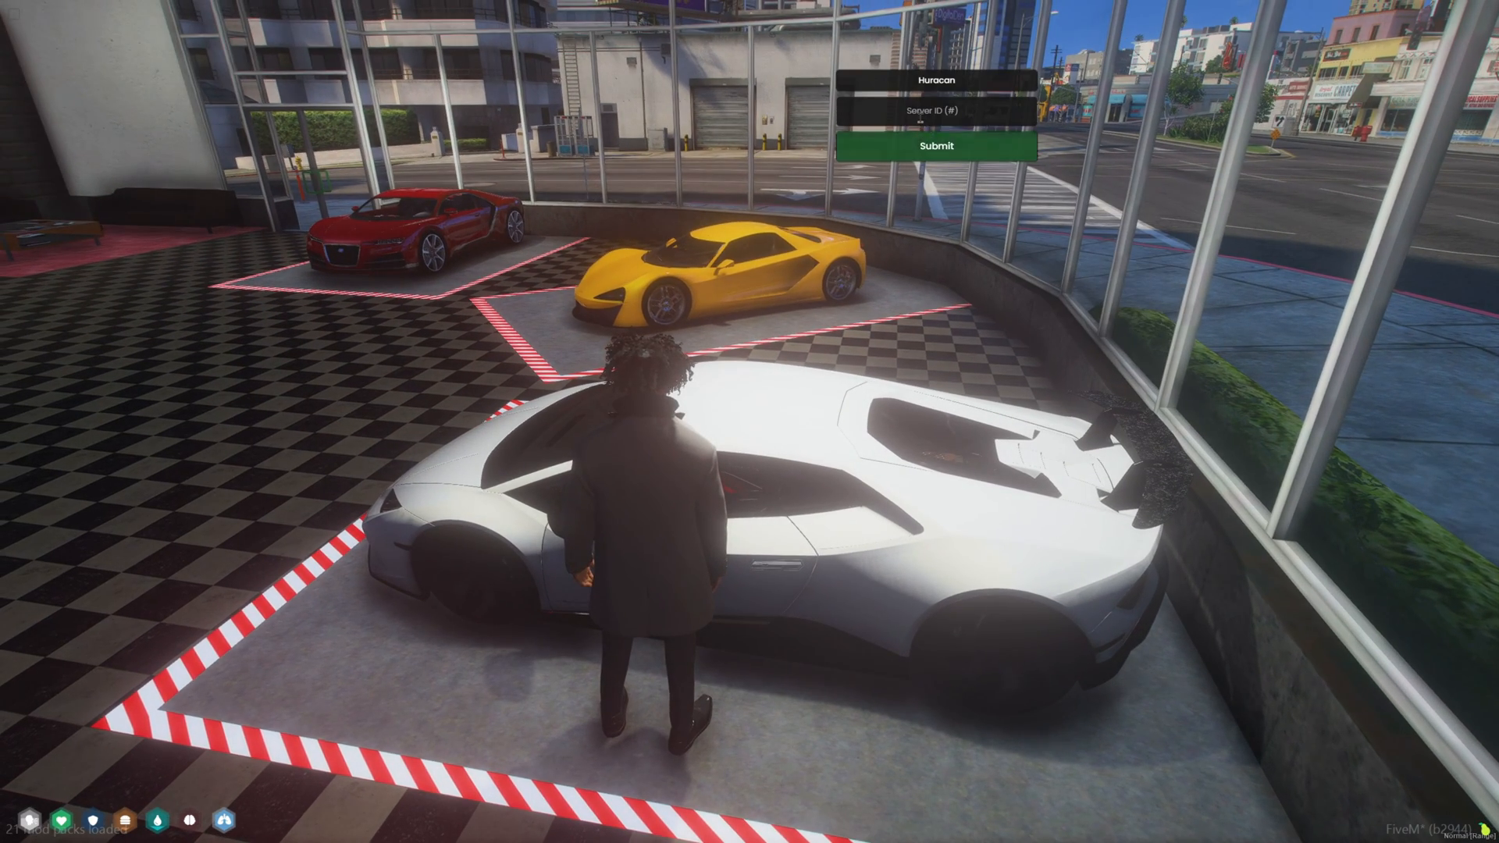
pyautogui.click(936, 146)
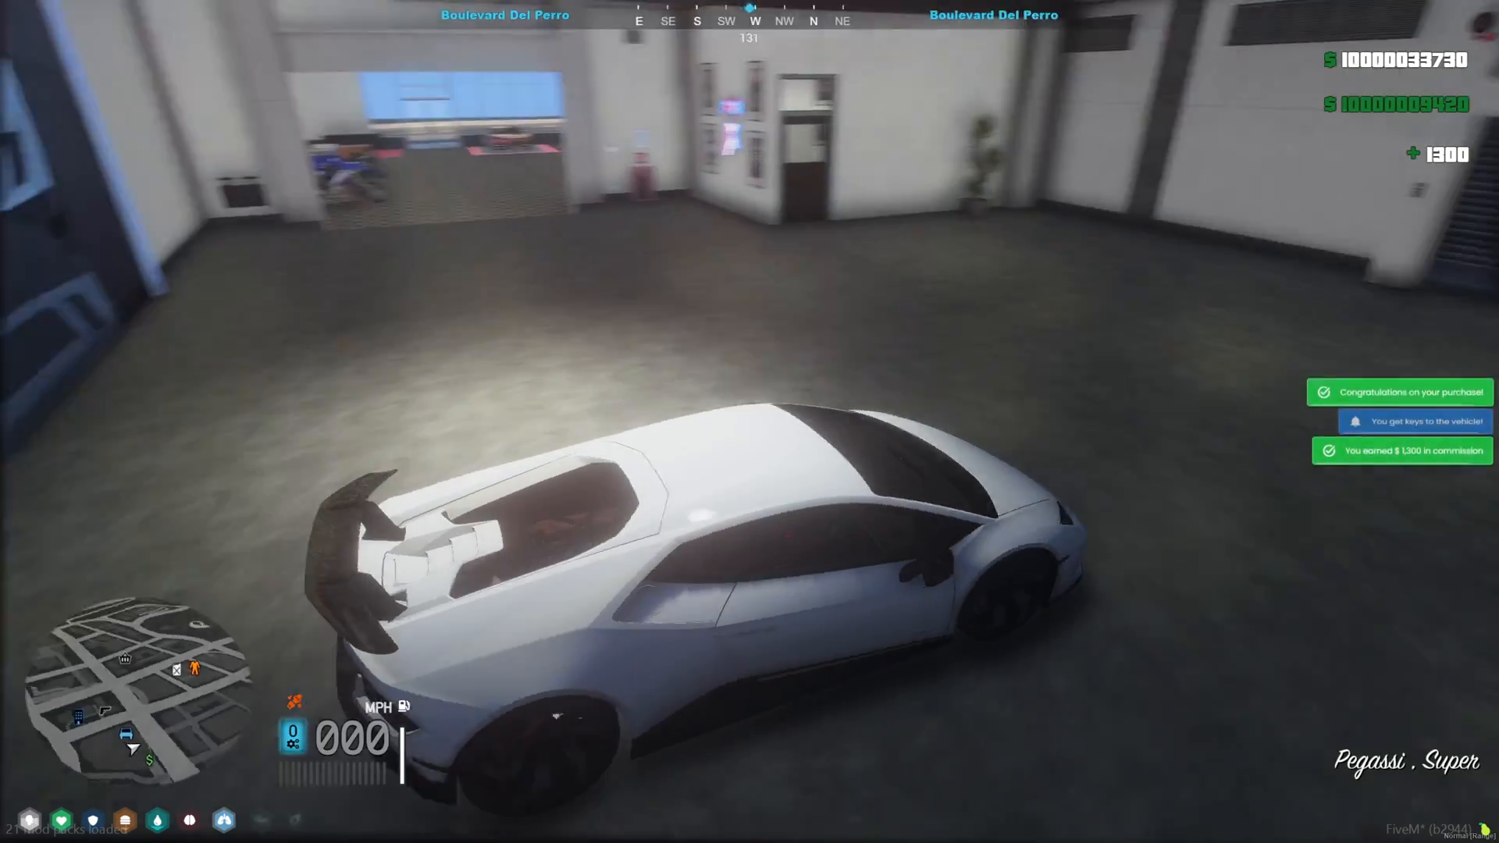
pyautogui.press('w')
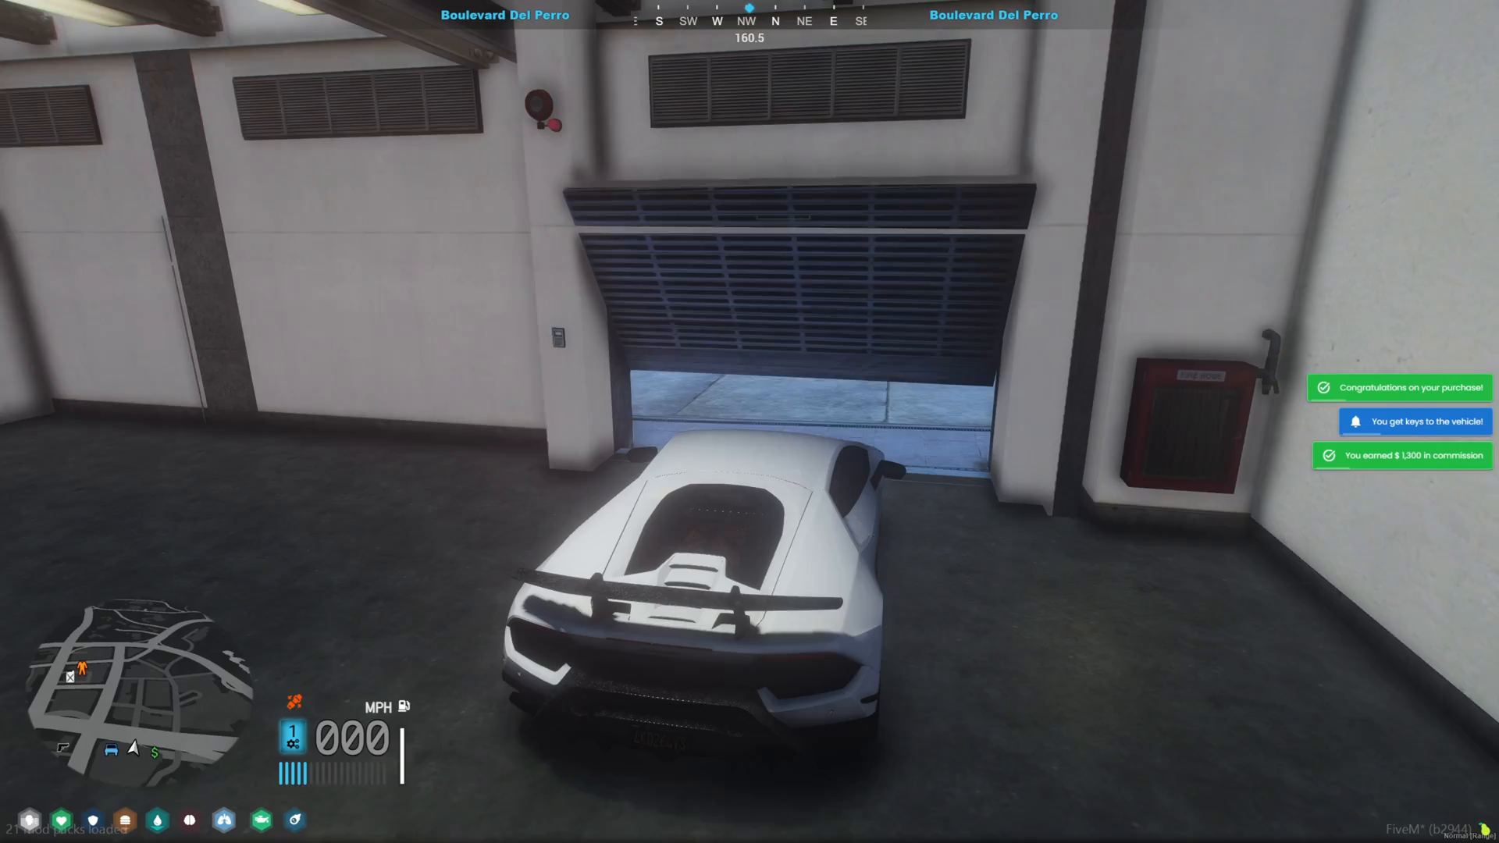
pyautogui.press('w')
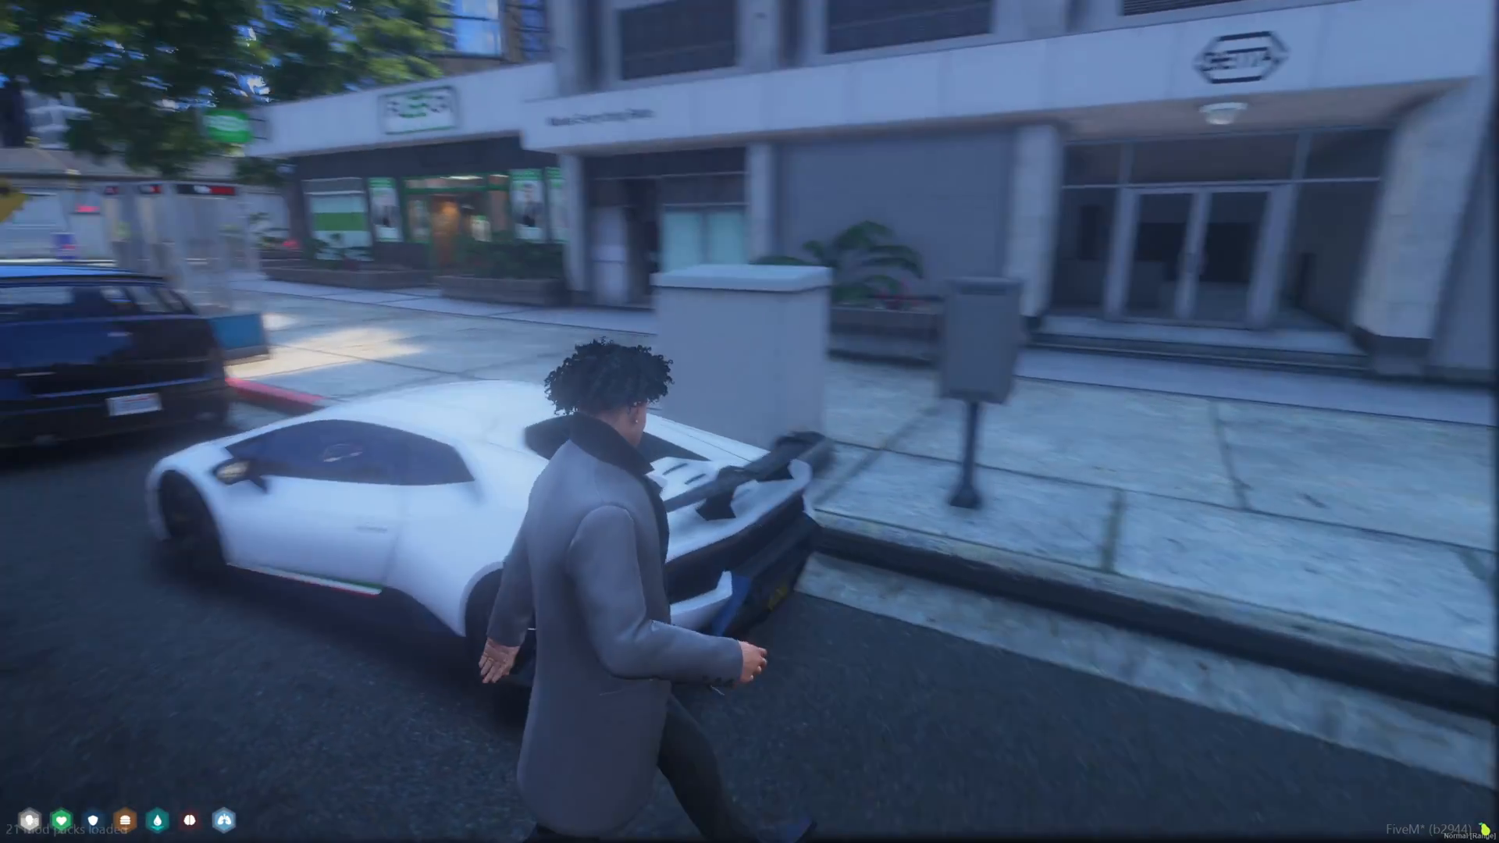
# Give yourself the customizable plate item with /giveitem and apply plate text KAMARYN to the Huracan.
pyautogui.write('/giveitem 1 customizablep')
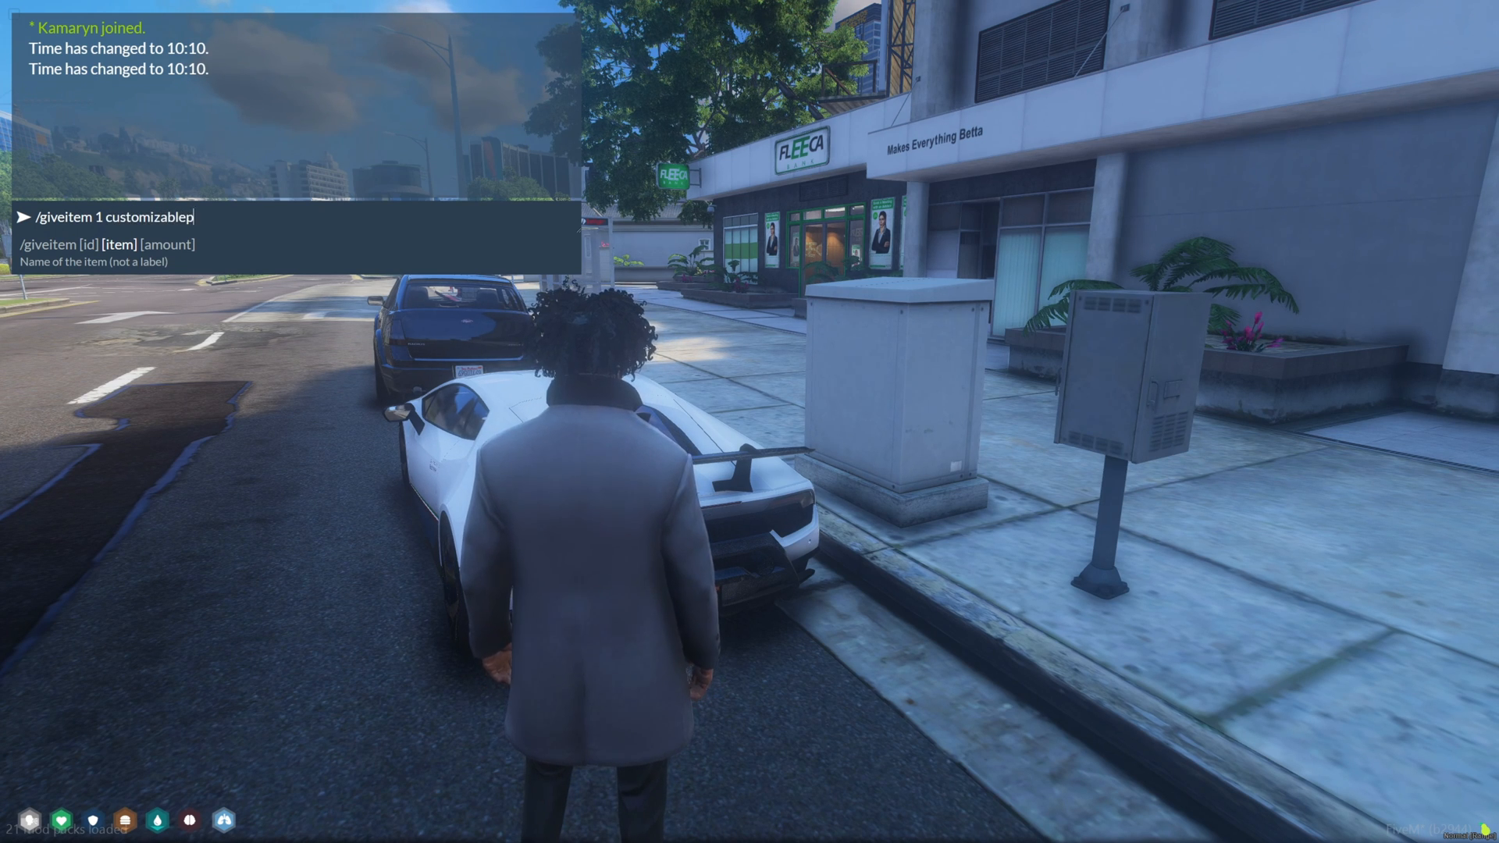
pyautogui.press('Enter')
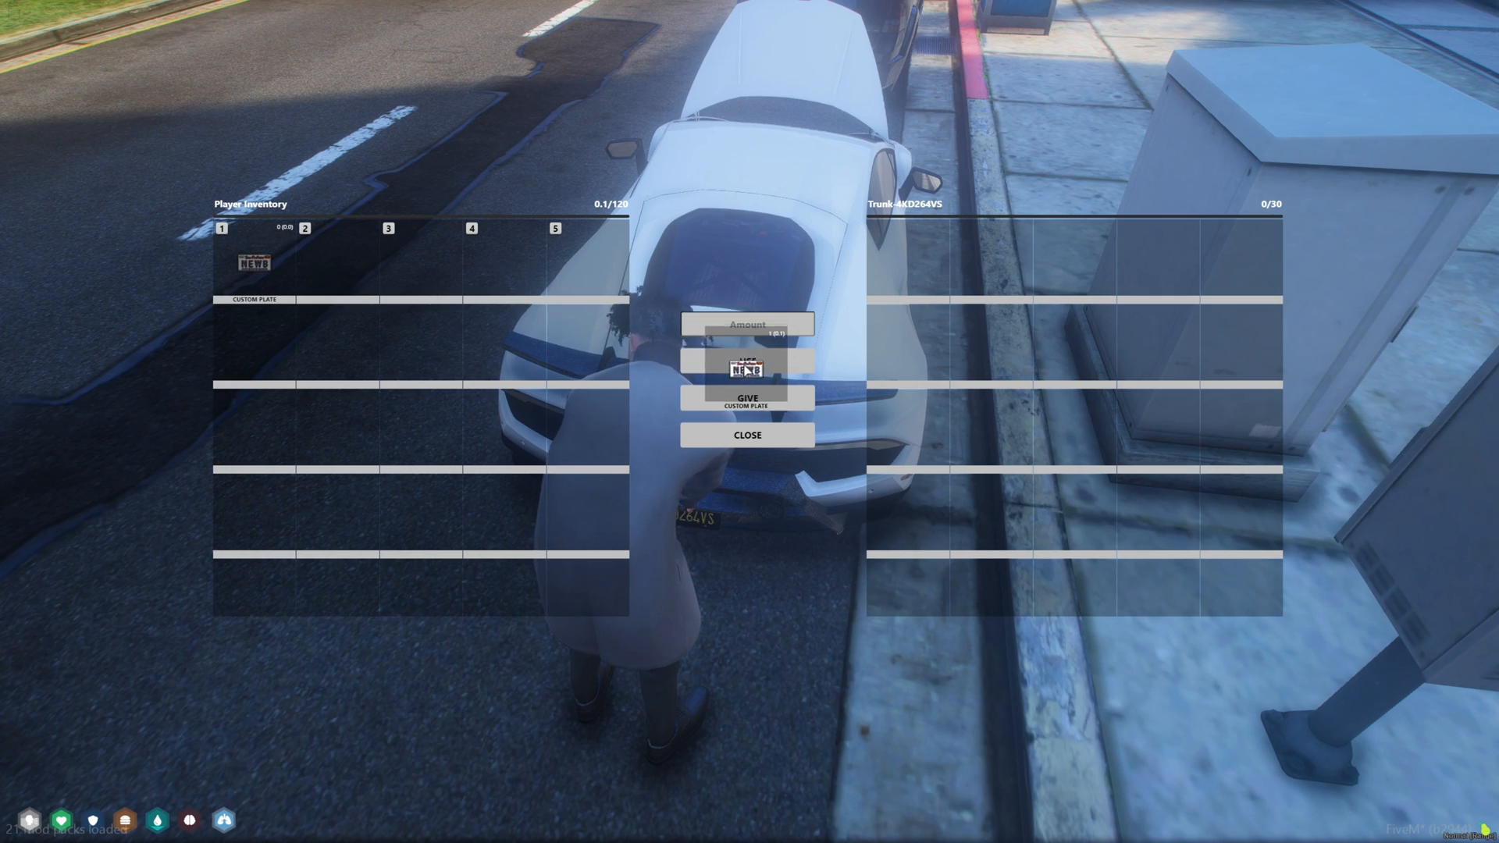
pyautogui.click(749, 374)
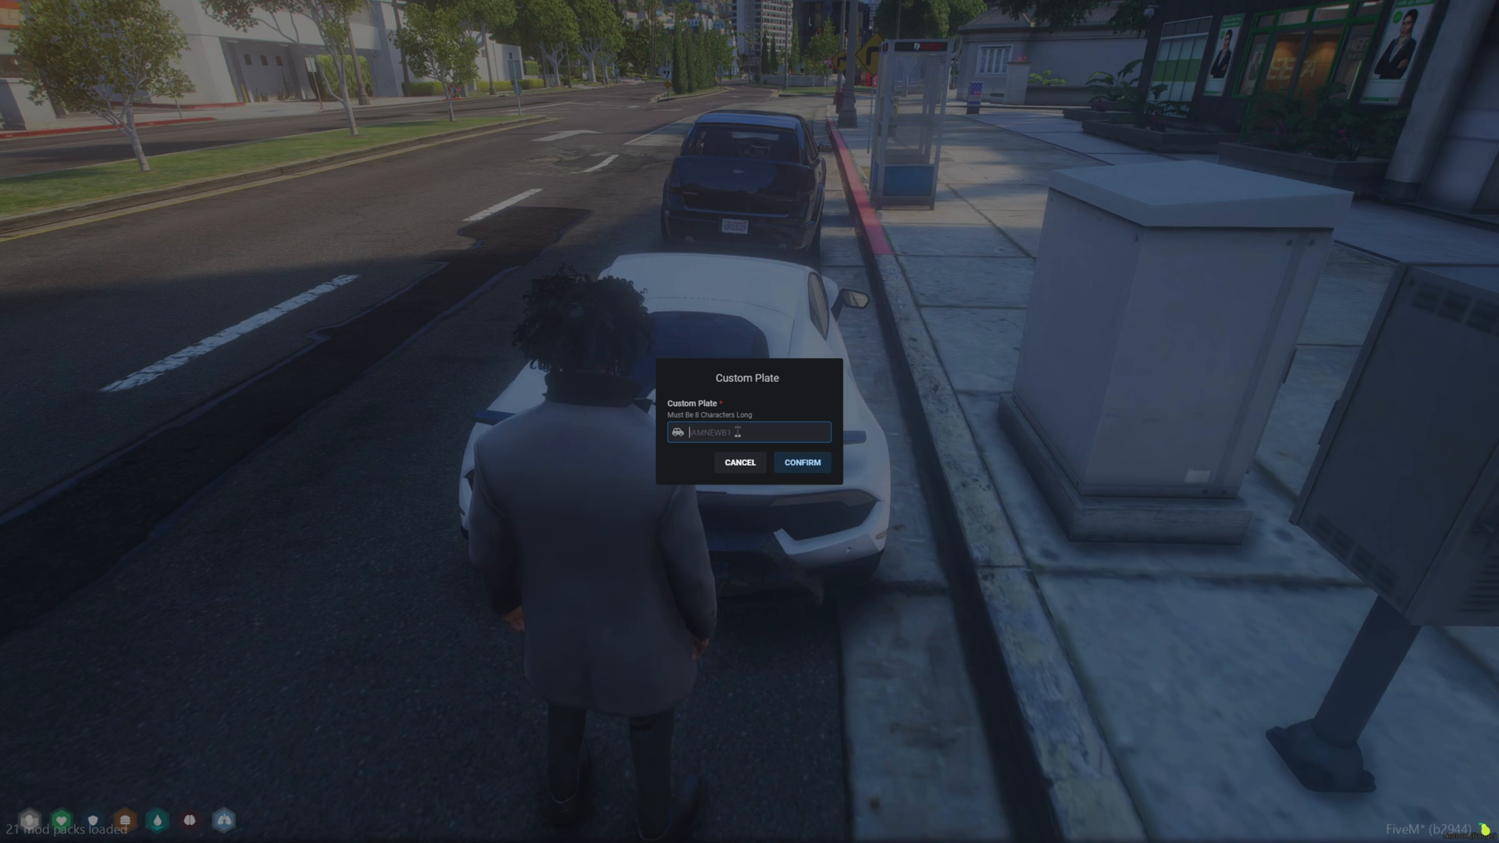
pyautogui.write('KAMARYN')
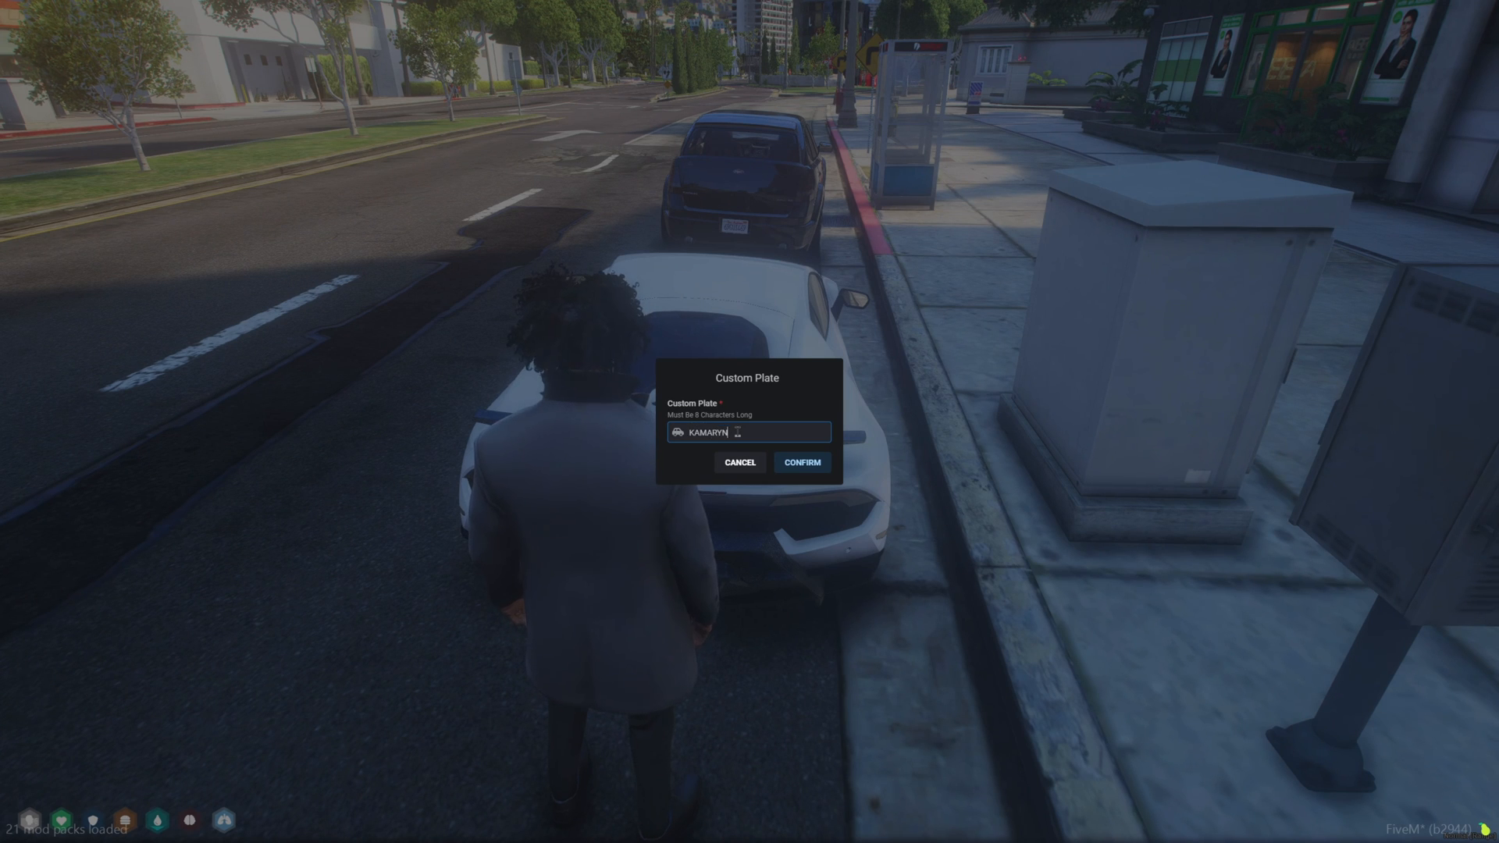
pyautogui.click(803, 462)
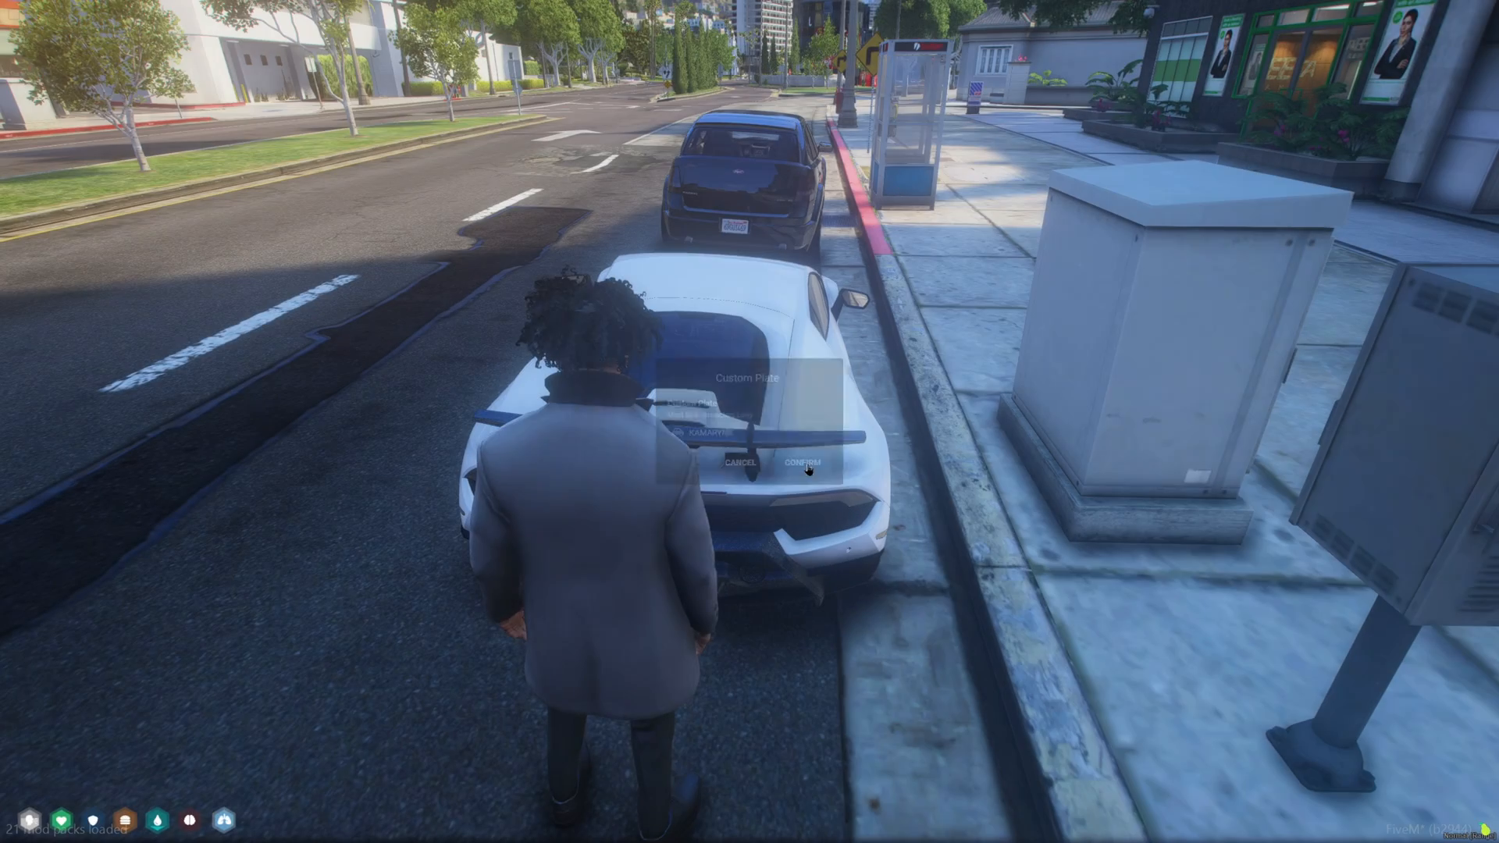
pyautogui.click(803, 463)
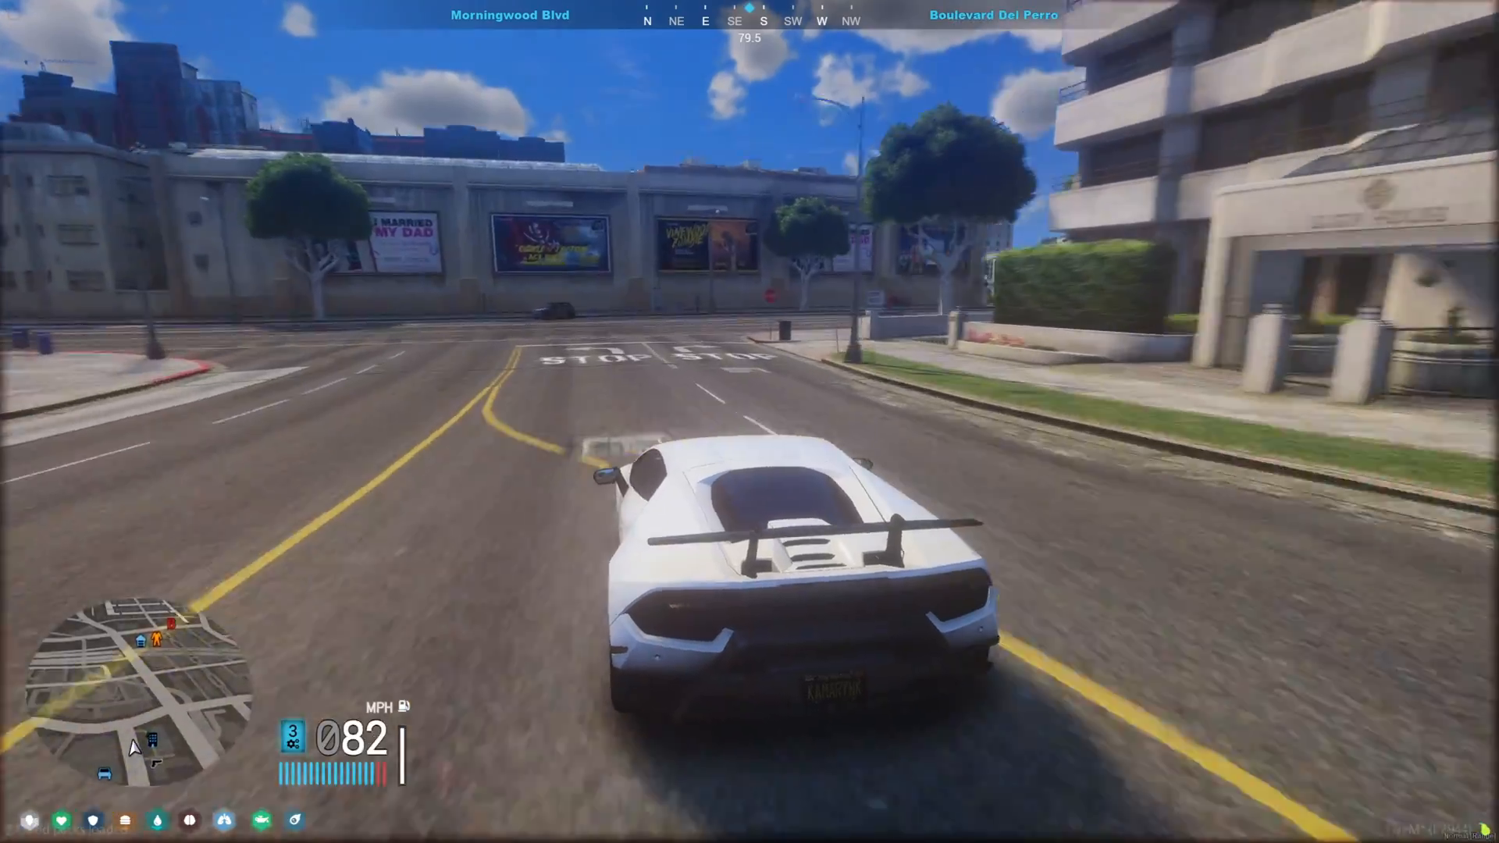
# Drive the Huracan to Spanish Ave Parking, store it, then drive it back out.
pyautogui.press('w')
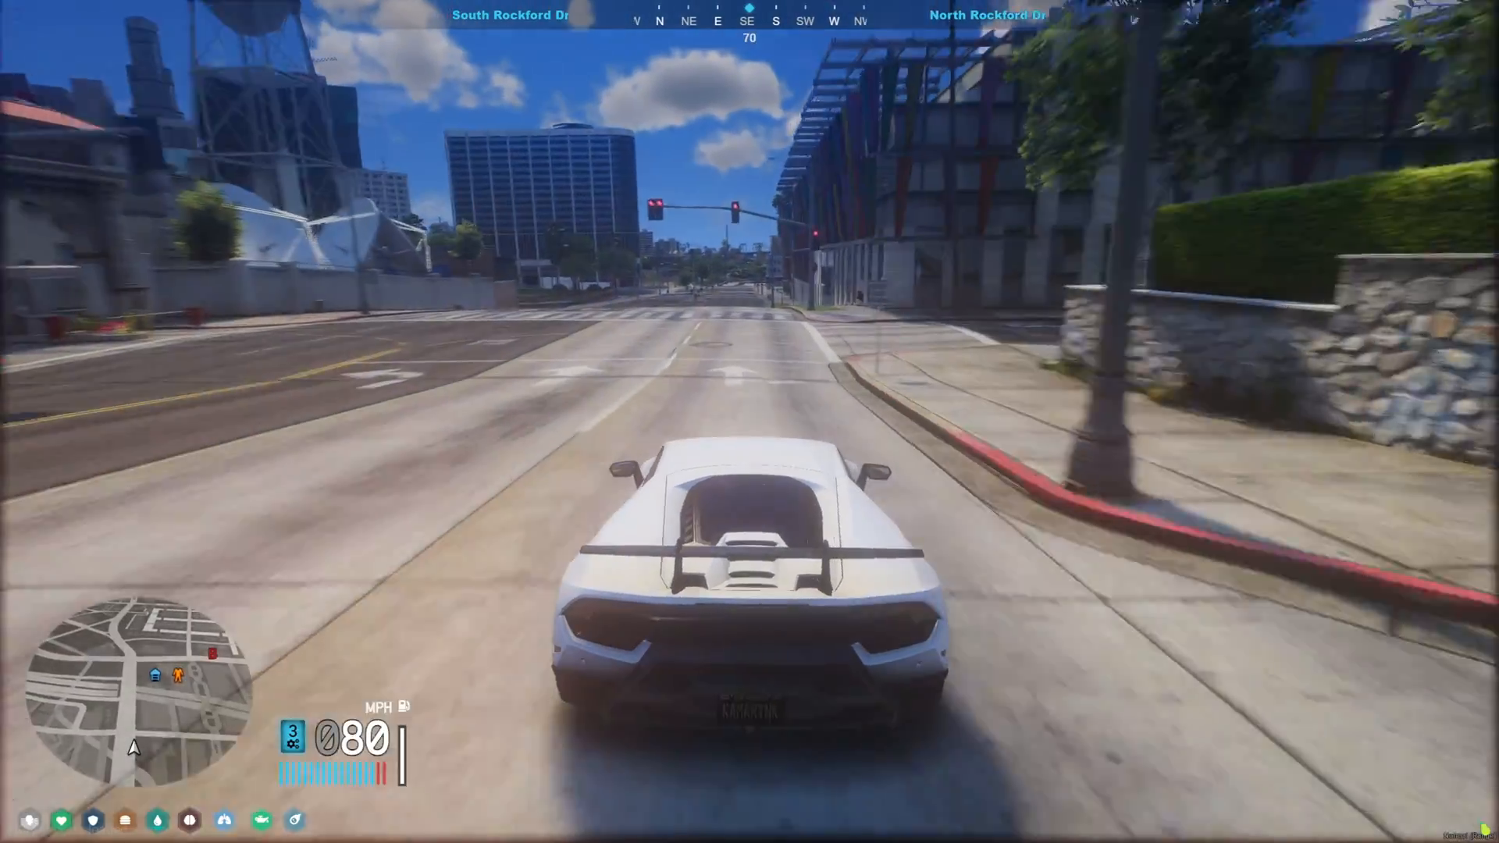
pyautogui.press('w')
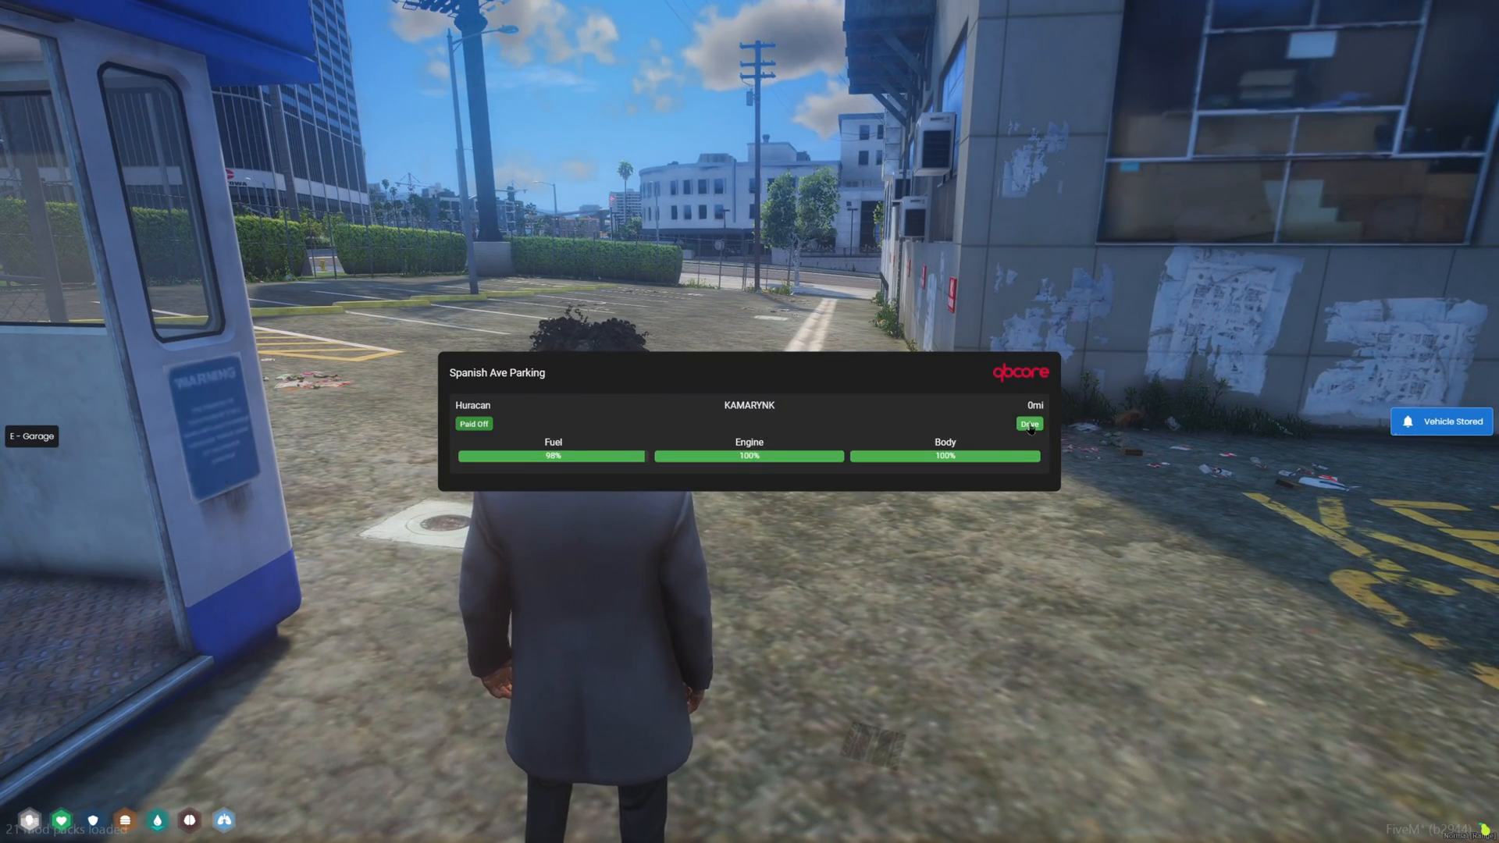
pyautogui.click(1030, 423)
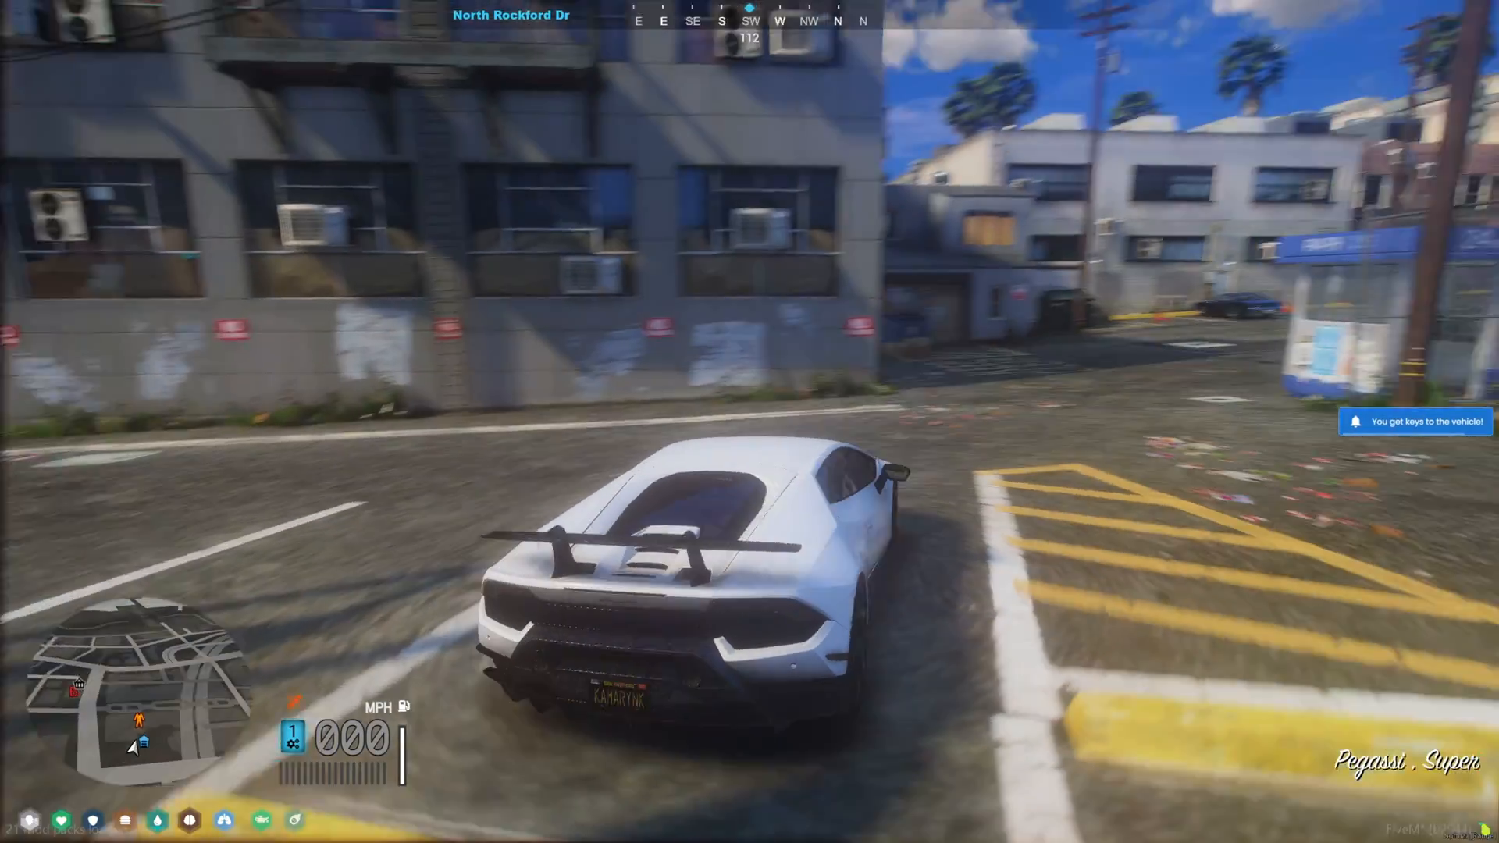